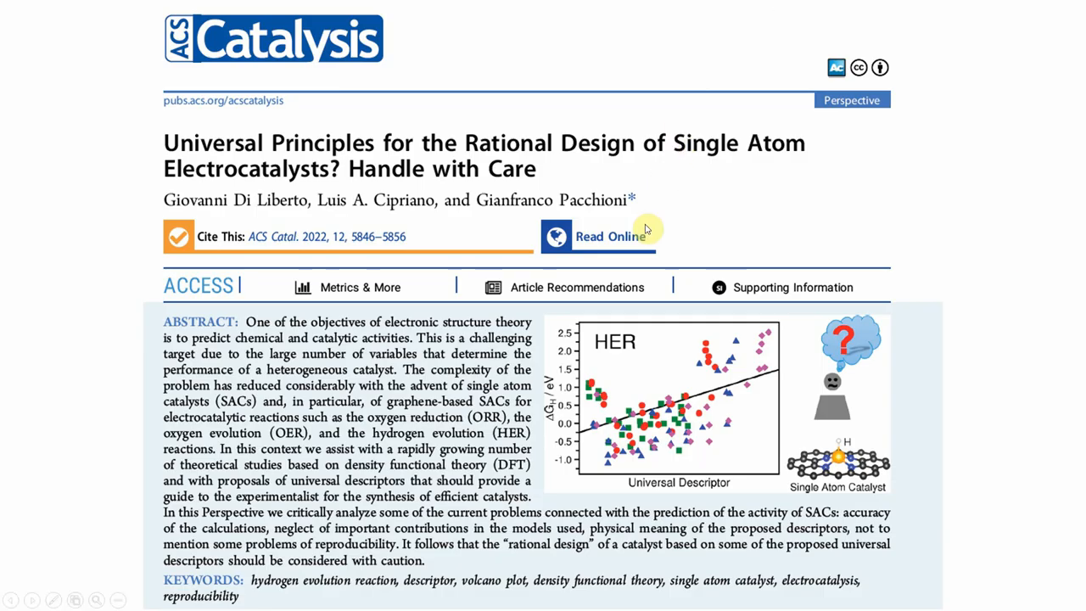
mouse_move(526, 479)
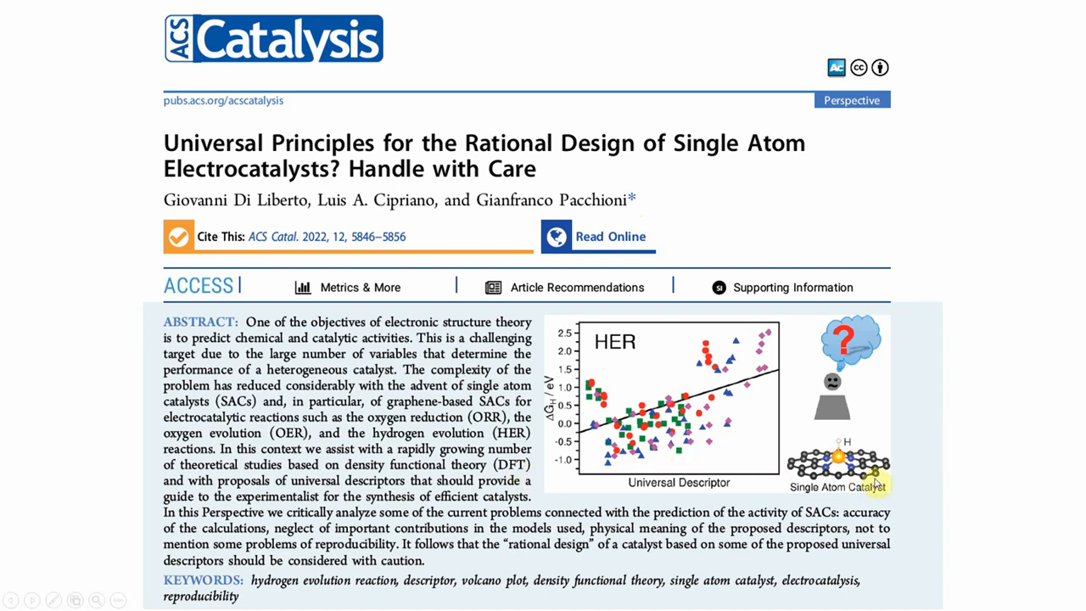
mouse_move(870, 425)
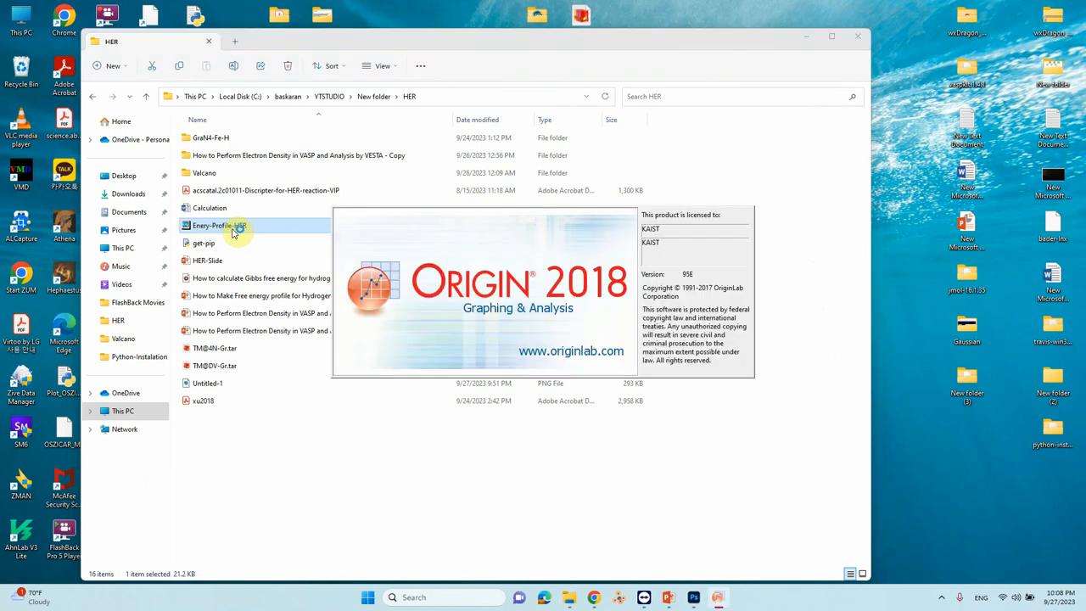
Open the Enery-Profile-HER project file from the HER folder in OriginPro 2018.
double_click(218, 225)
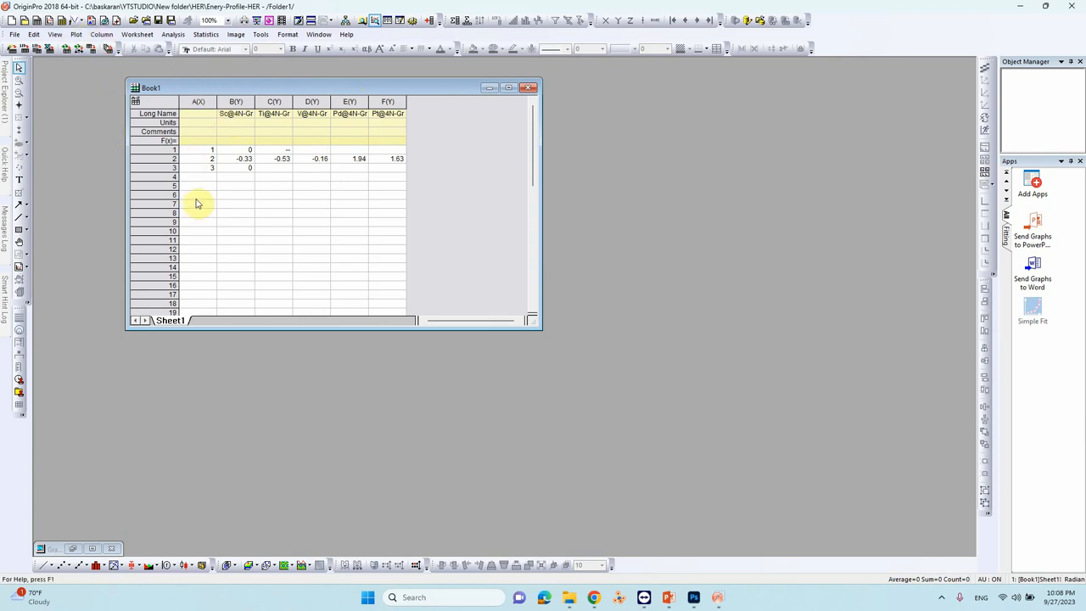
mouse_move(329, 146)
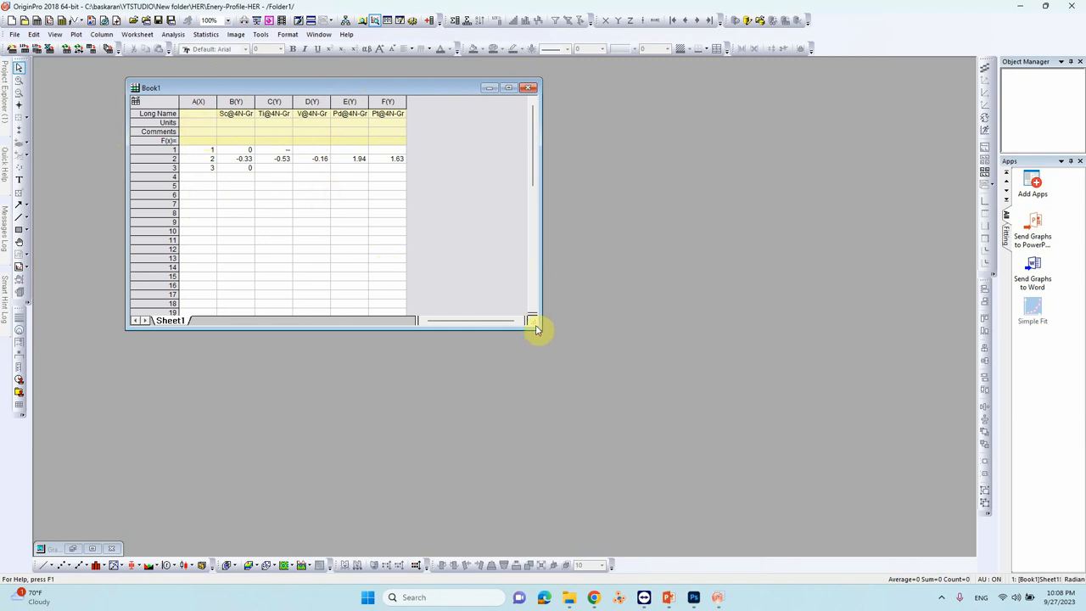
Enlarge the Book1 worksheet window and bring up the paper's Table 1 to compare values.
left_click_drag(534, 329, 790, 514)
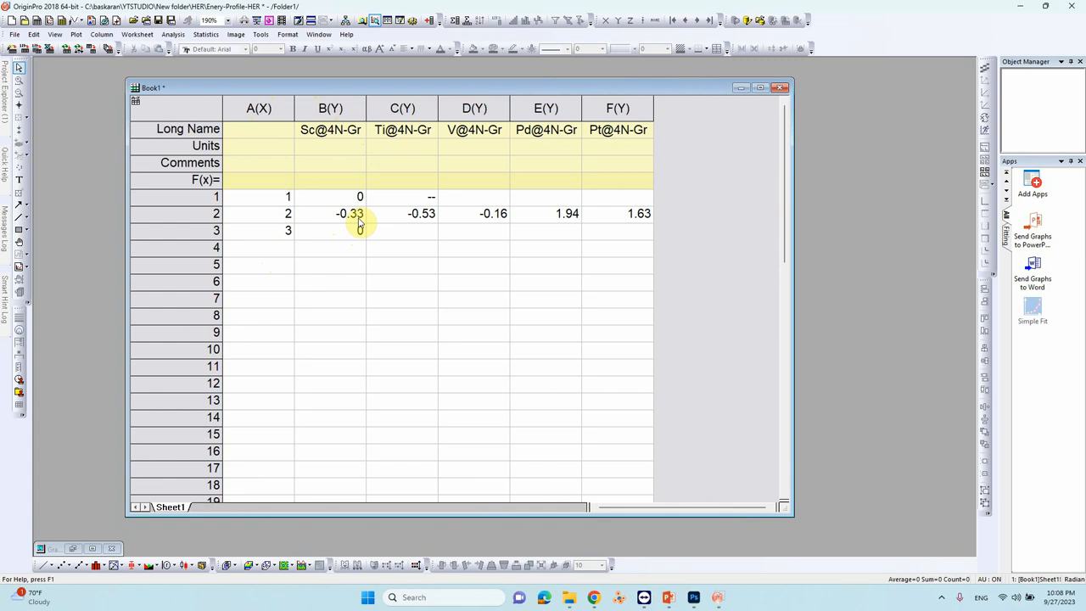
mouse_move(344, 196)
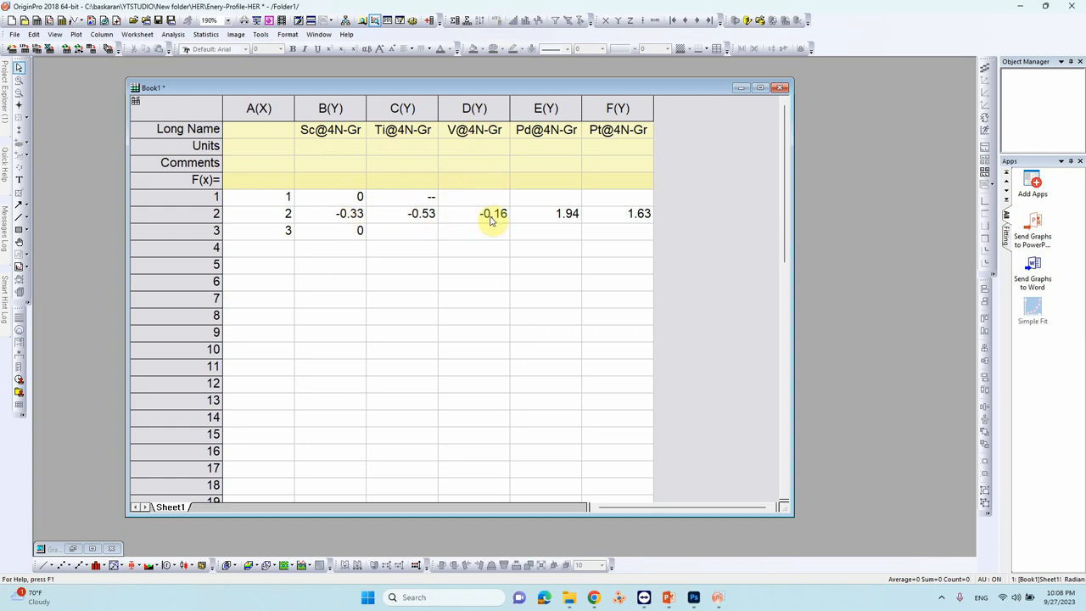
mouse_move(475, 223)
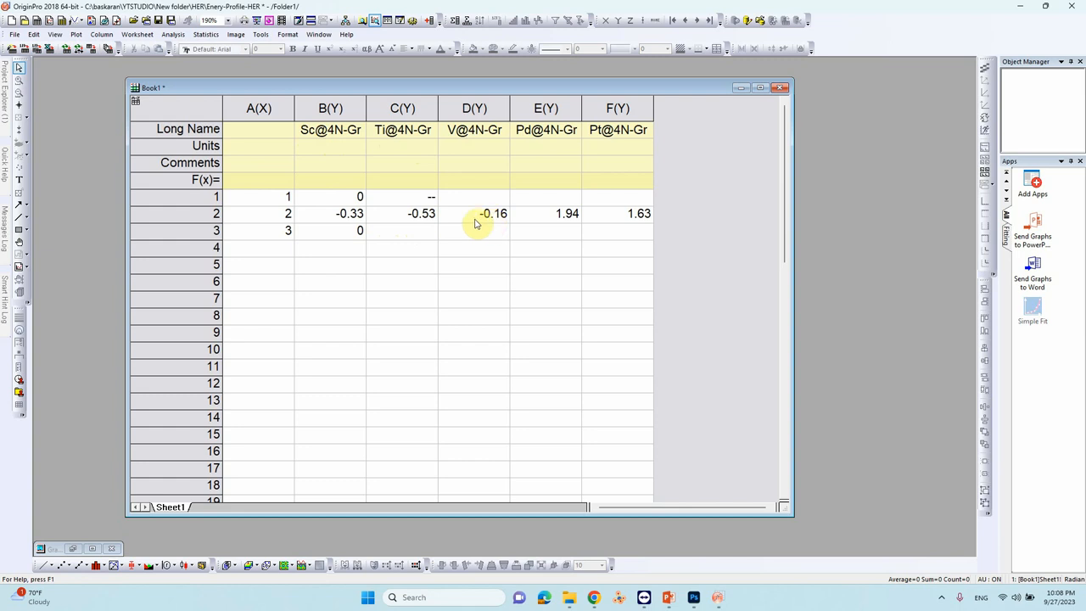
mouse_move(524, 298)
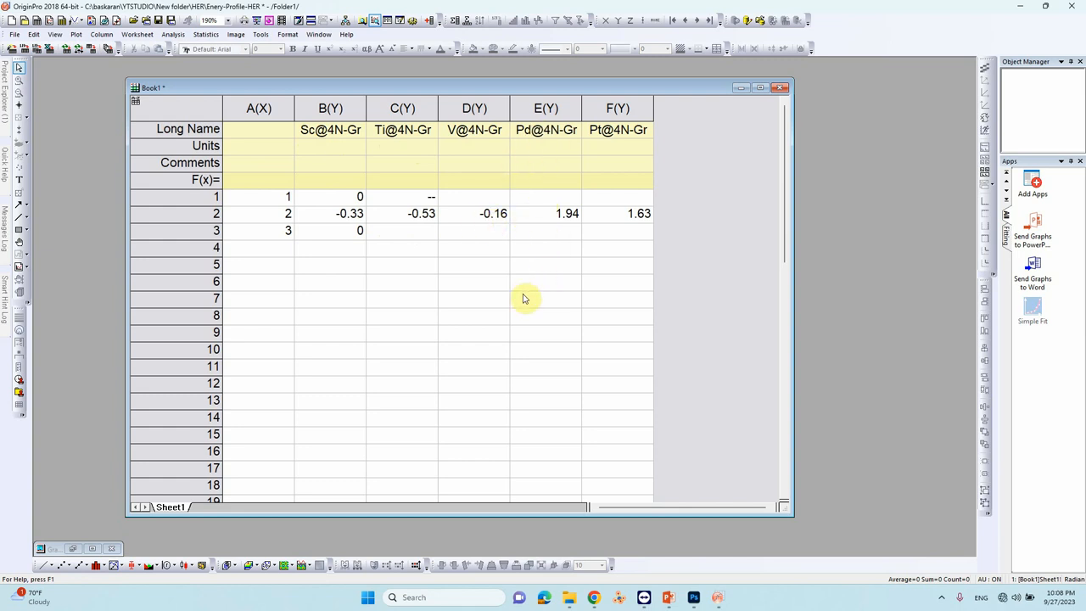
left_click(669, 598)
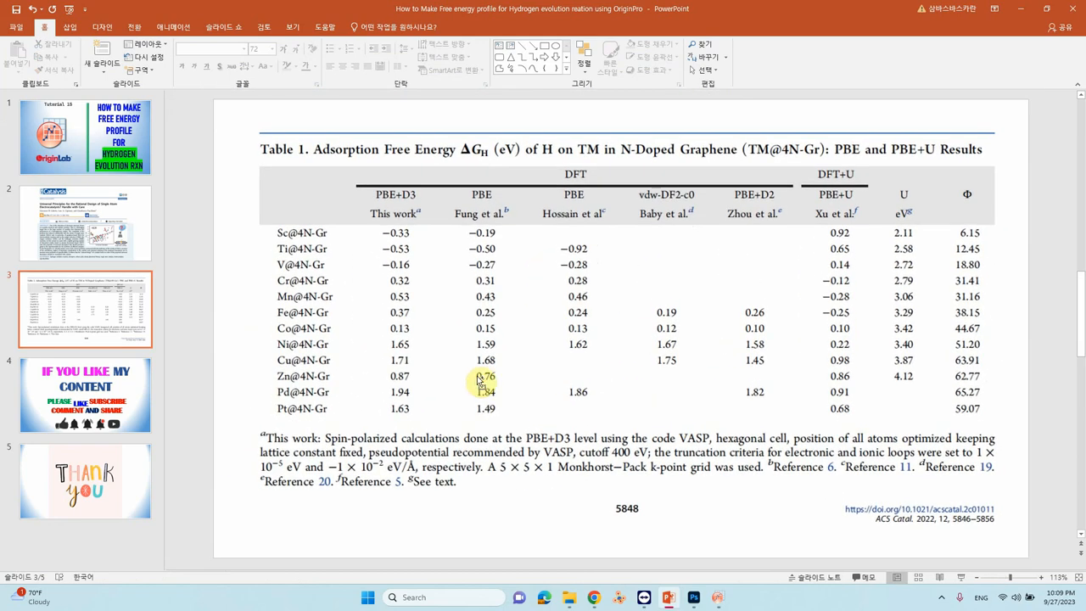
mouse_move(1004, 117)
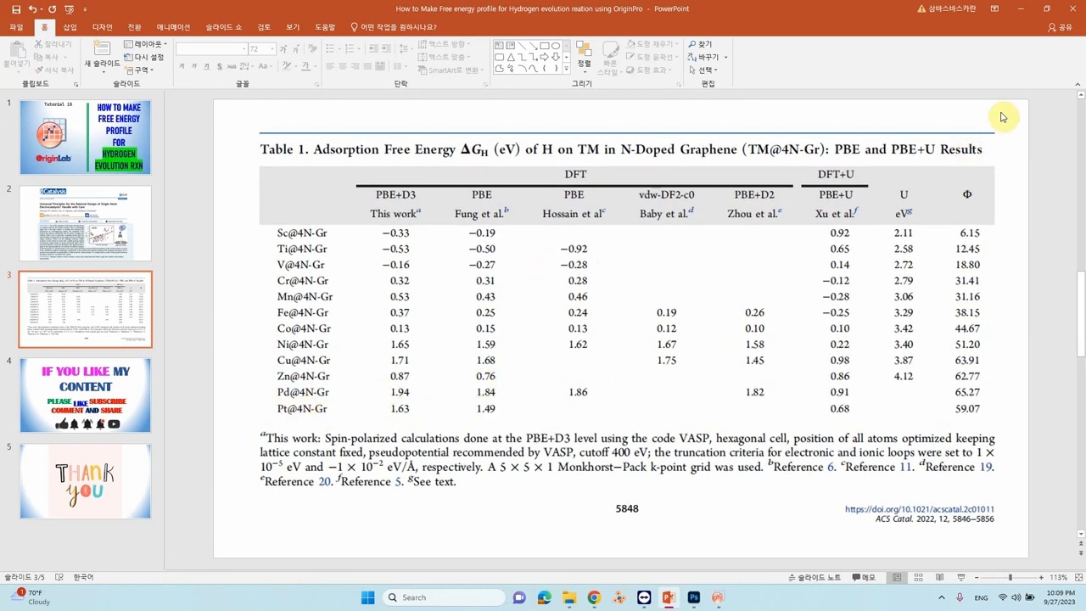
mouse_move(1027, 43)
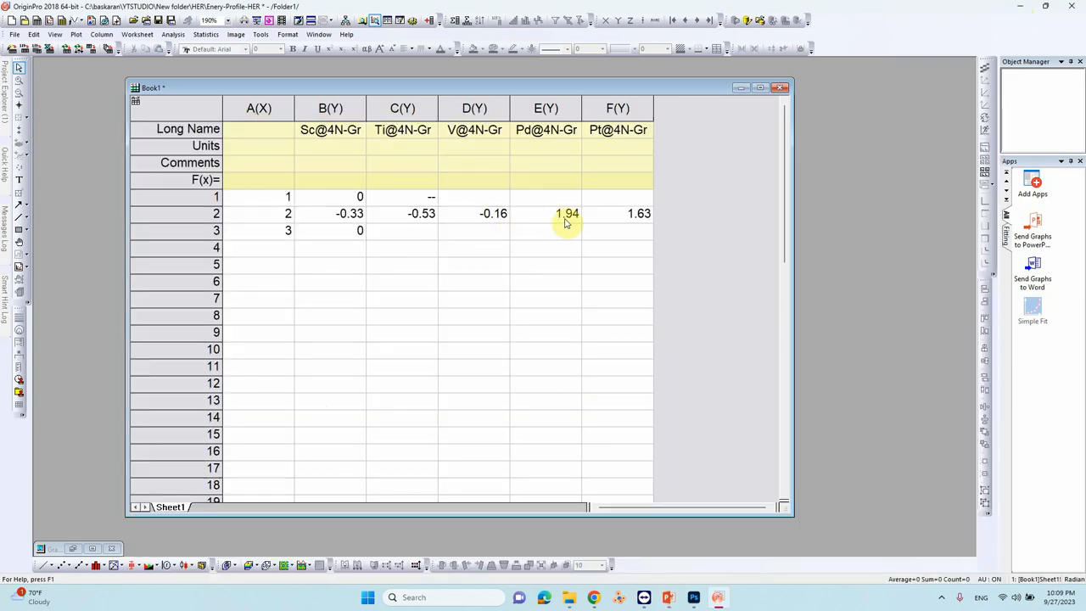
Maximize the worksheet and add column G with Long Name 'Pt(111)' and -0.09 in row 2.
left_click(770, 88)
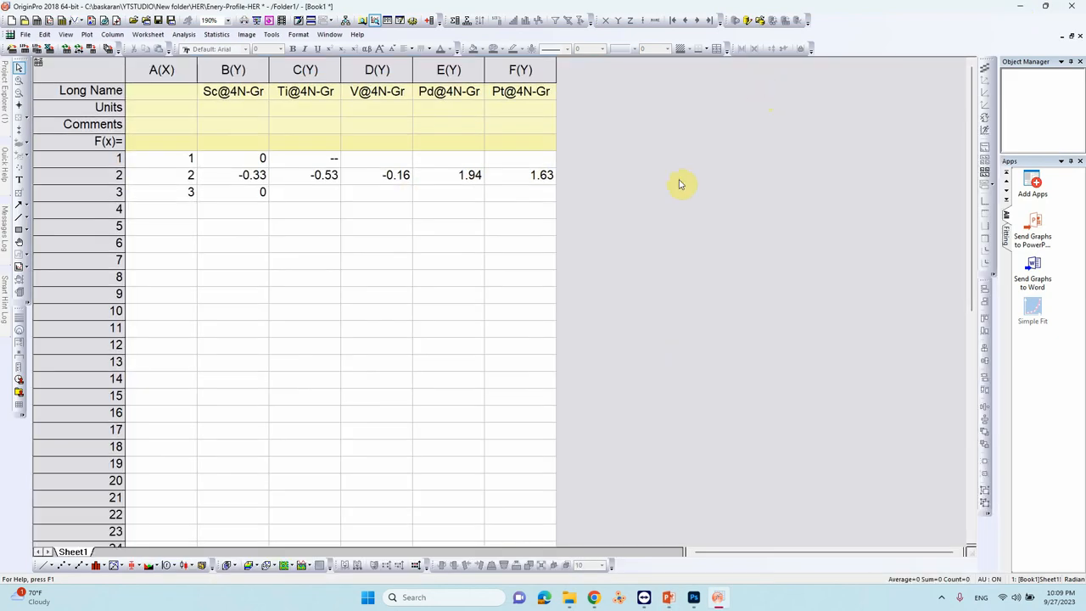
mouse_move(628, 222)
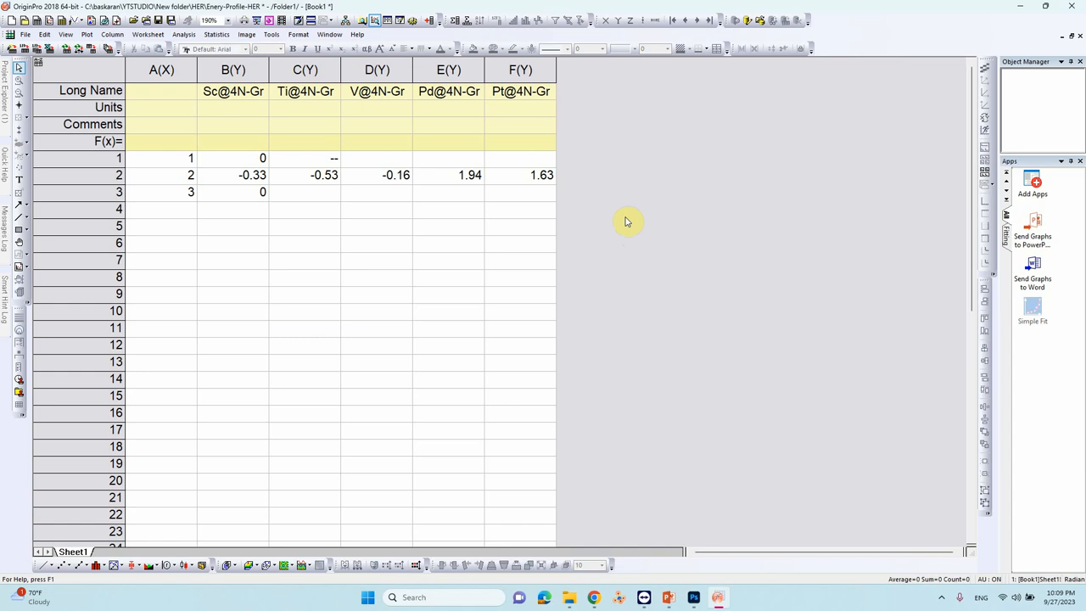
right_click(626, 221)
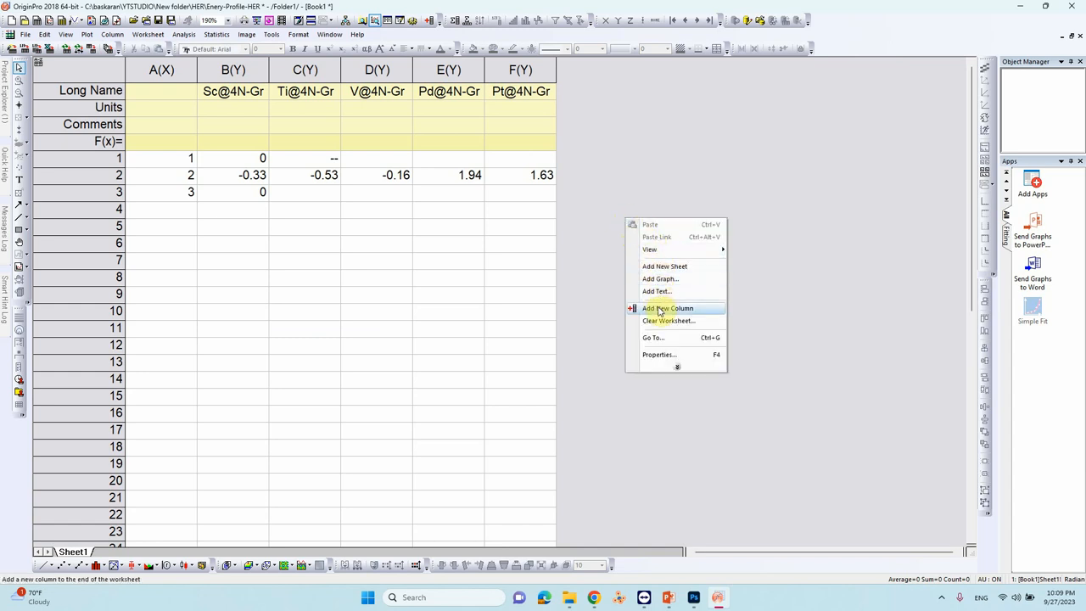
left_click(668, 308)
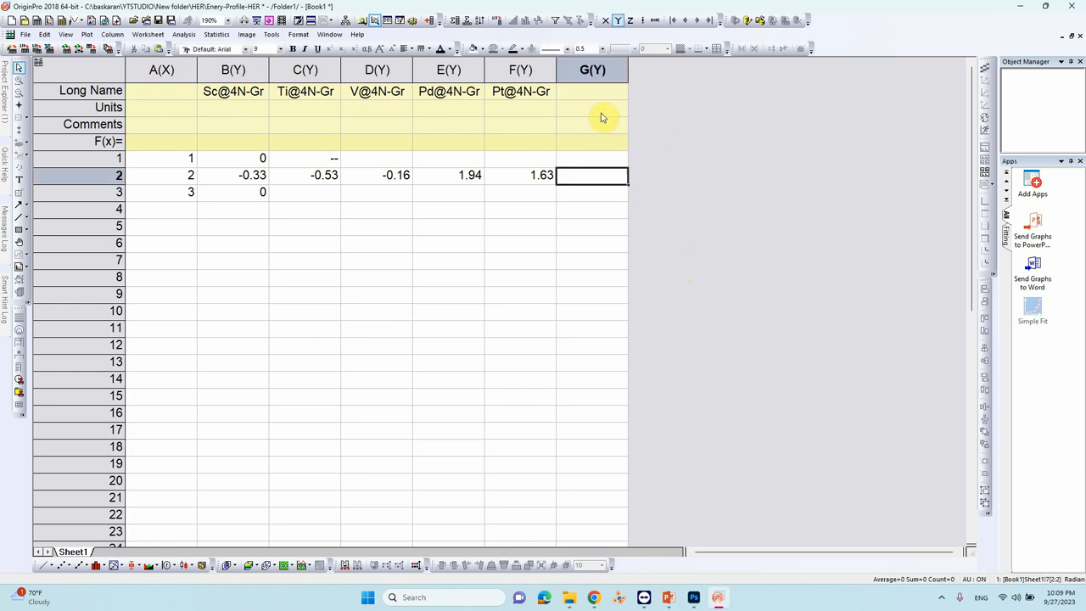
type("P")
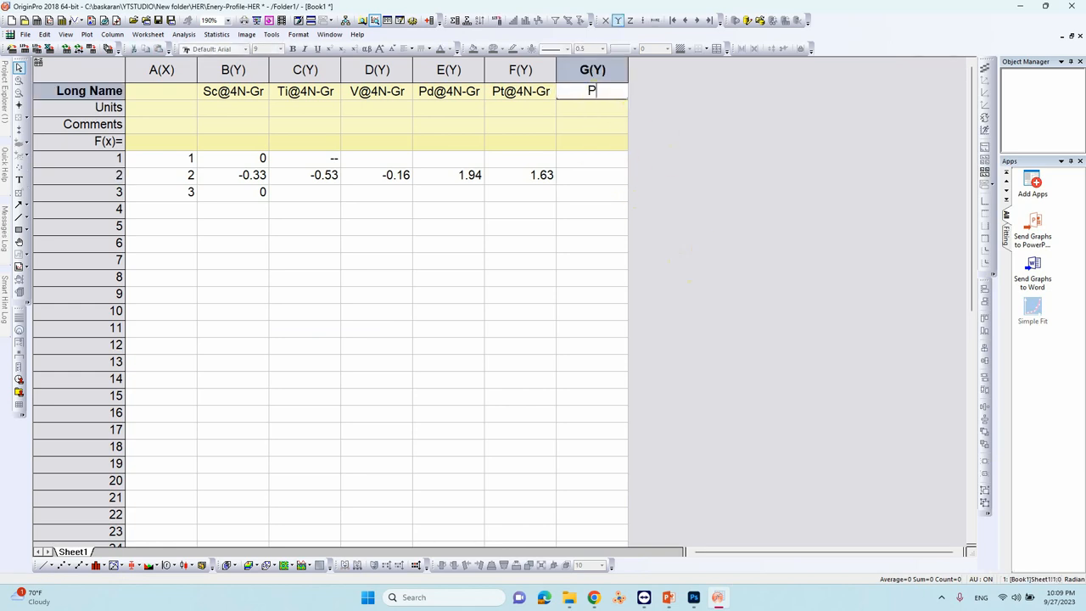
type("t(11")
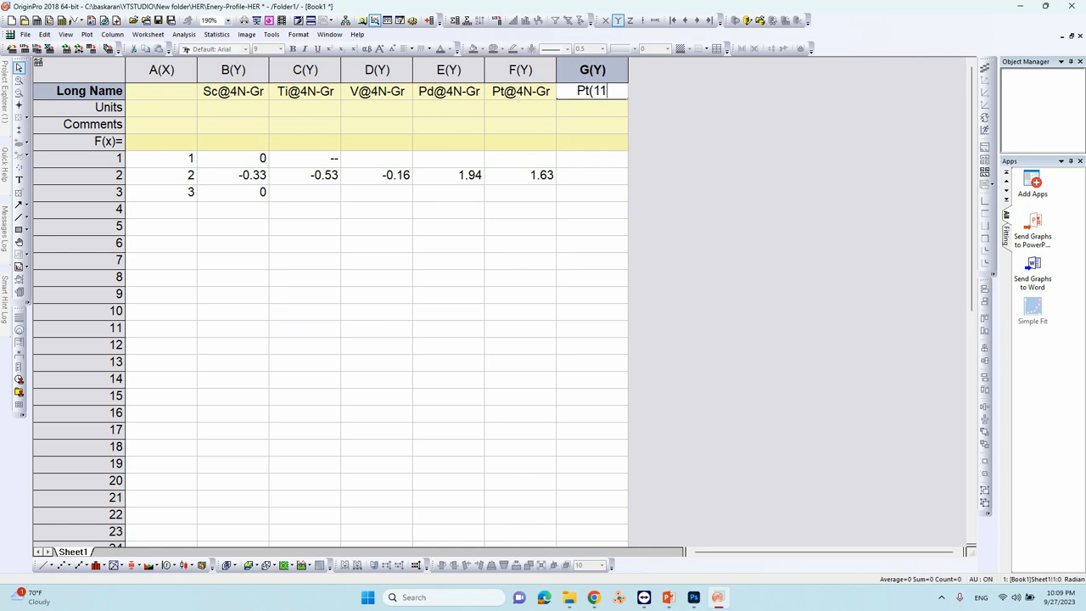
type("1)")
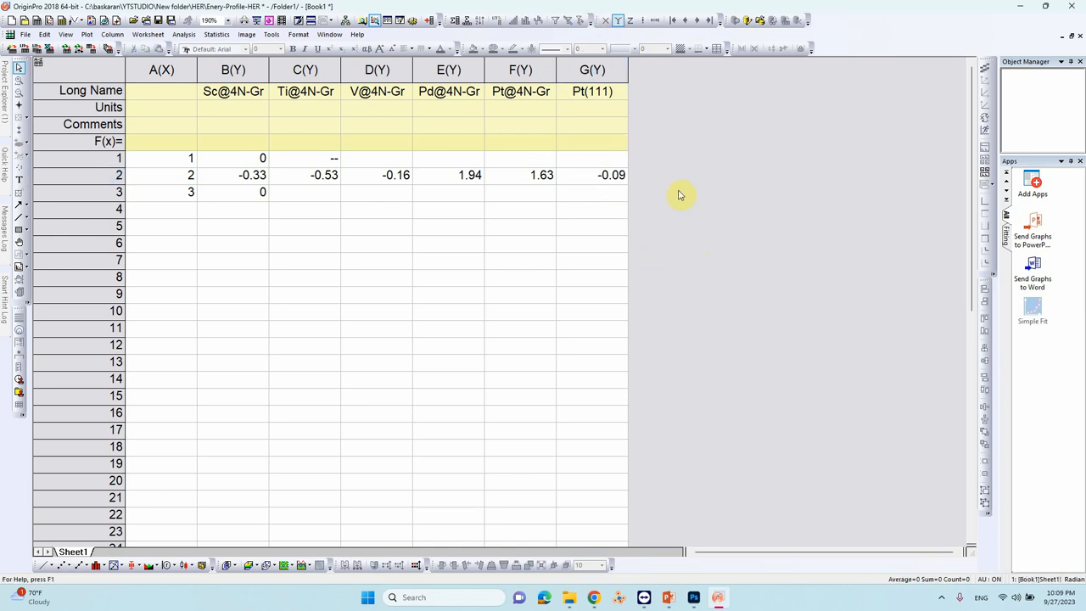
mouse_move(635, 190)
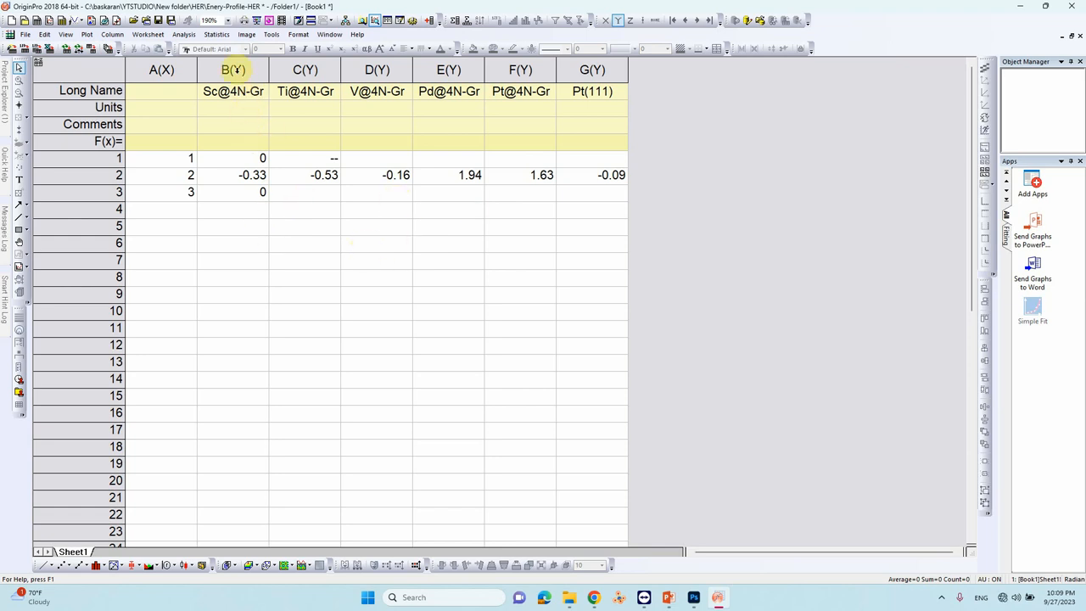
Plot columns B through G as a scatter graph and move the legend right of the axes.
left_click(233, 70)
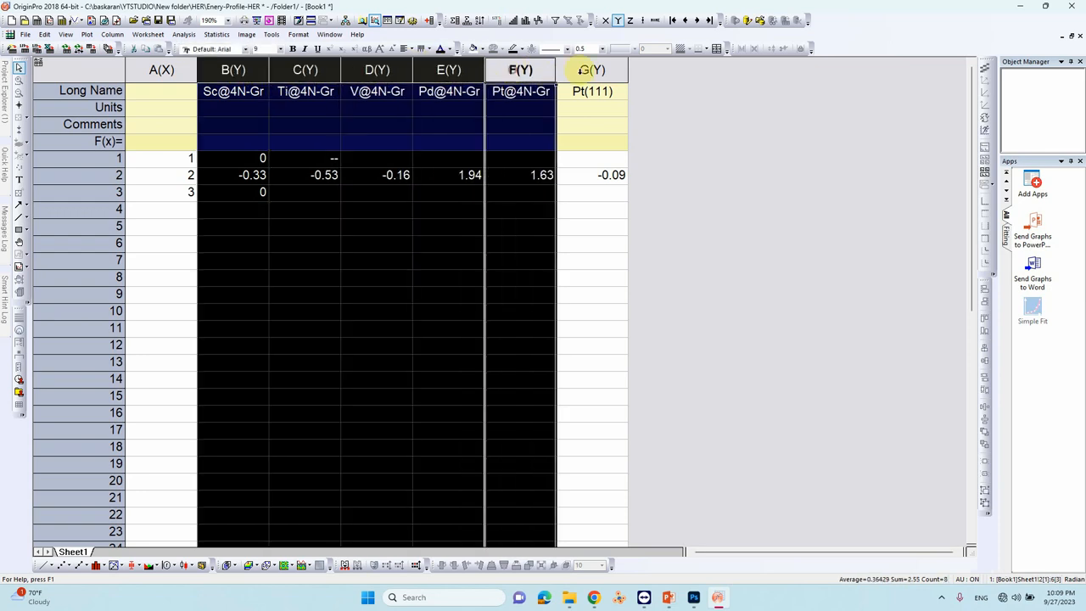
left_click(88, 34)
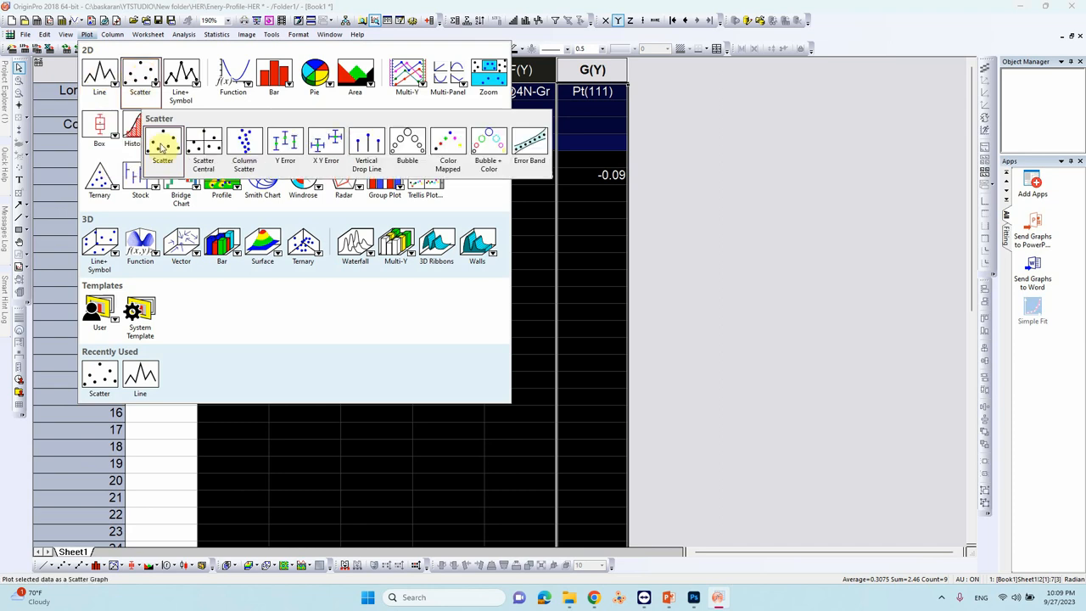
left_click(162, 144)
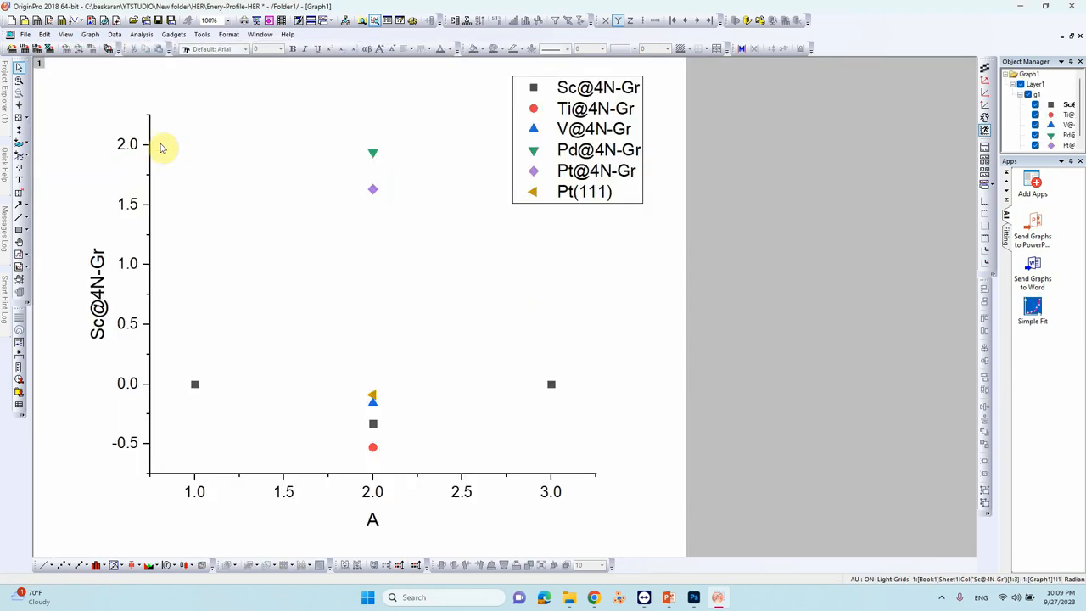
left_click(620, 151)
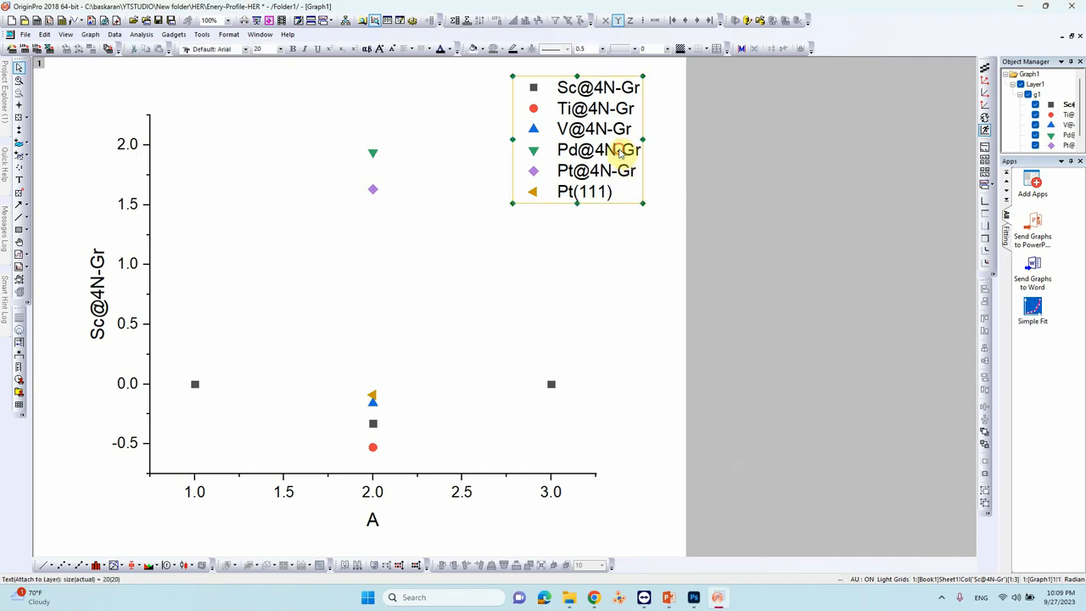
left_click_drag(577, 140, 781, 187)
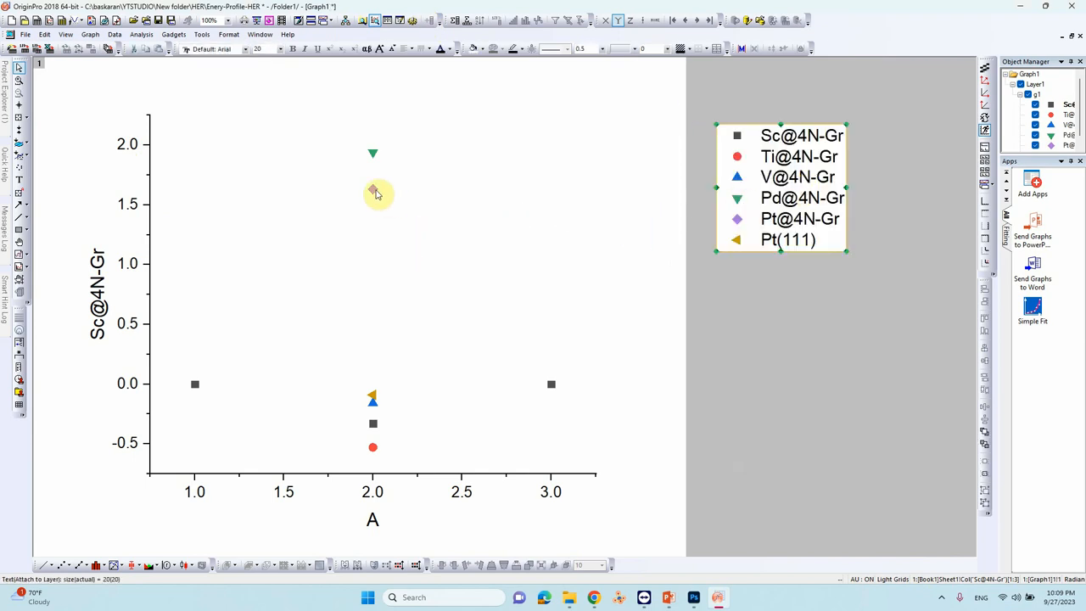
Give Sc@4N-Gr a horizontal-bar symbol with Auto colour and apply it.
double_click(375, 192)
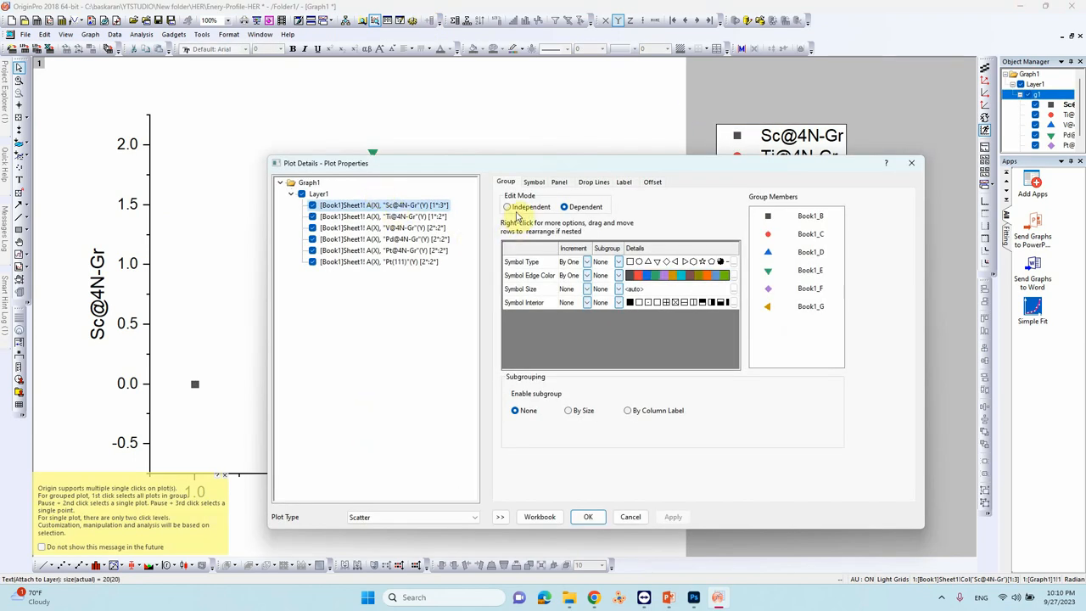
left_click(587, 517)
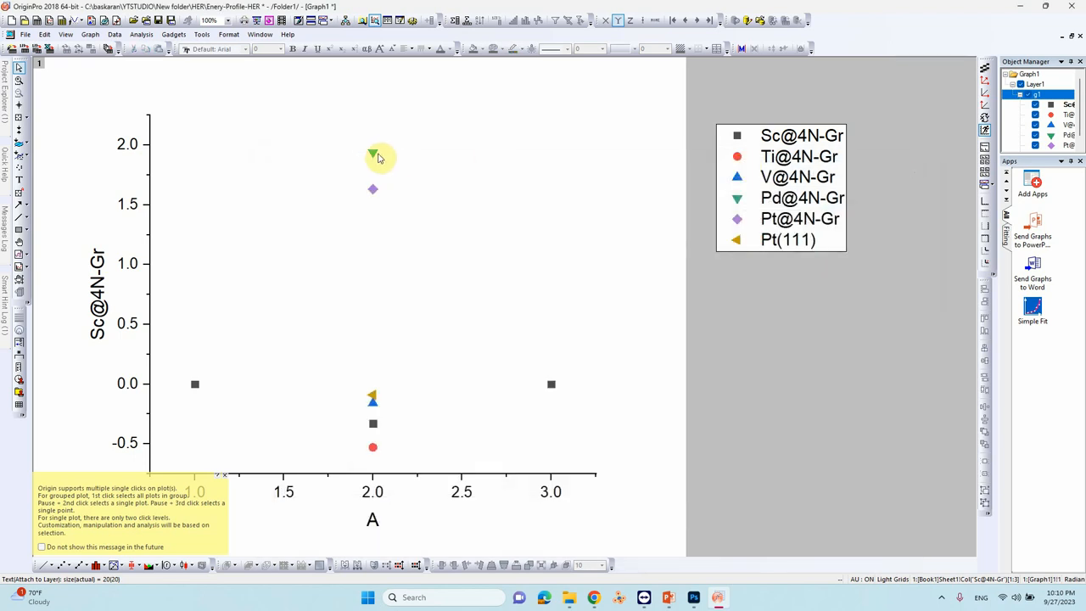
double_click(373, 156)
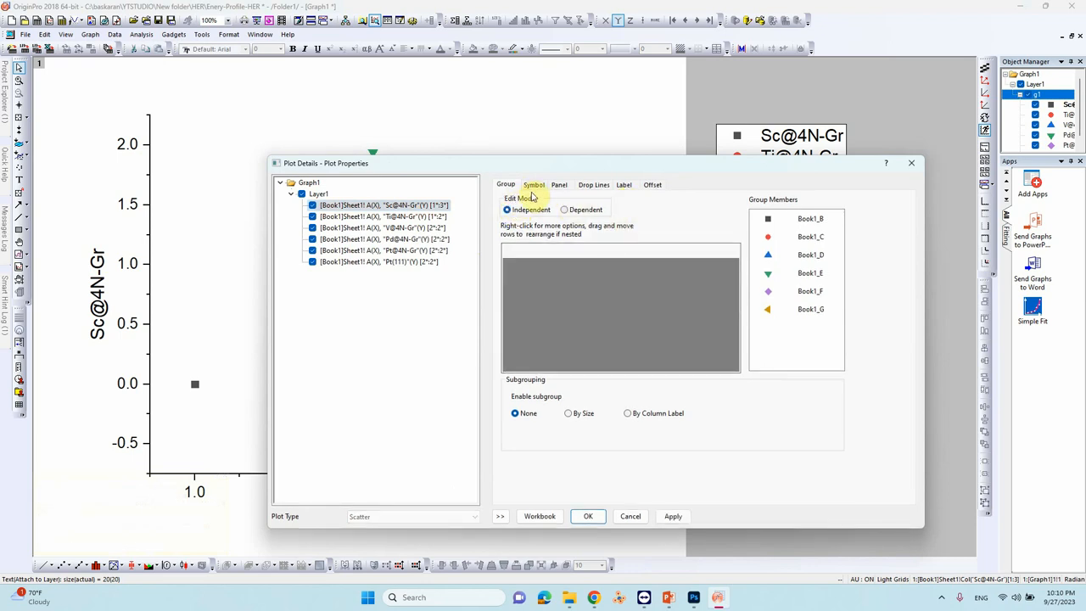
left_click(534, 184)
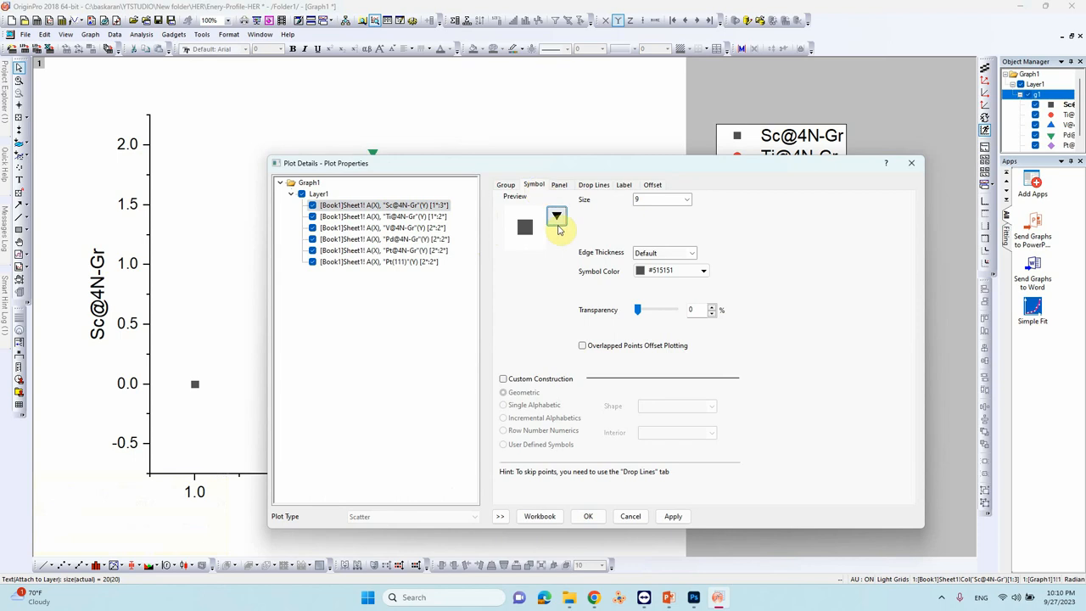
left_click(557, 216)
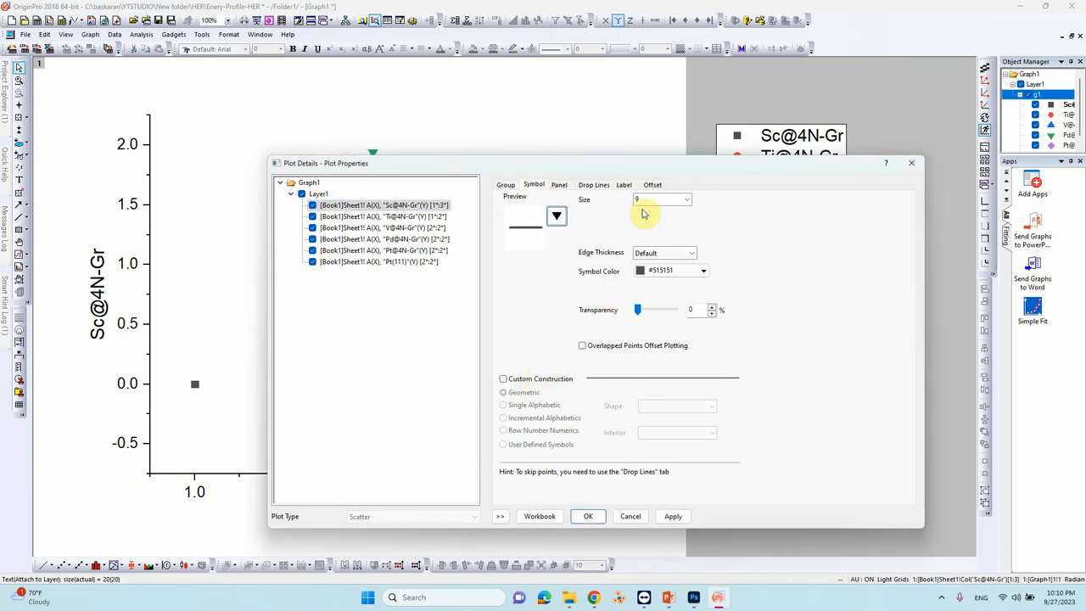
left_click(658, 199)
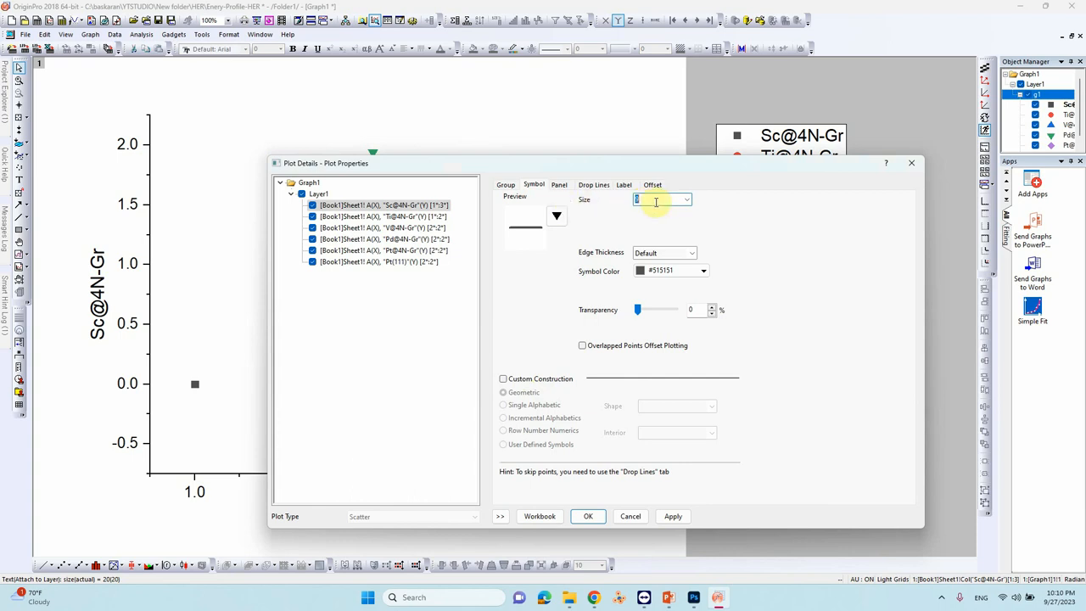
type("20")
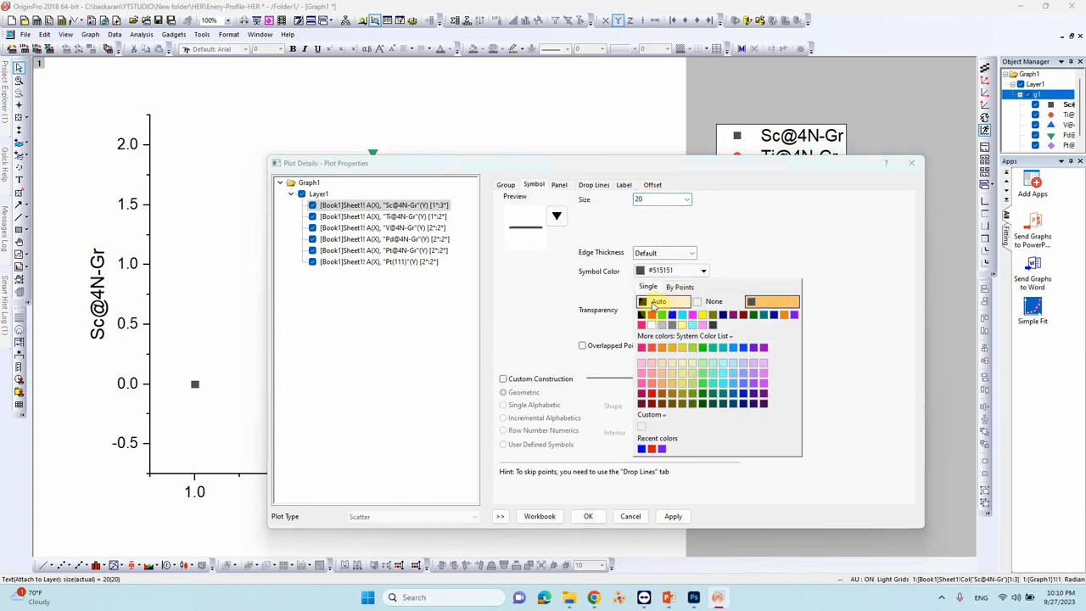
left_click(659, 301)
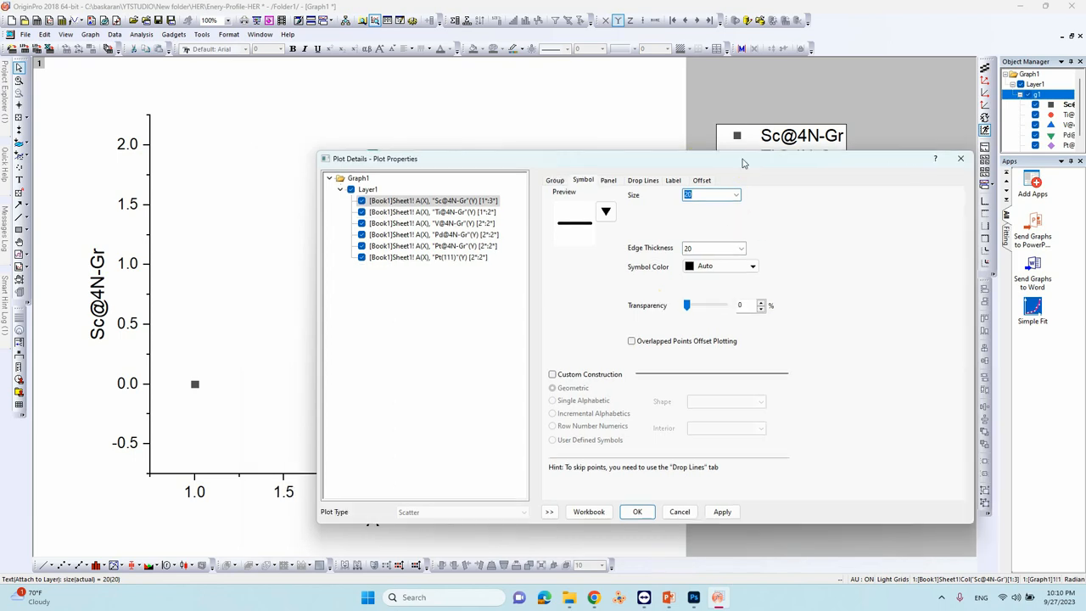
left_click(853, 489)
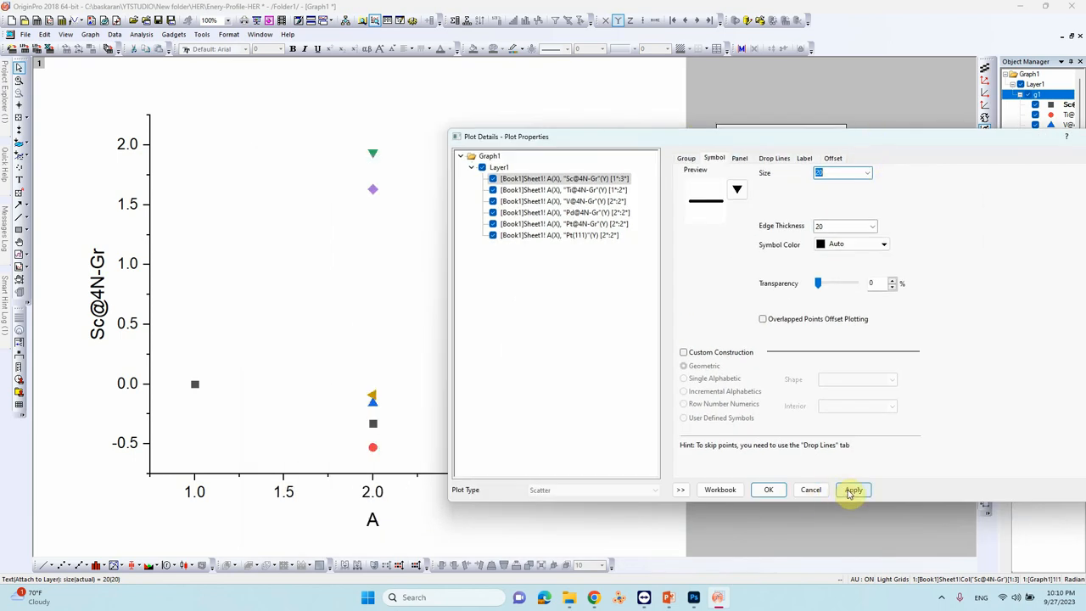
left_click(853, 490)
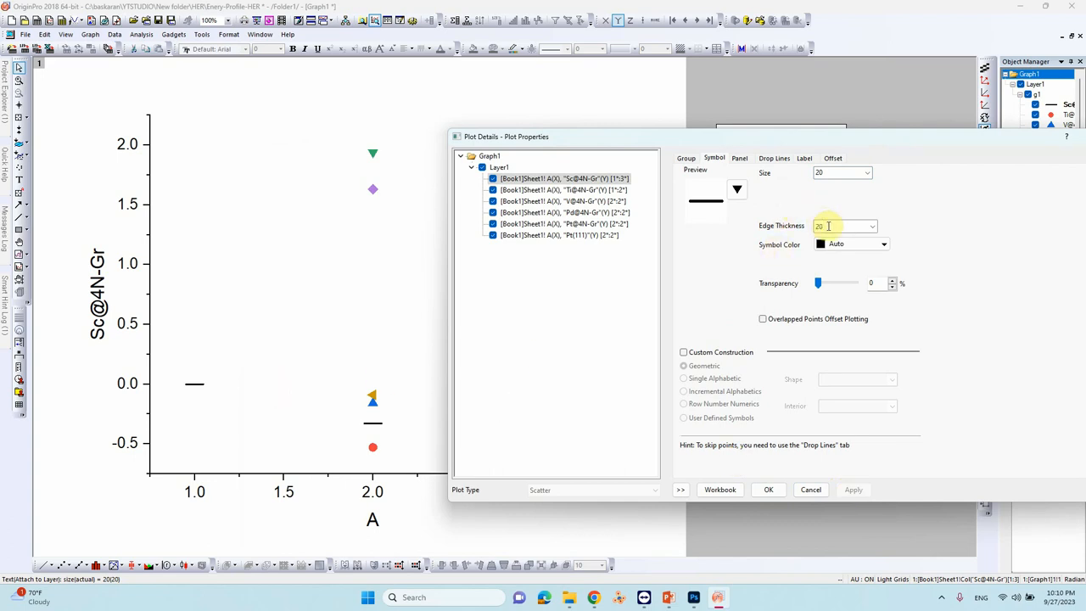
Adjust the level bars' size, set edge thickness to 15, and close Plot Details.
left_click(840, 172)
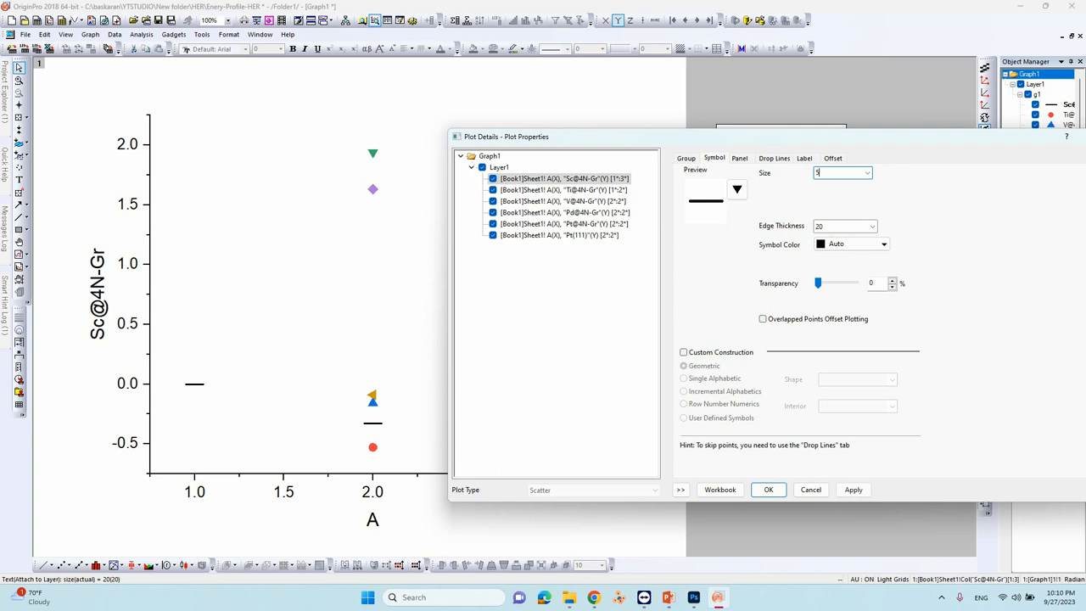
left_click(853, 489)
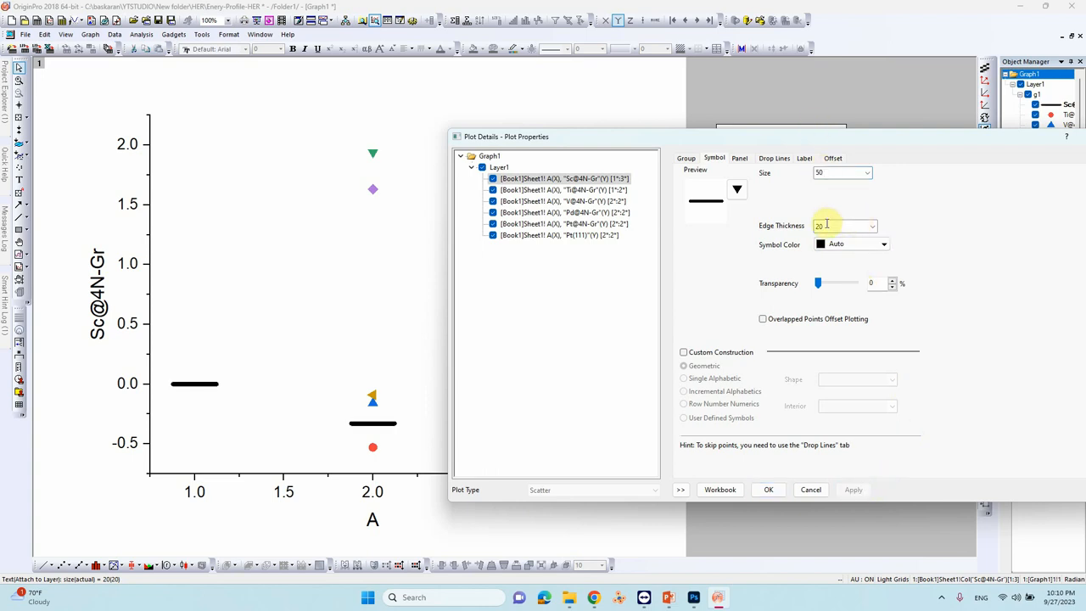
type("15")
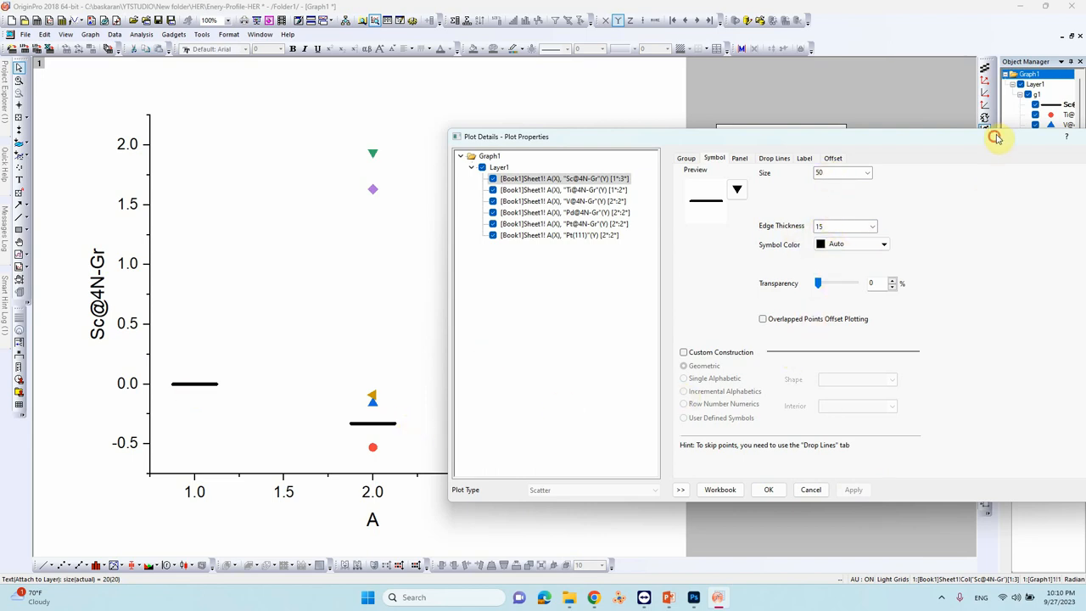
left_click(768, 490)
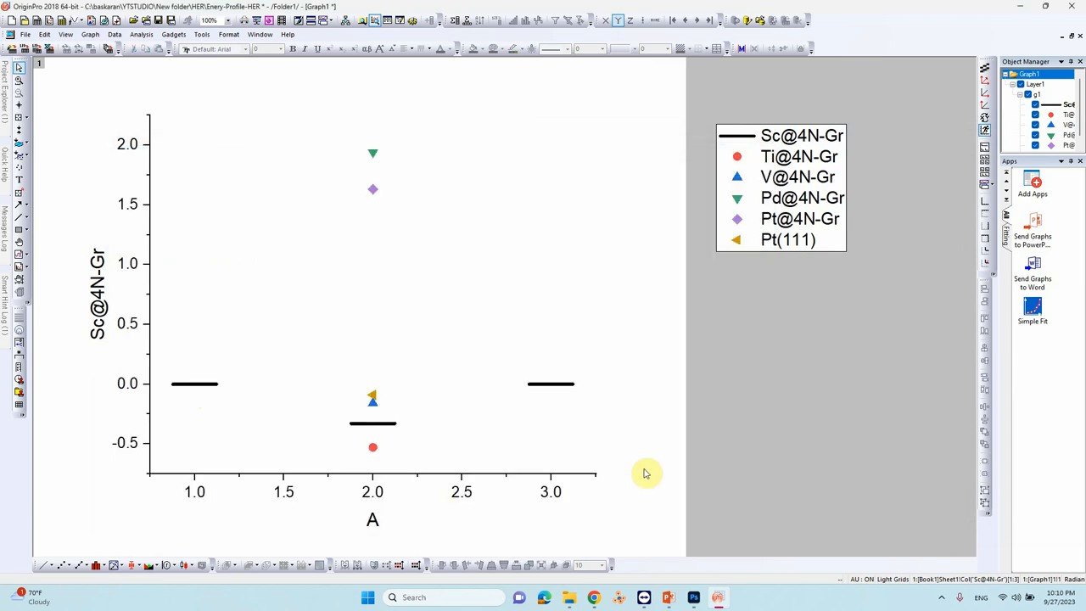
mouse_move(382, 153)
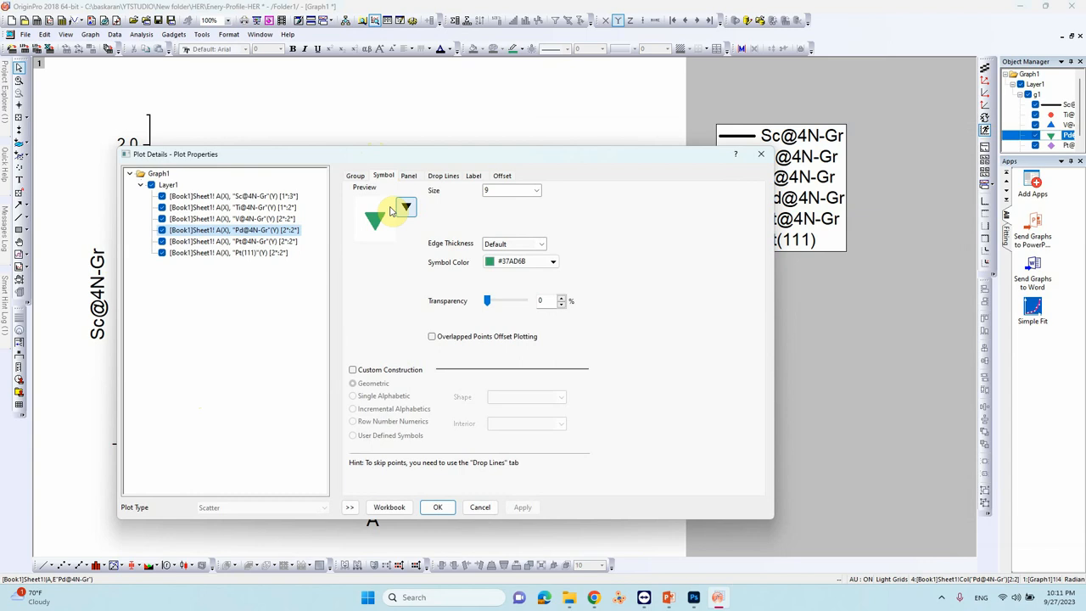
left_click(437, 507)
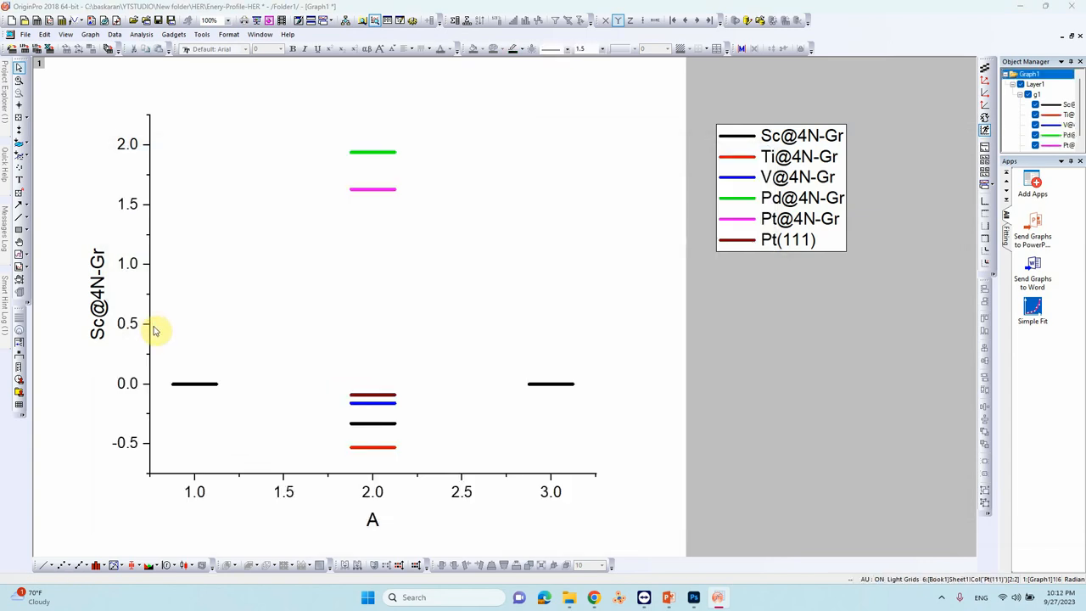
Set the vertical energy axis scale to run from -2.5 to 3 and confirm.
double_click(127, 322)
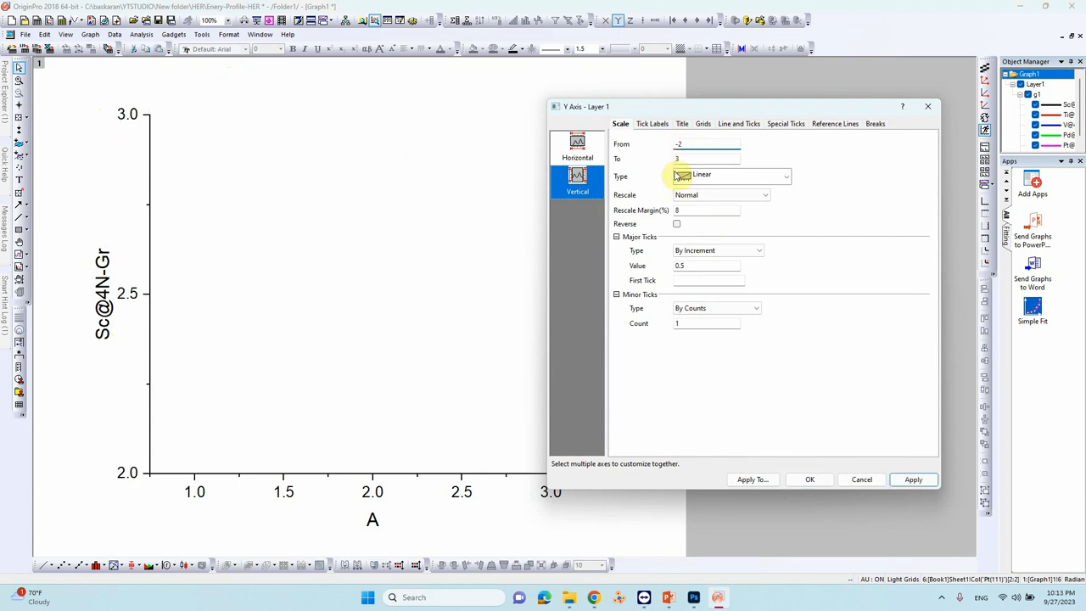
left_click(913, 479)
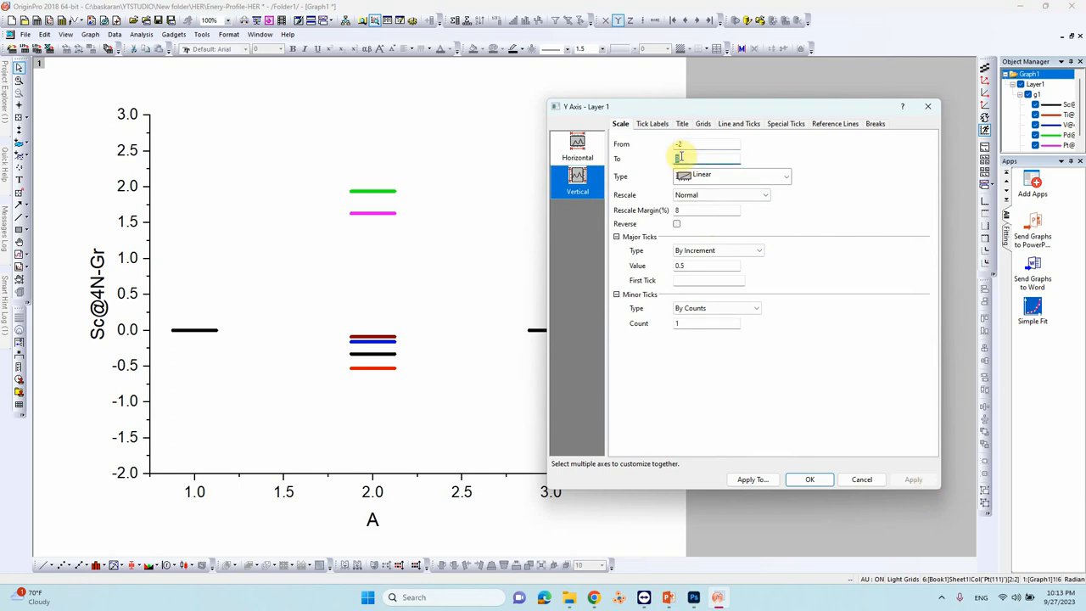
type("2")
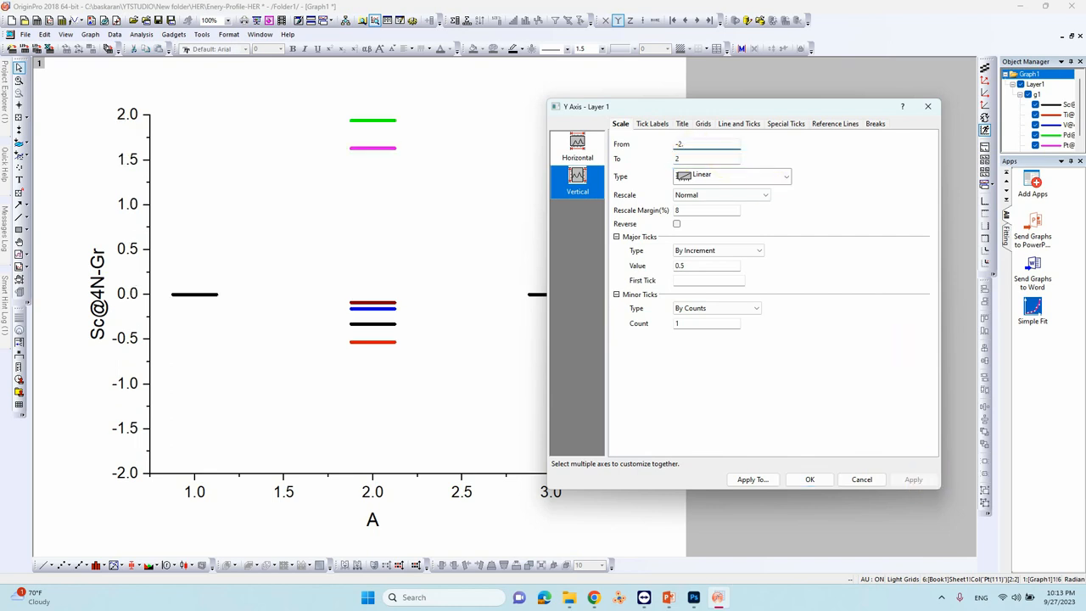
left_click(913, 480)
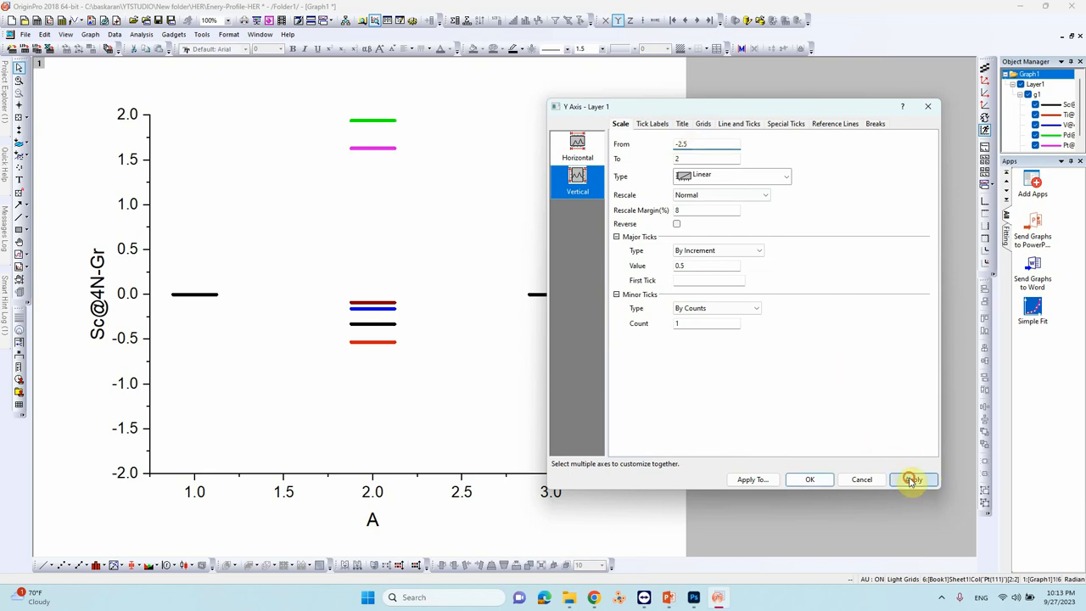
left_click(913, 479)
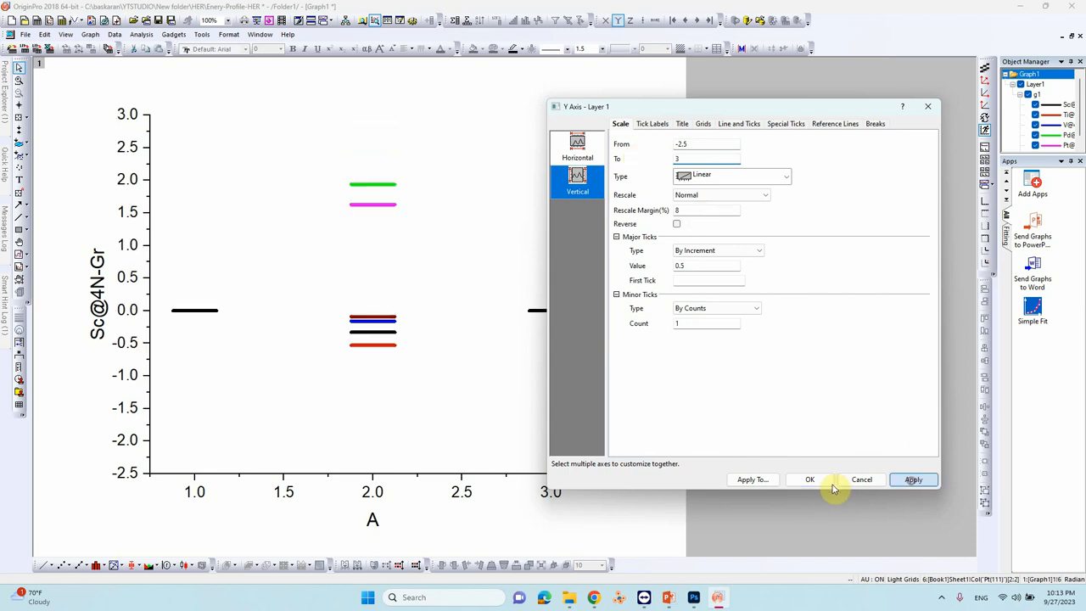
left_click(810, 479)
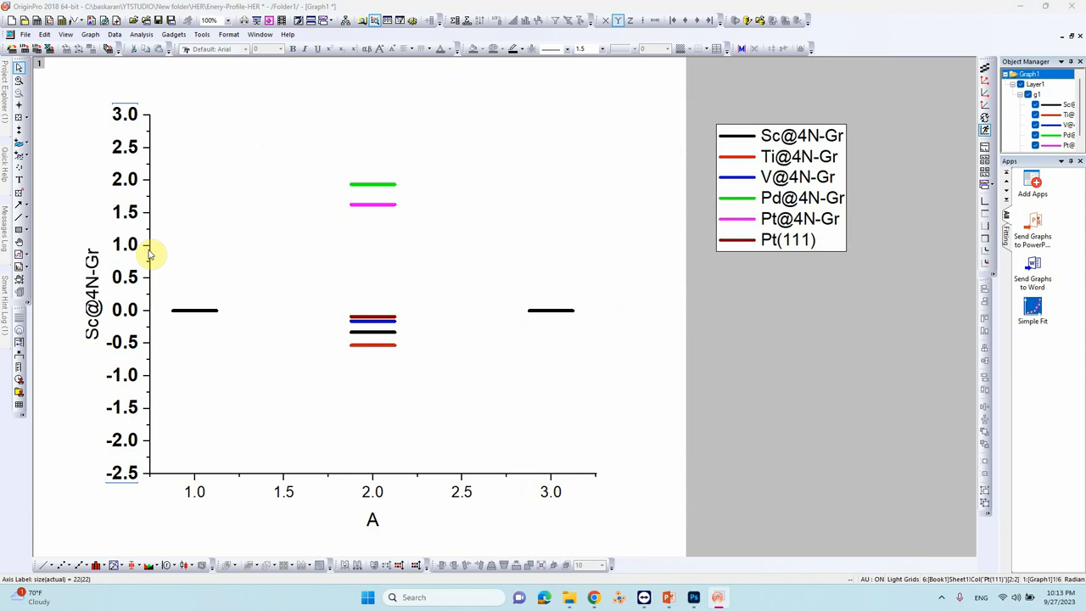
Enable Additional Lines on the Opposite side for both vertical and horizontal axes.
double_click(125, 245)
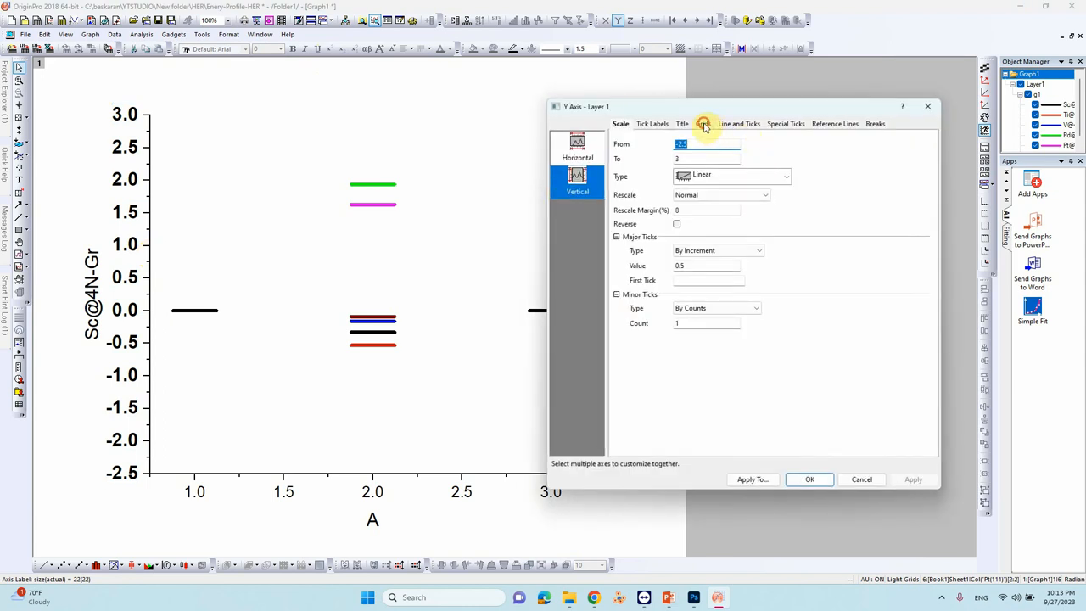
left_click(702, 123)
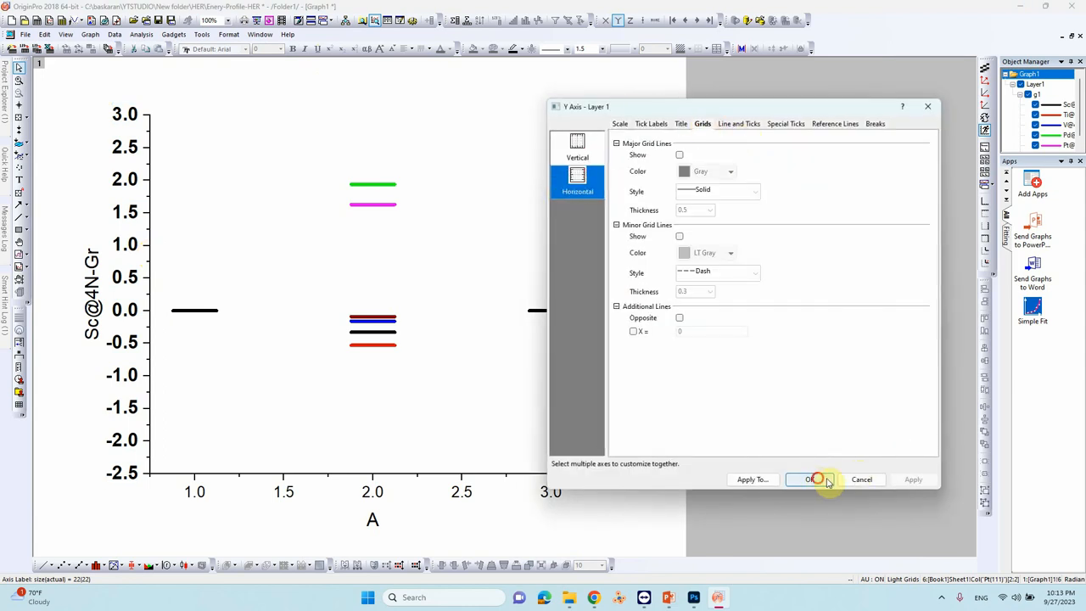
left_click(812, 479)
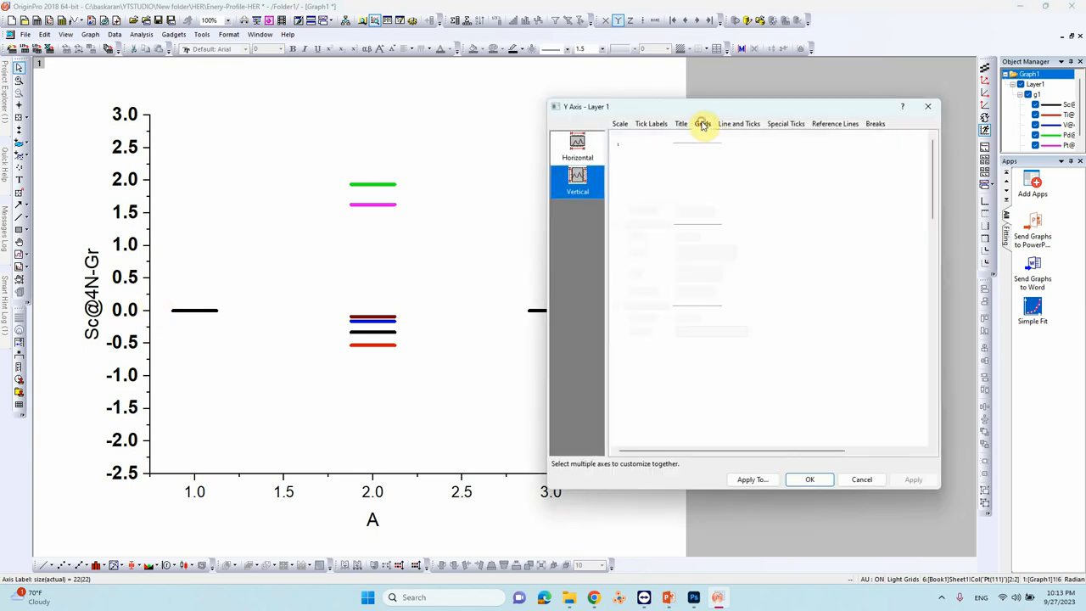
left_click(703, 124)
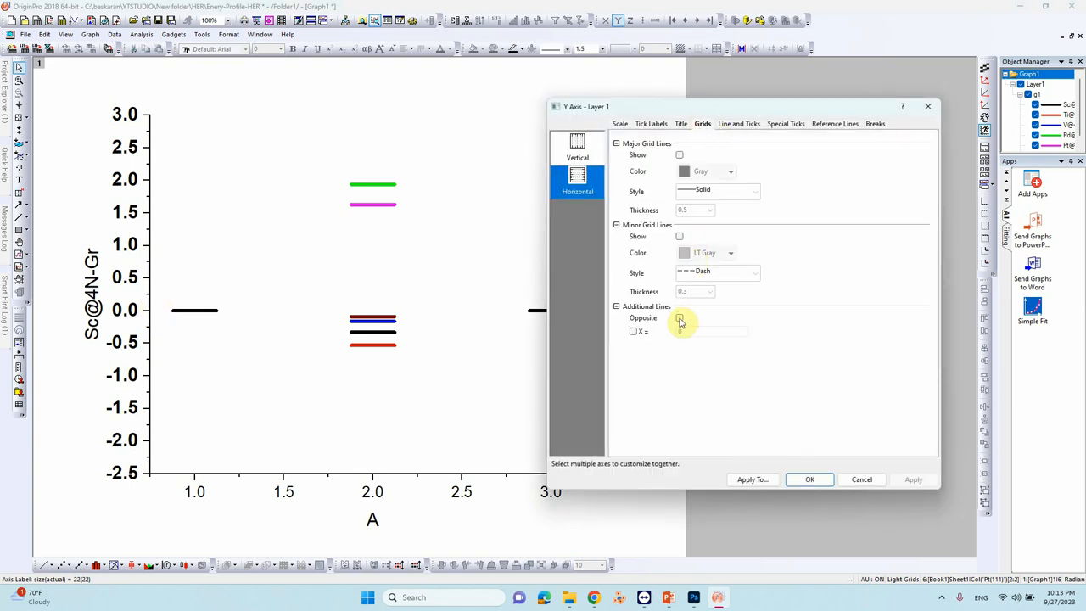
left_click(680, 318)
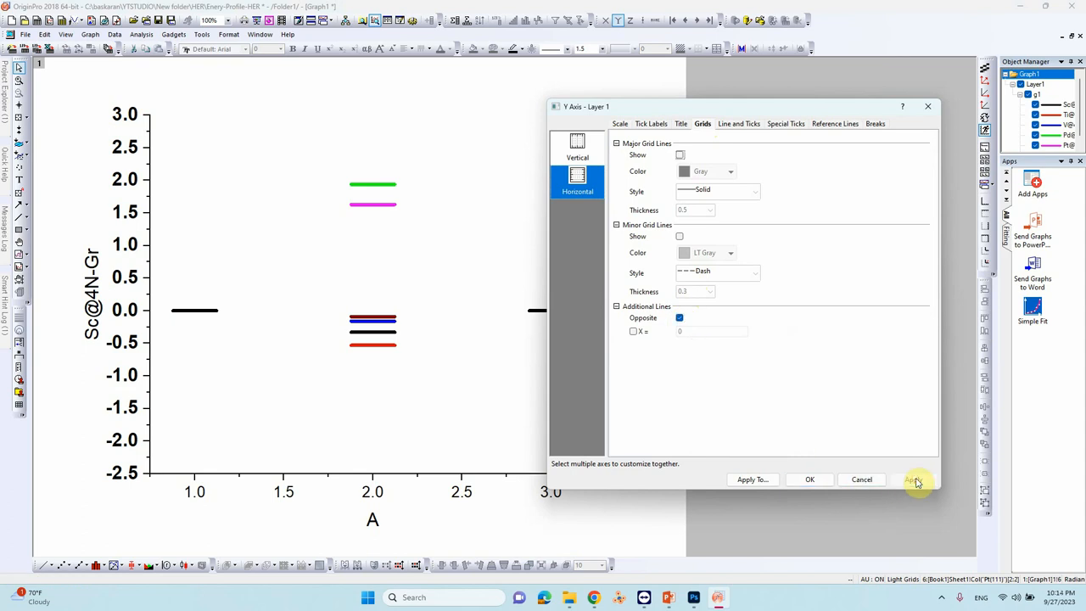
left_click(916, 480)
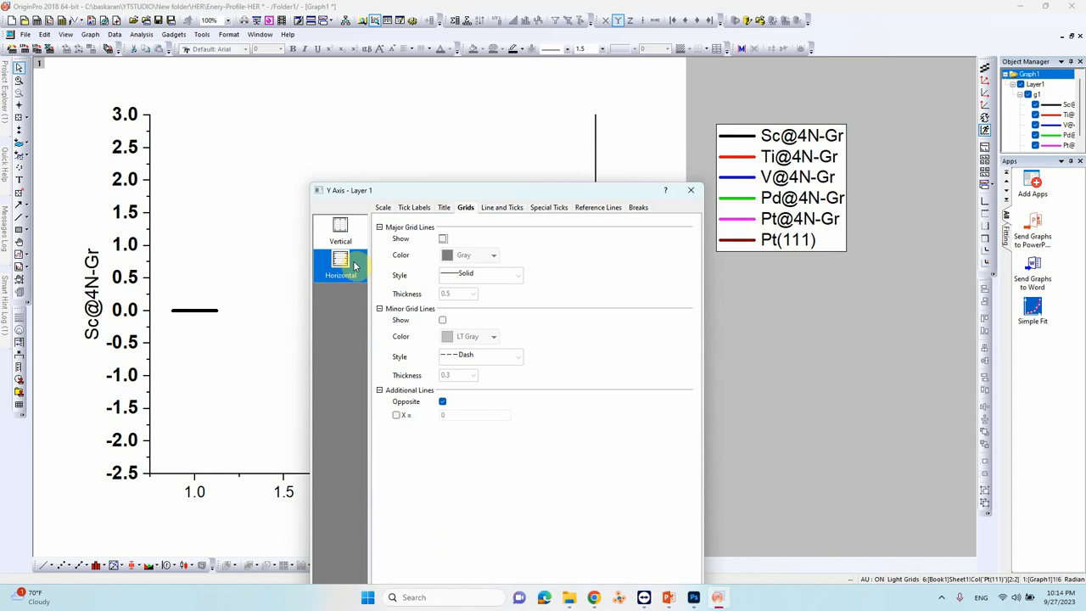
left_click(341, 229)
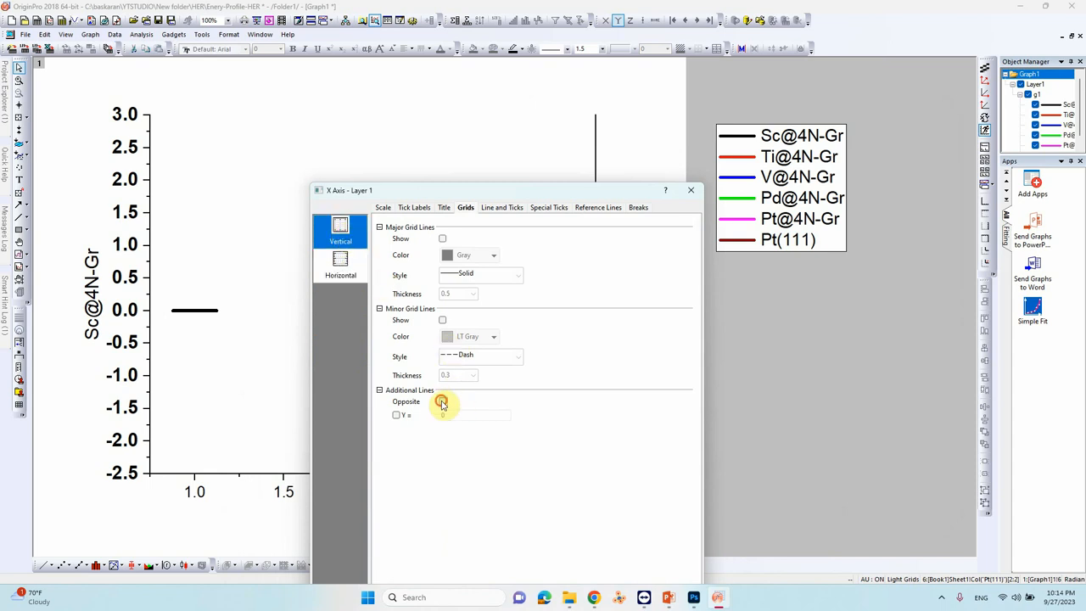
left_click(442, 402)
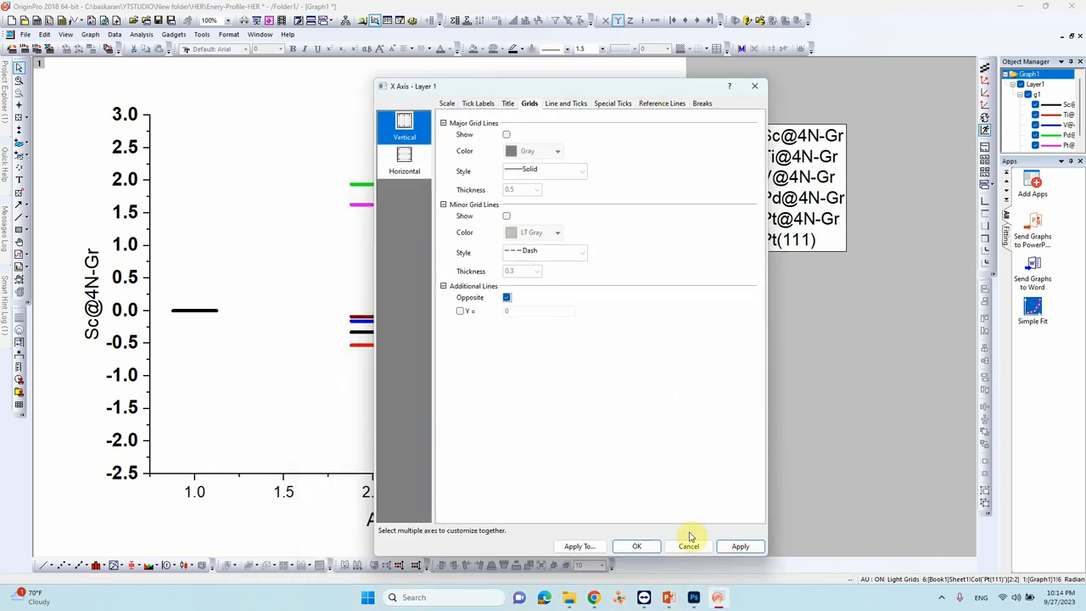
left_click(566, 102)
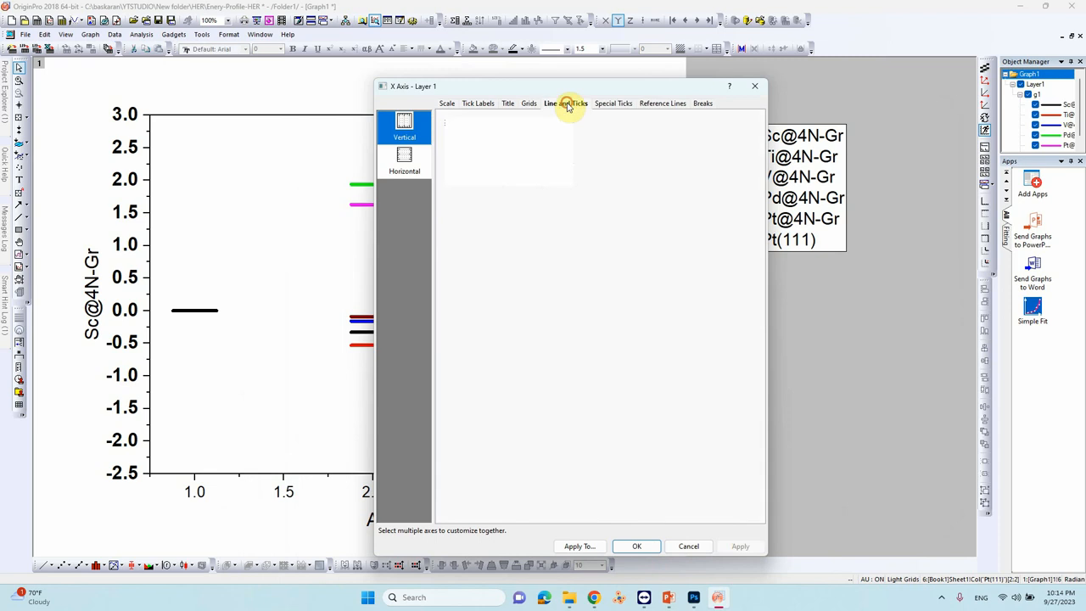
Set the bottom and left axis line thickness to 2 in Line and Ticks.
left_click(565, 103)
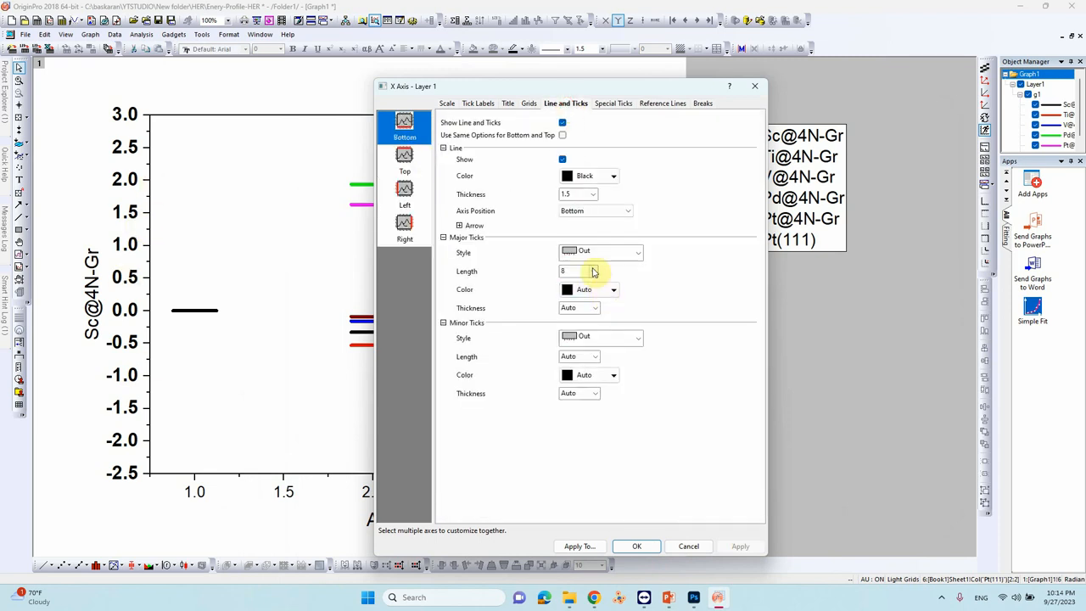
left_click(578, 195)
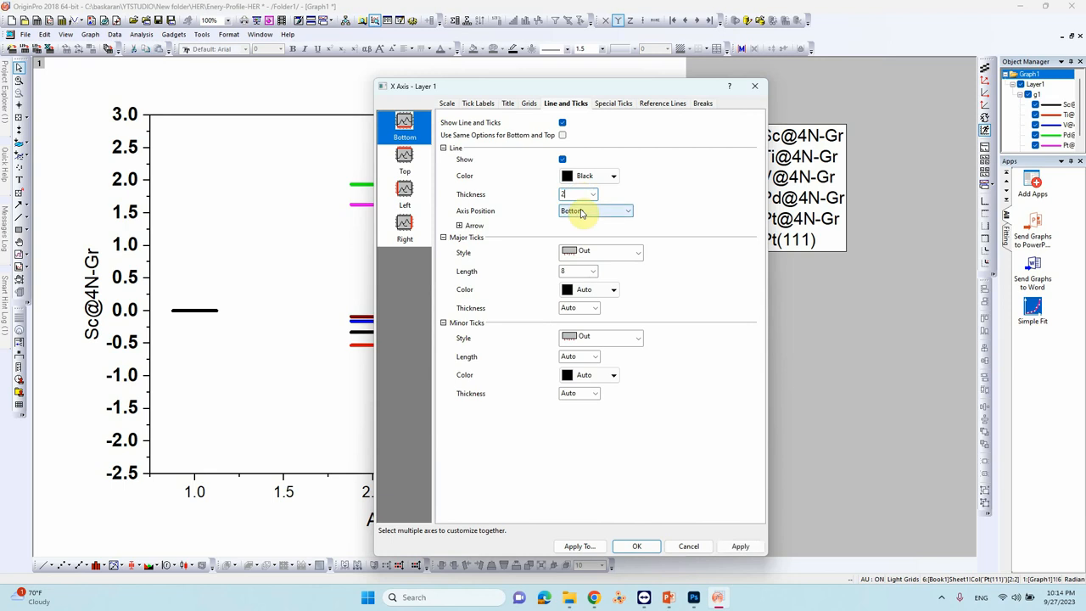
left_click(740, 546)
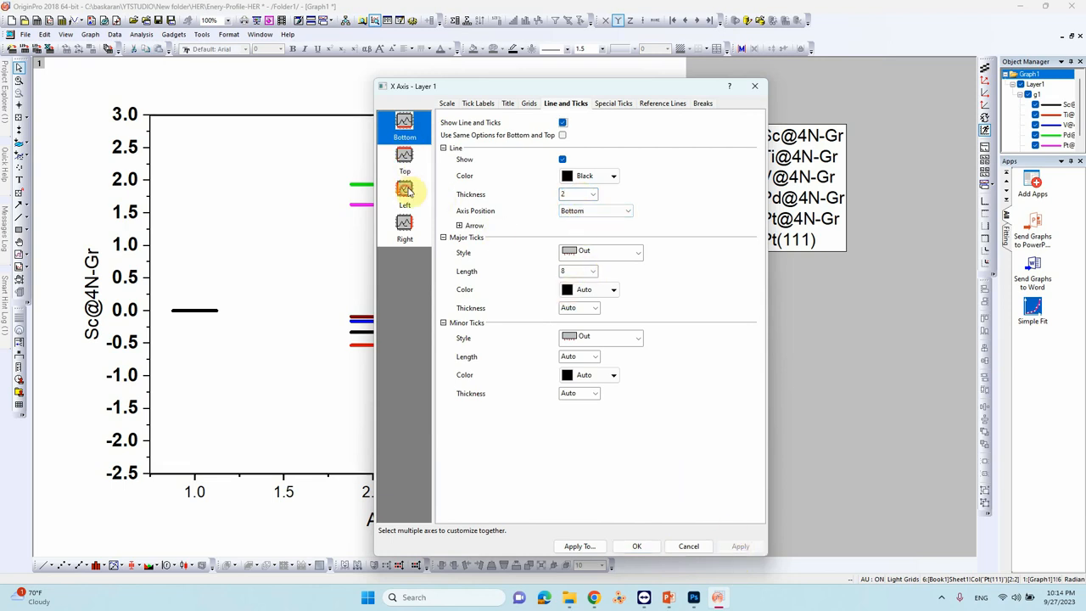
left_click(405, 195)
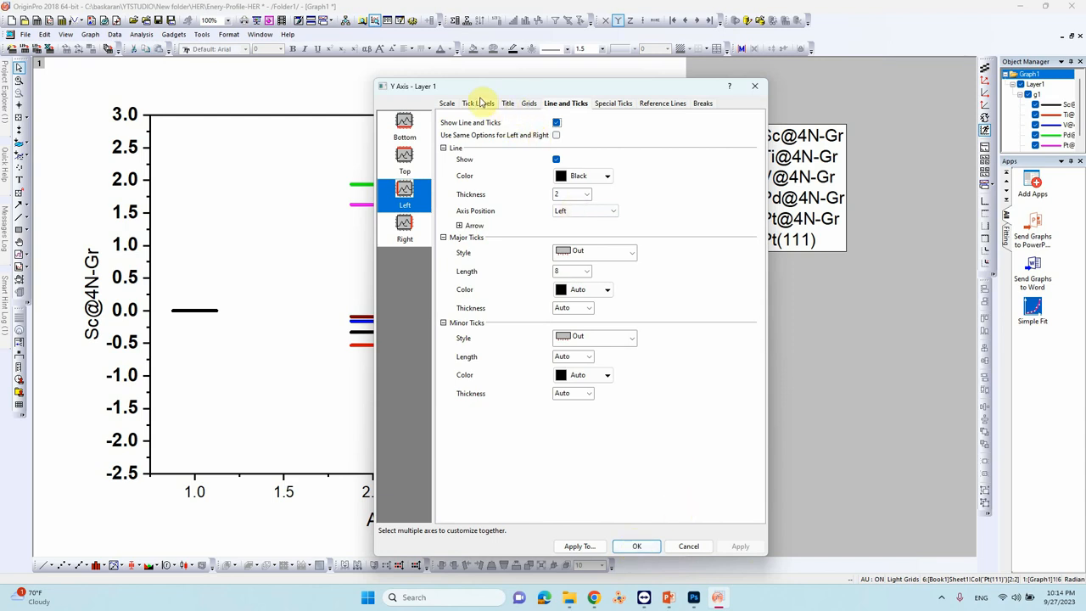
left_click(448, 102)
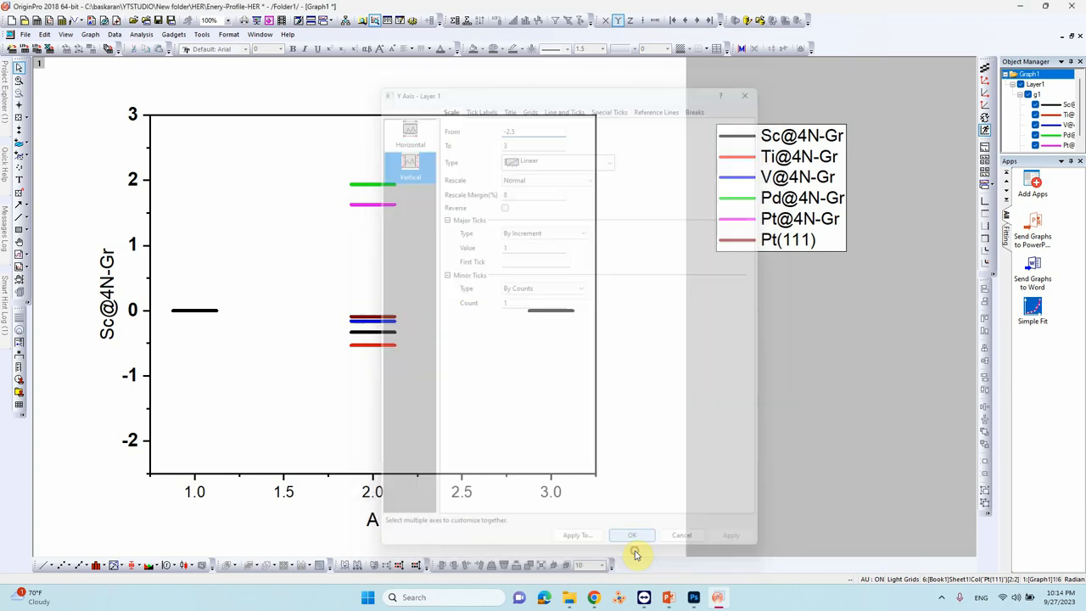
Set the bottom X axis Major Ticks style to None and apply it.
left_click(632, 535)
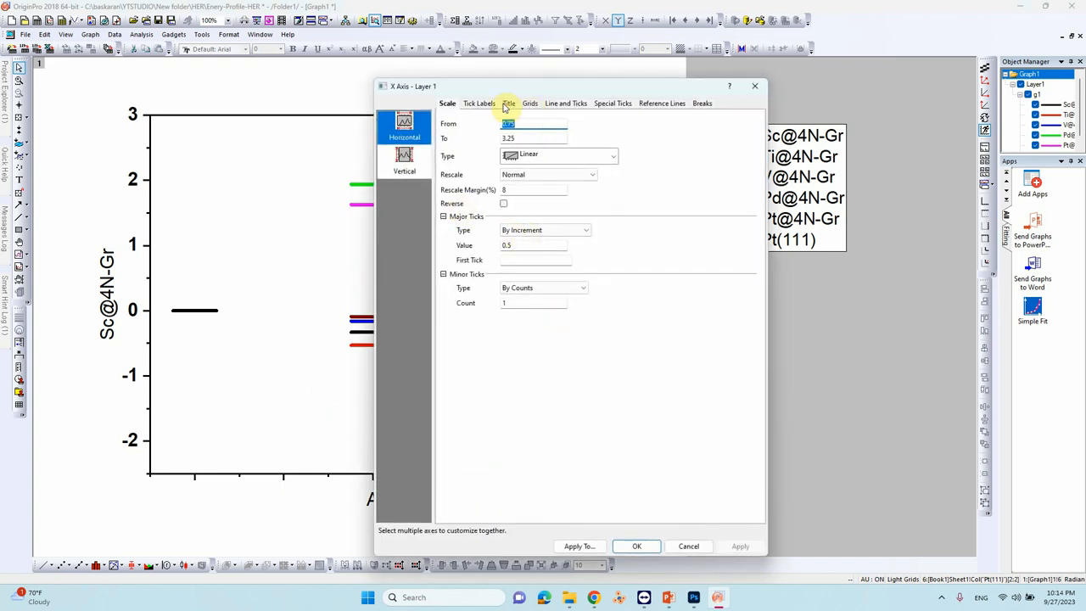
left_click(565, 102)
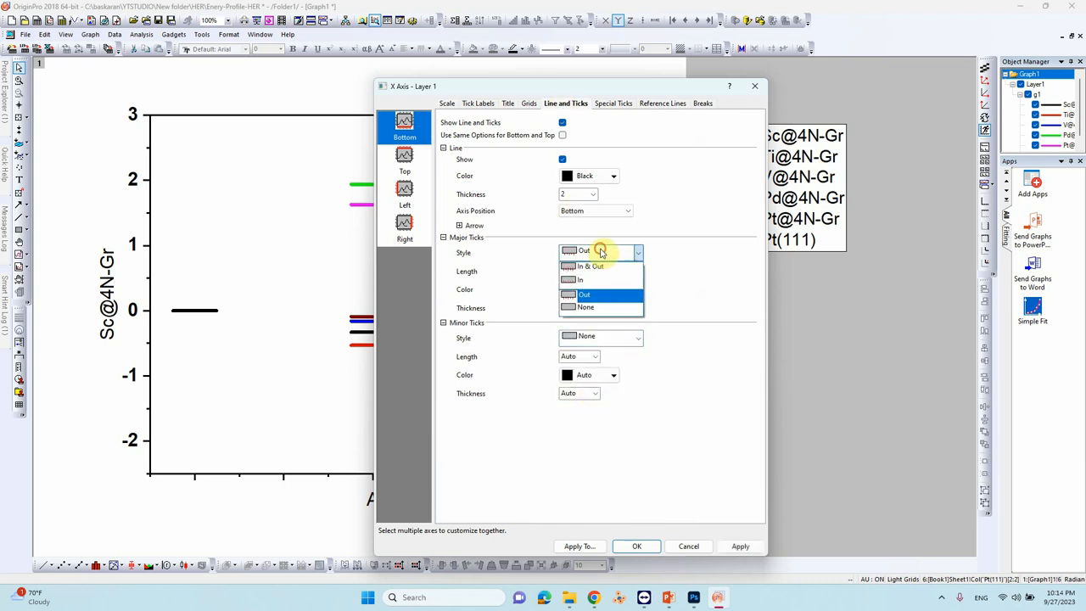
left_click(585, 307)
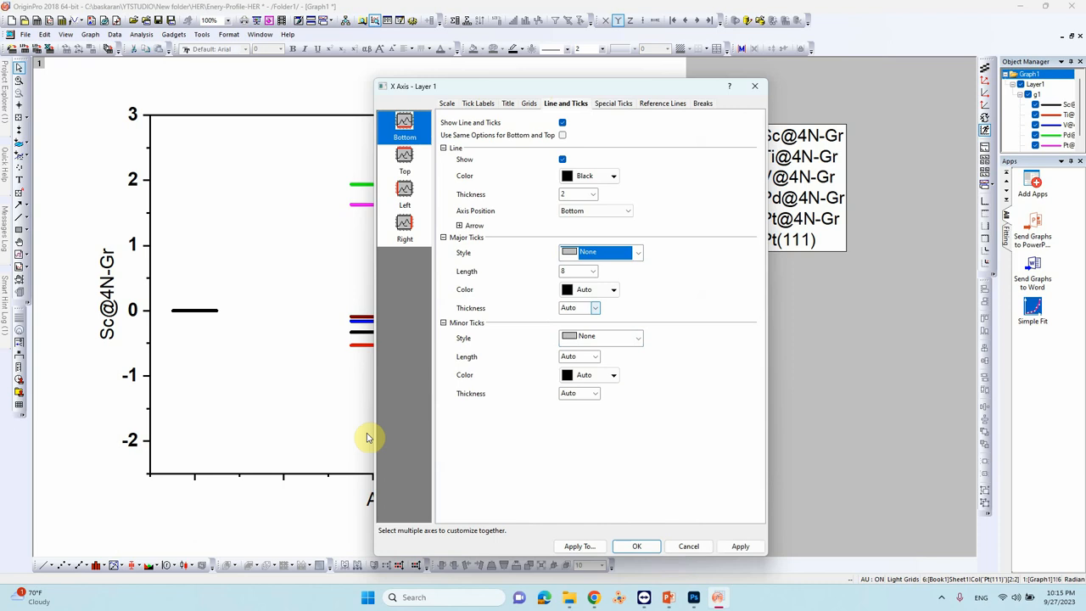
mouse_move(642, 528)
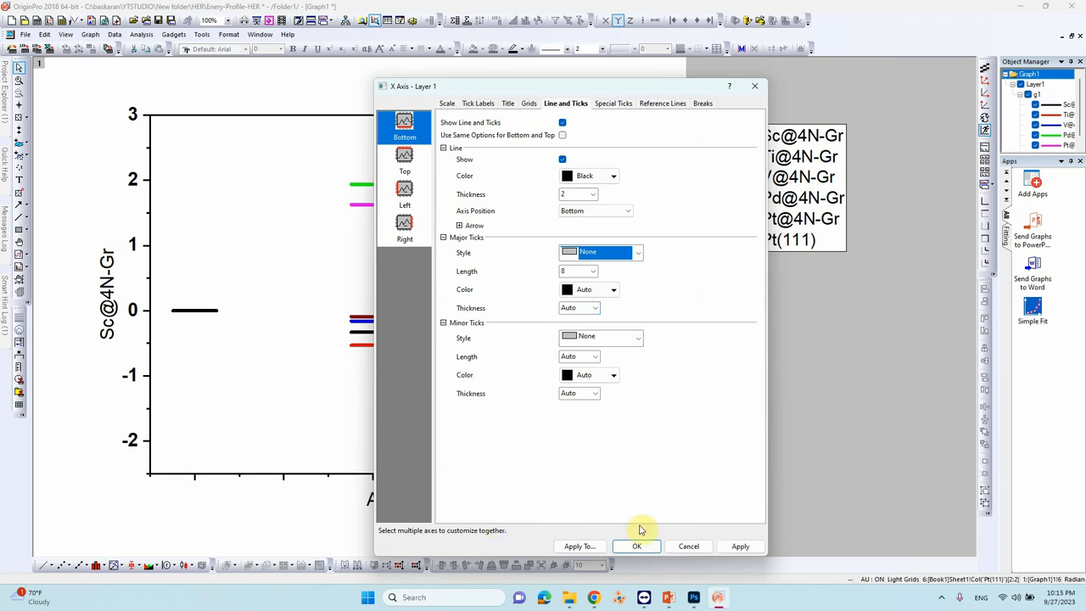
left_click(740, 546)
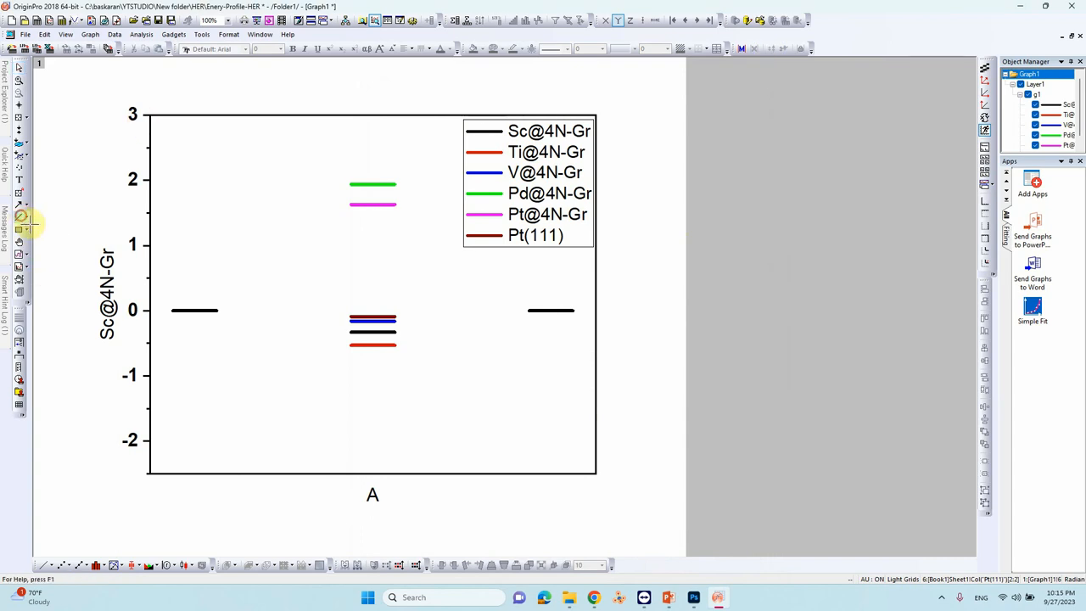
Draw a dashed, width-2 connector from the left zero-energy level to the middle level.
left_click_drag(217, 310, 344, 334)
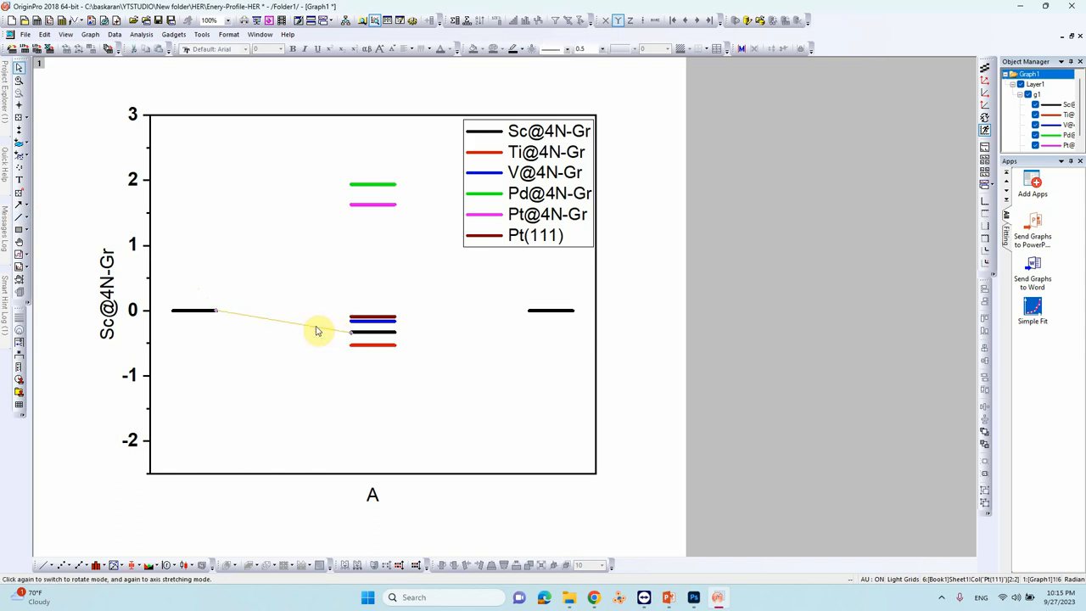
left_click(662, 224)
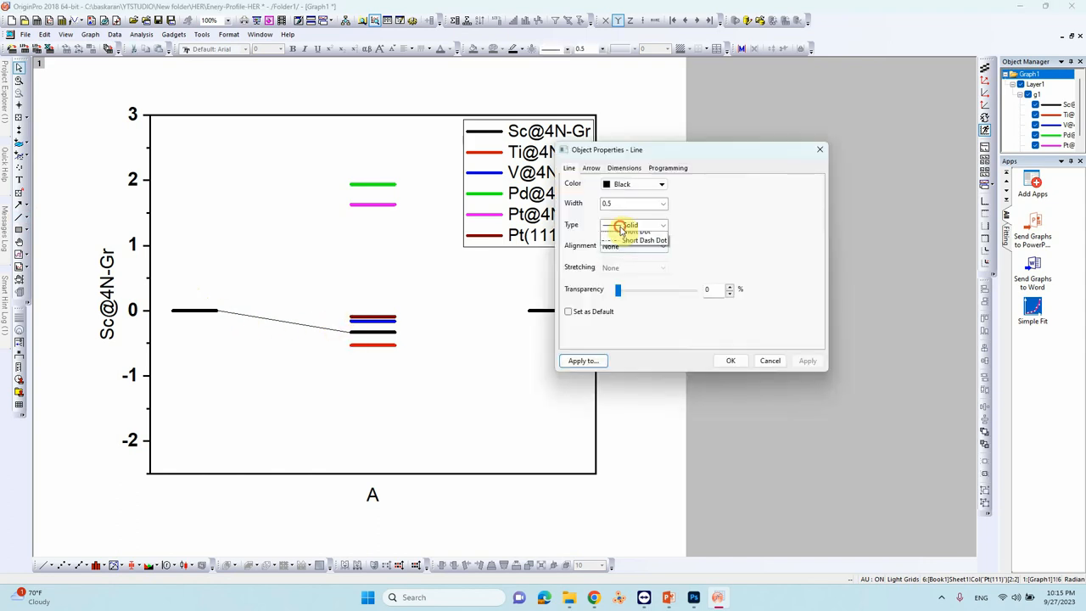
left_click(663, 225)
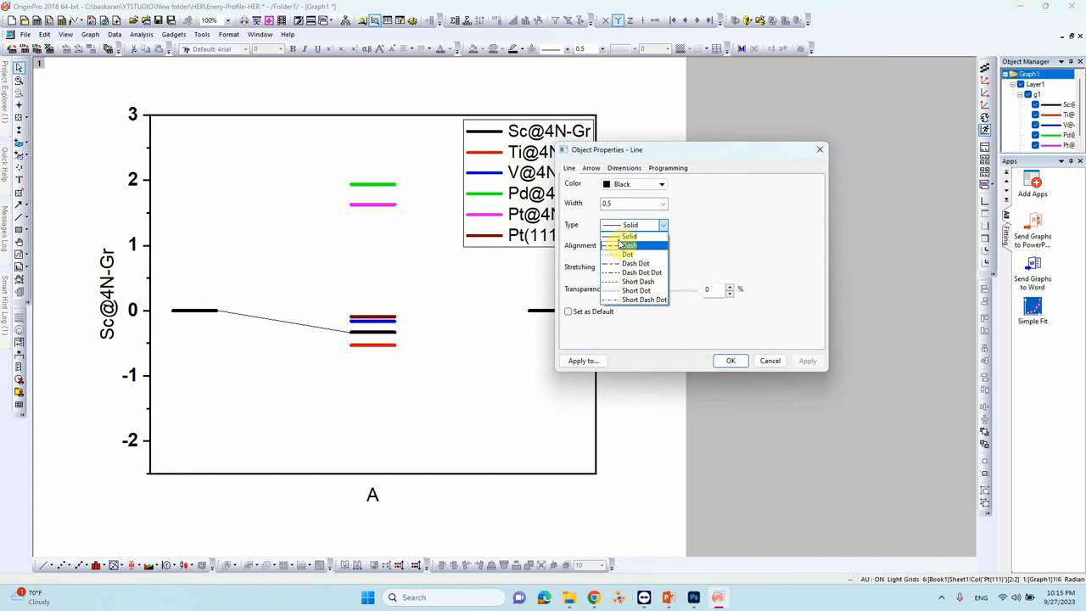
left_click(630, 245)
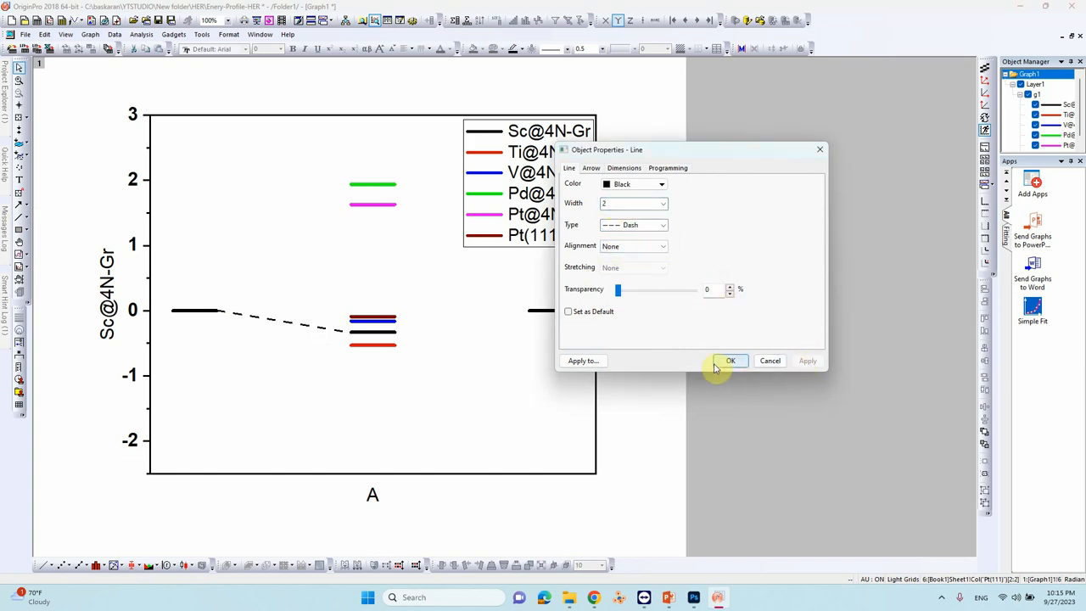
left_click(731, 361)
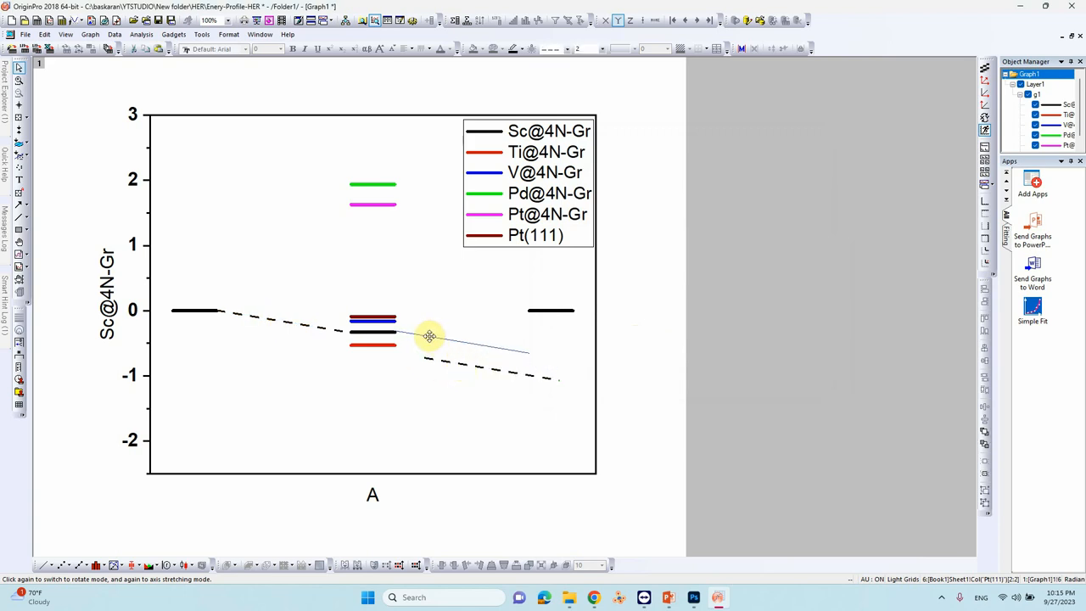
Move a copied dashed connector to the middle black level and stretch it to the right zero level.
left_click_drag(429, 335, 518, 352)
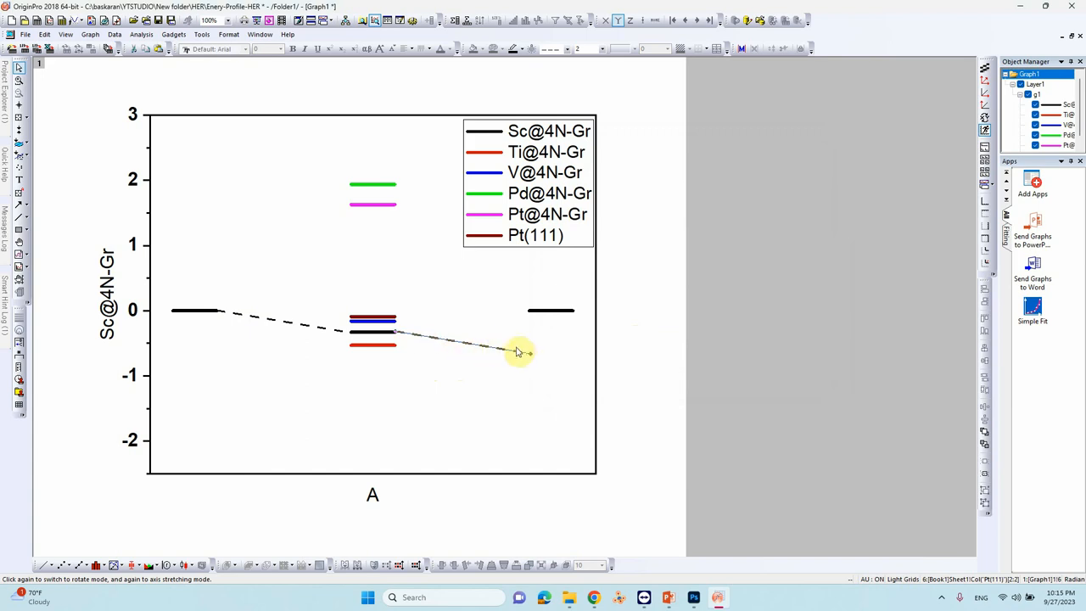
mouse_move(530, 354)
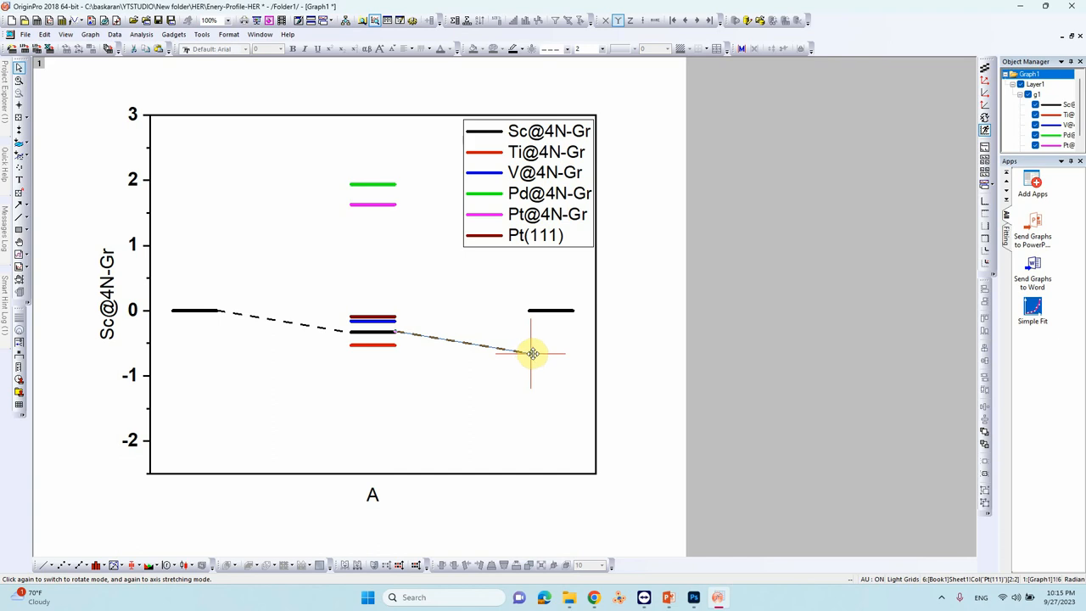
left_click_drag(532, 354, 532, 336)
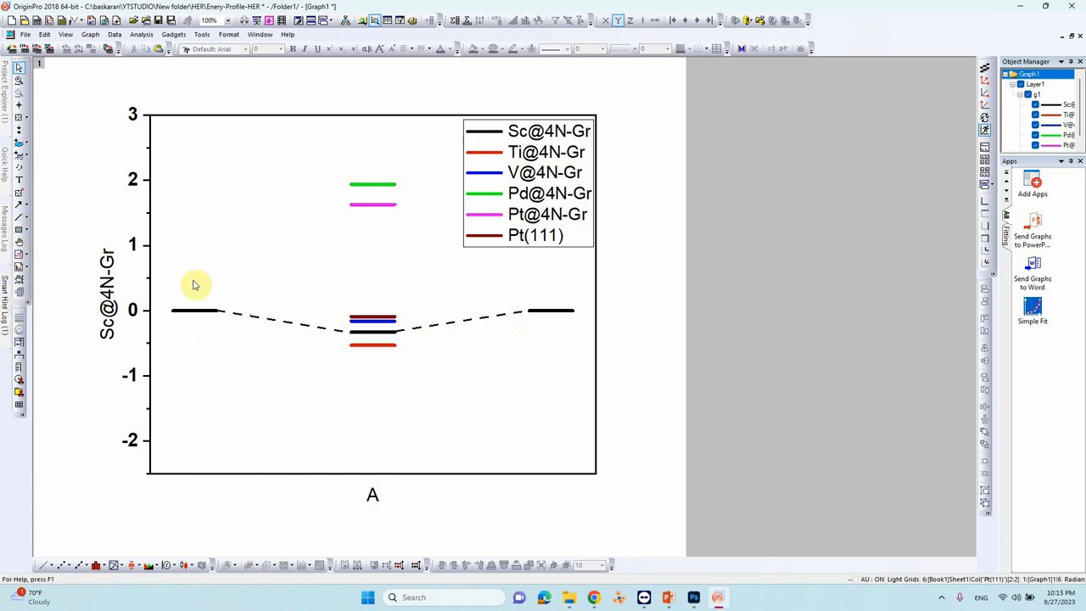
left_click(263, 320)
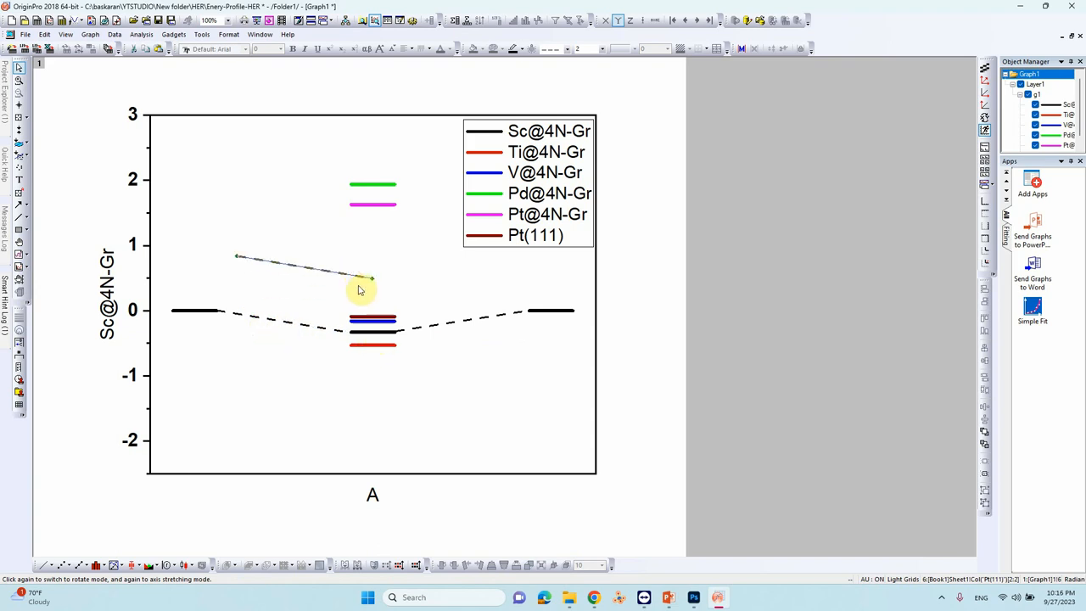
Place dashed connectors from the left zero level up to the green level and toward the right level.
left_click_drag(361, 280, 219, 309)
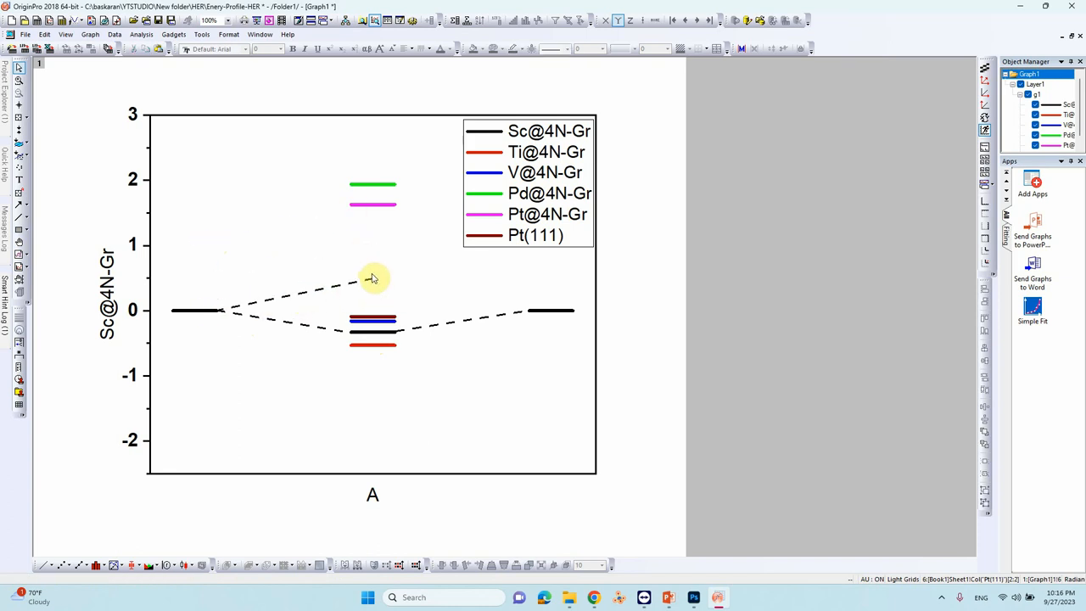
left_click(371, 279)
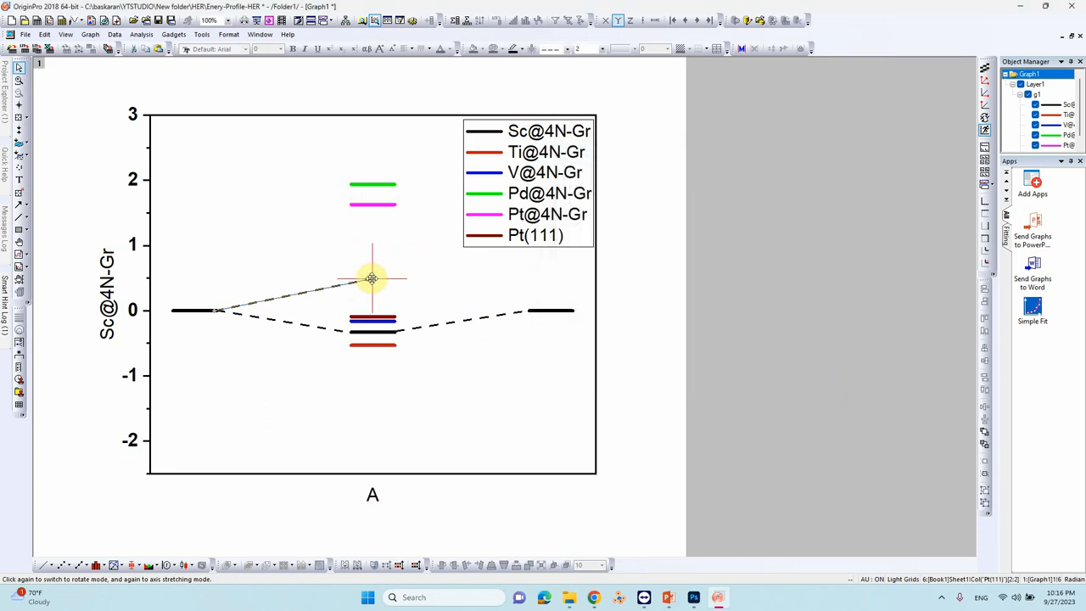
left_click_drag(372, 278, 351, 184)
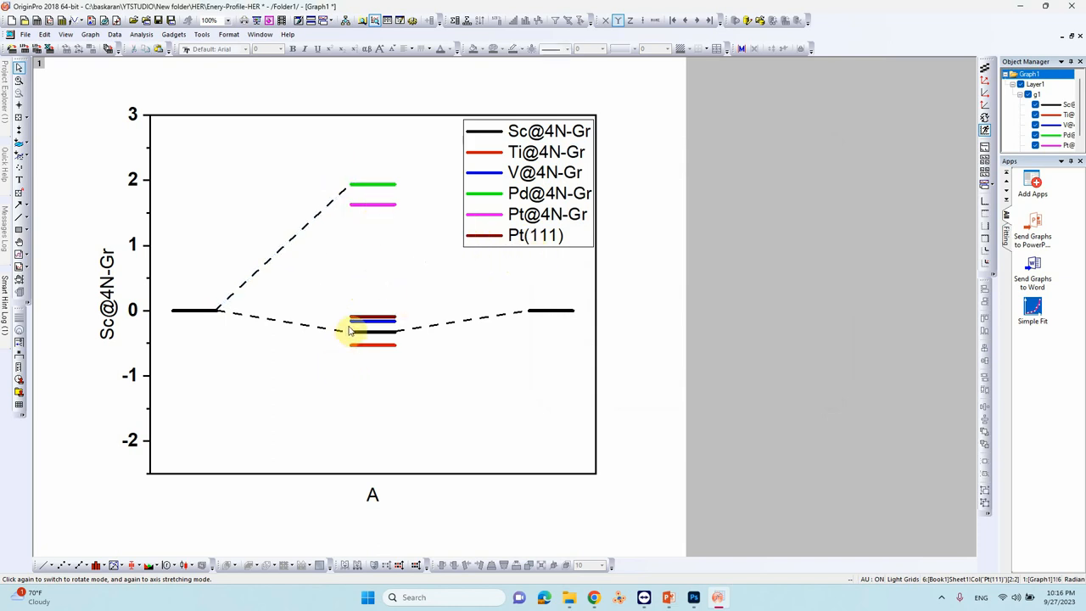
mouse_move(433, 428)
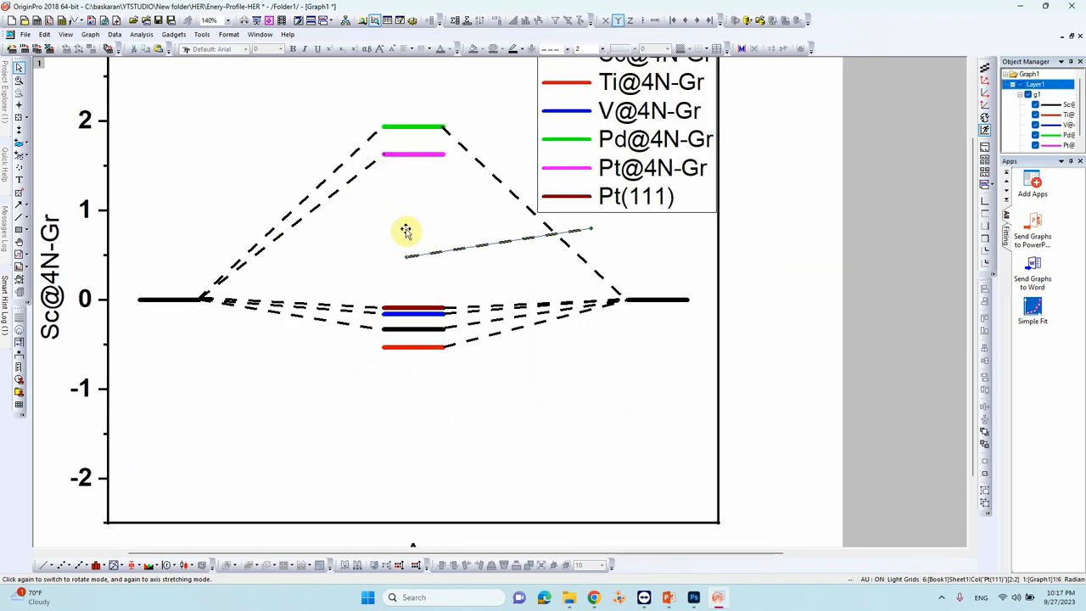
left_click_drag(405, 242, 406, 168)
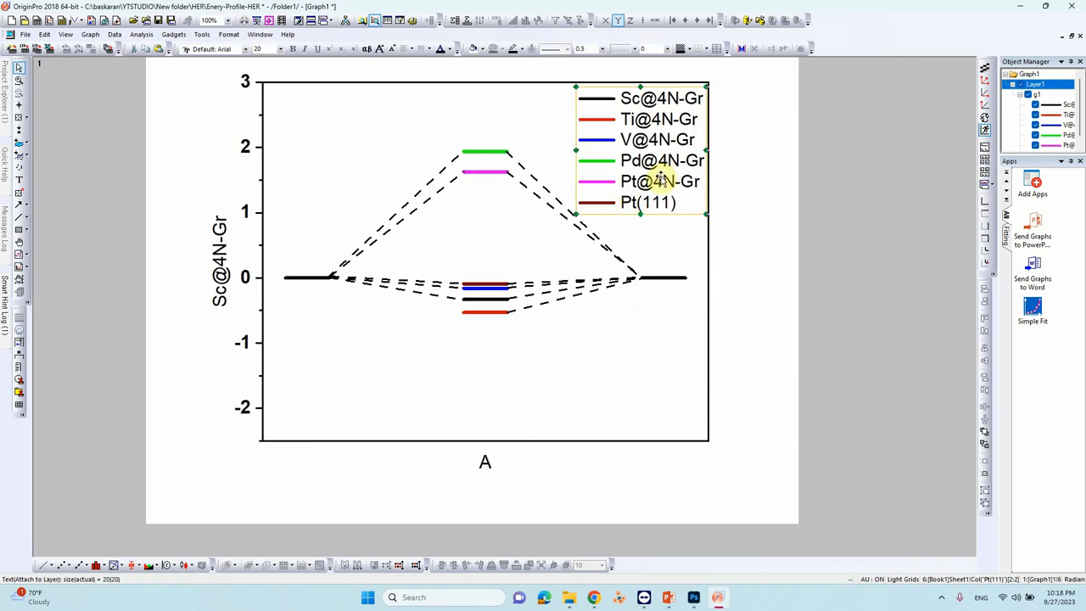
right_click(660, 180)
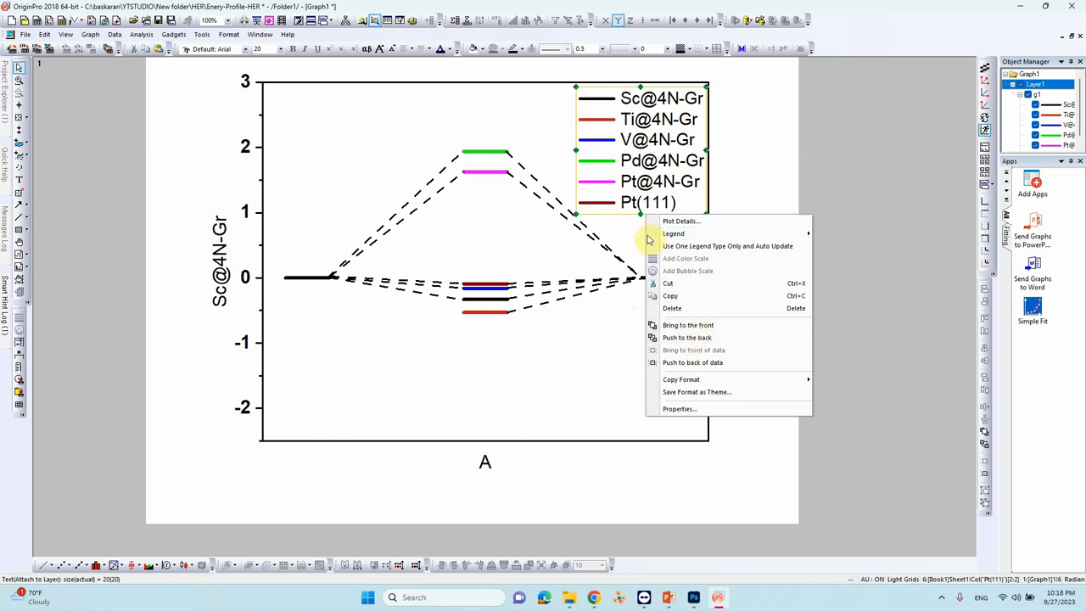
mouse_move(688, 379)
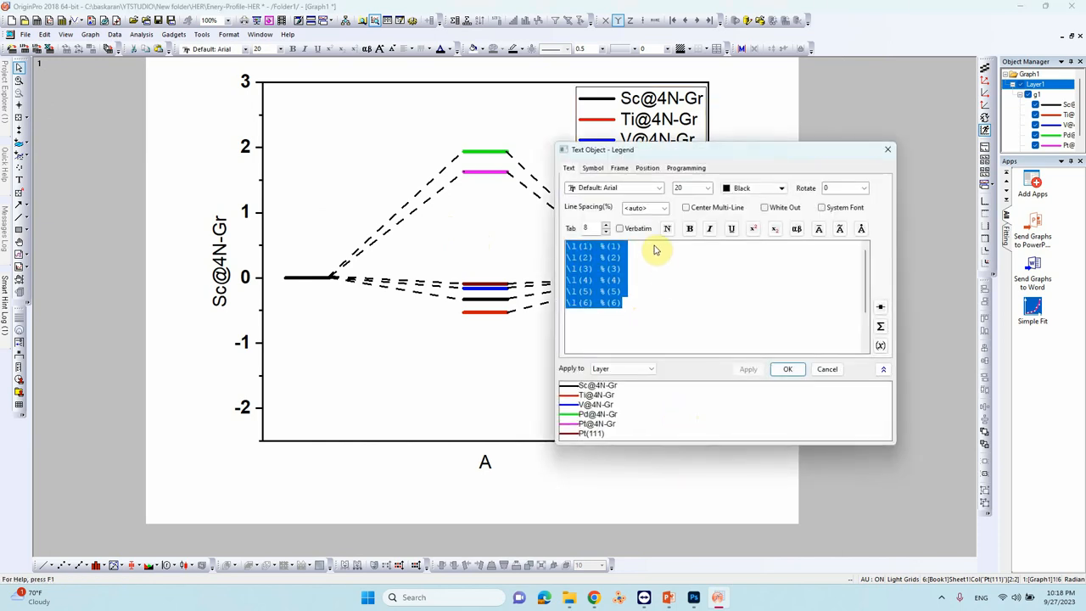
Replace the first legend entry's automatic label with Sc@4N-Gr.
left_click(617, 247)
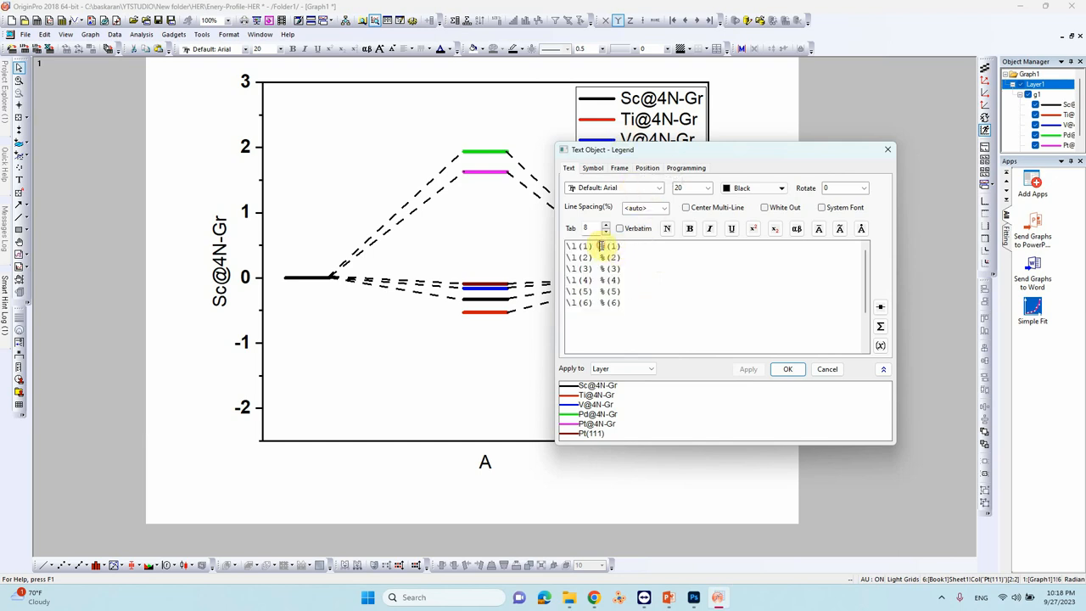
double_click(611, 246)
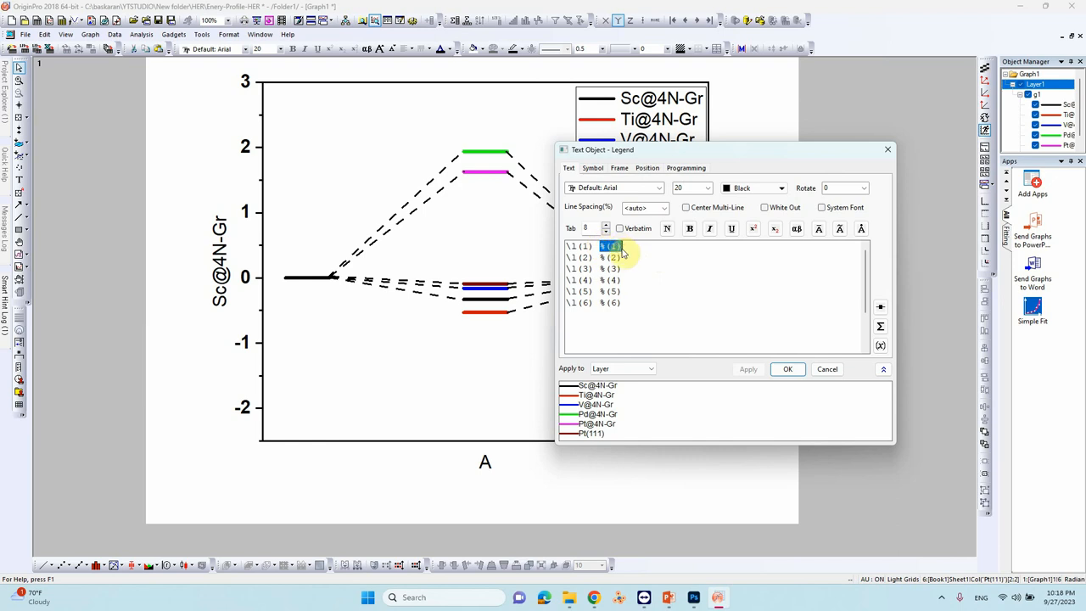
type("Sc")
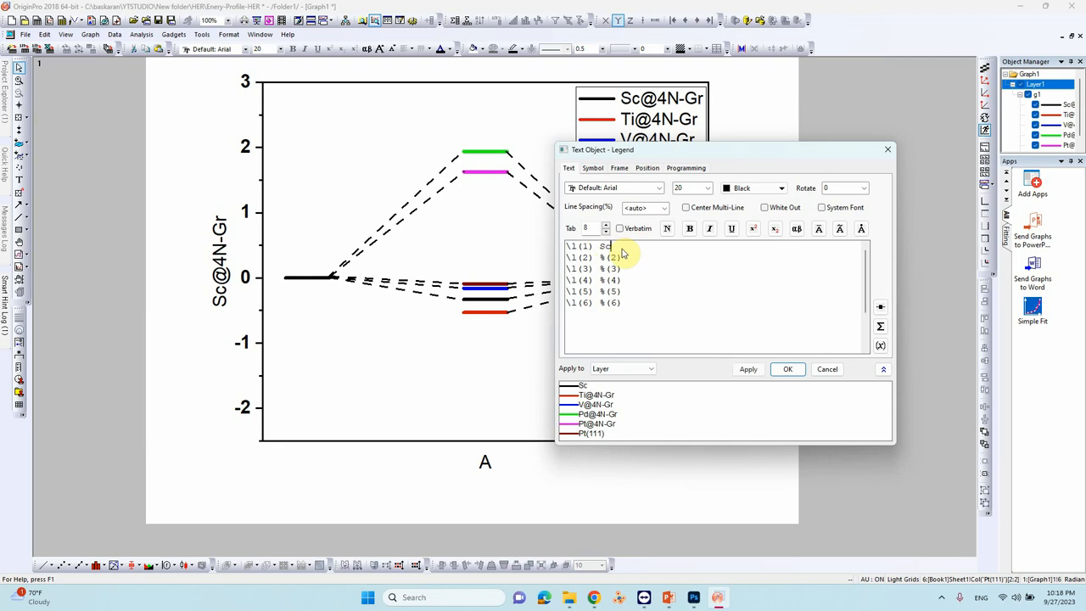
type("@")
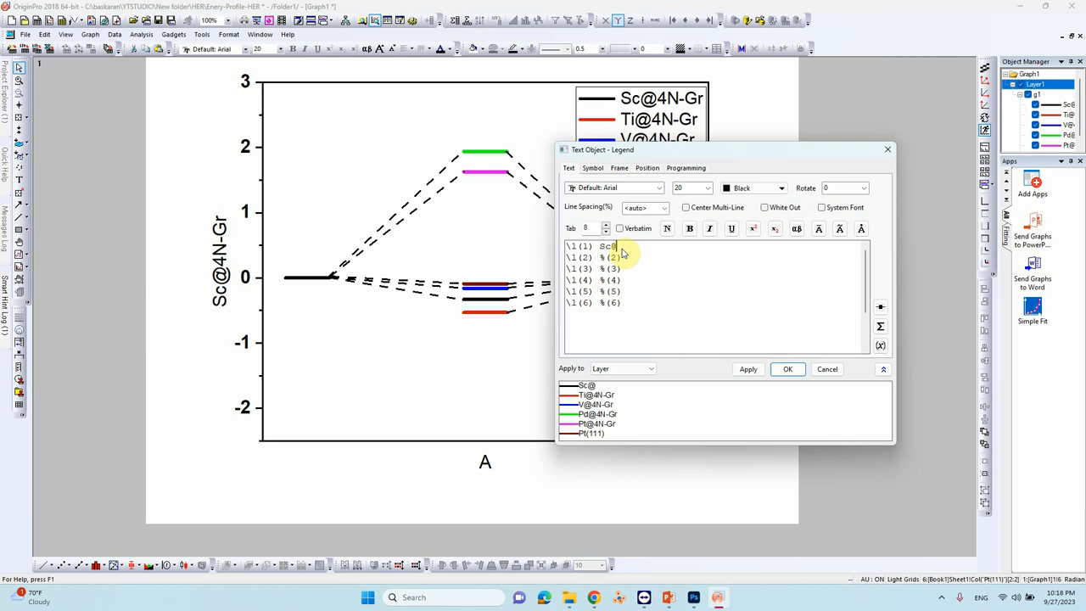
type("4N")
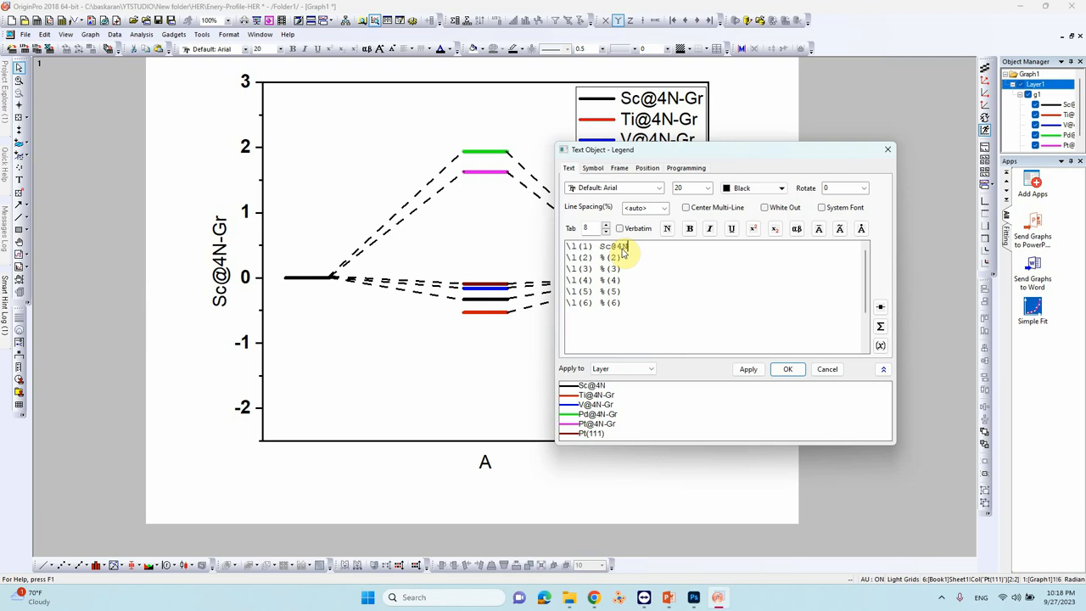
type("-Gr")
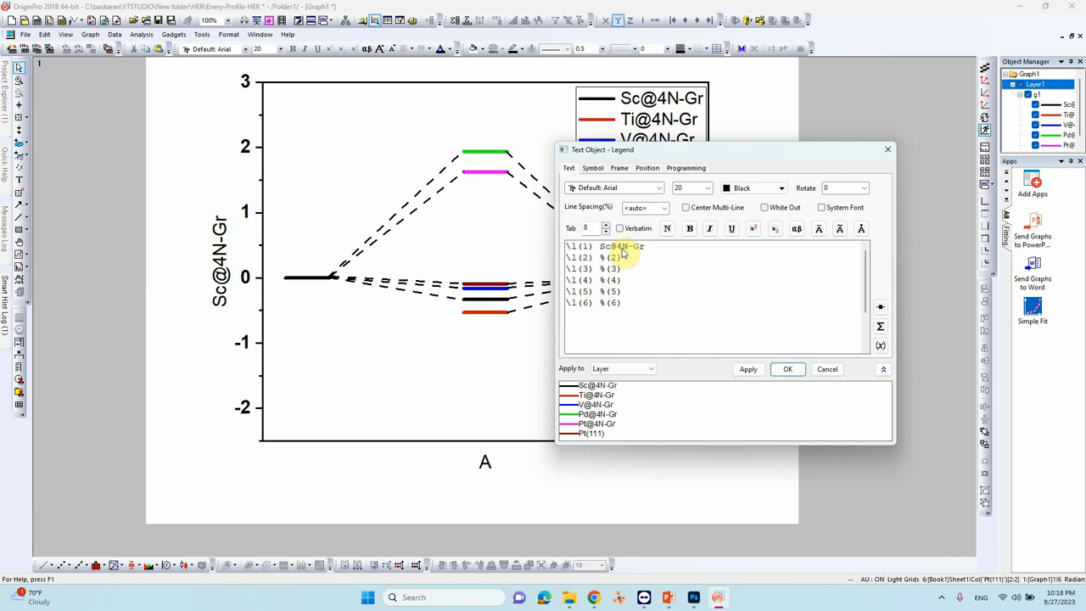
double_click(621, 246)
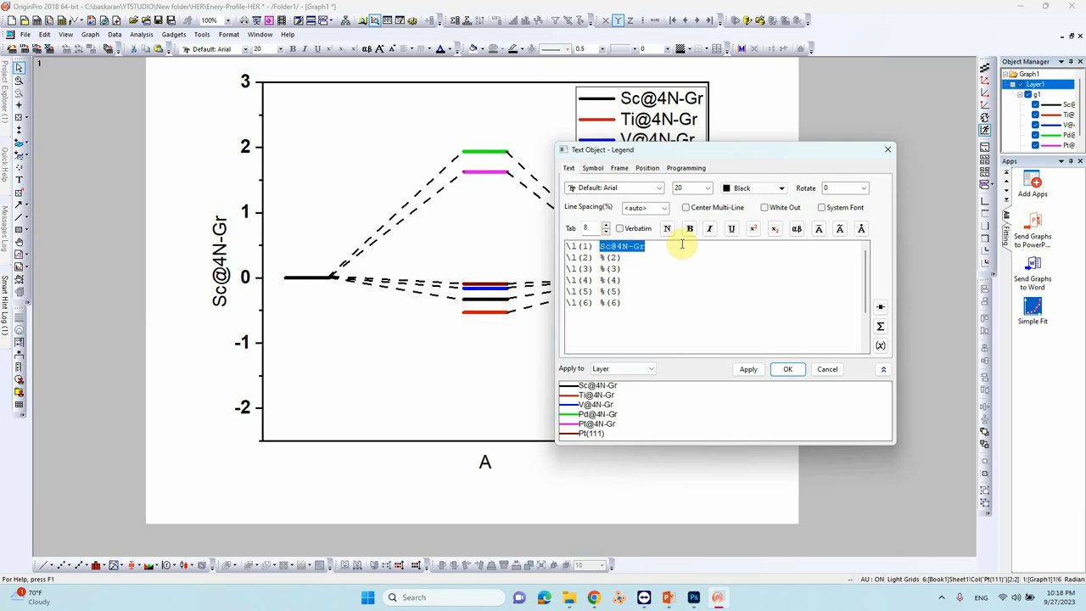
Type the remaining legend labels, ending with Pt(111) for the sixth entry.
left_click(611, 258)
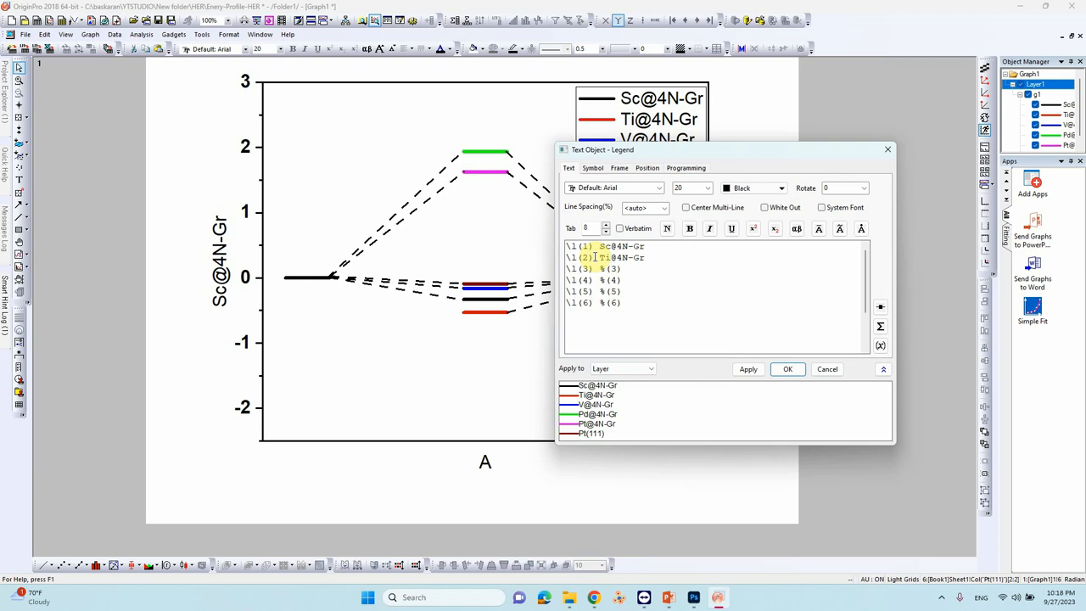
type("Sc@4N-Gr")
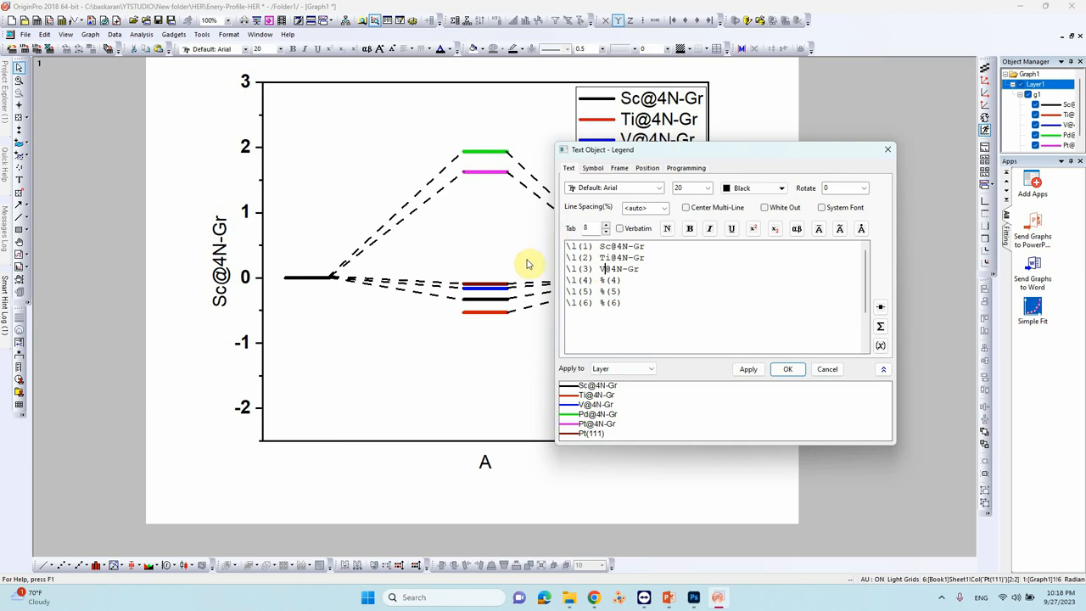
type("Sc@4N-Gr")
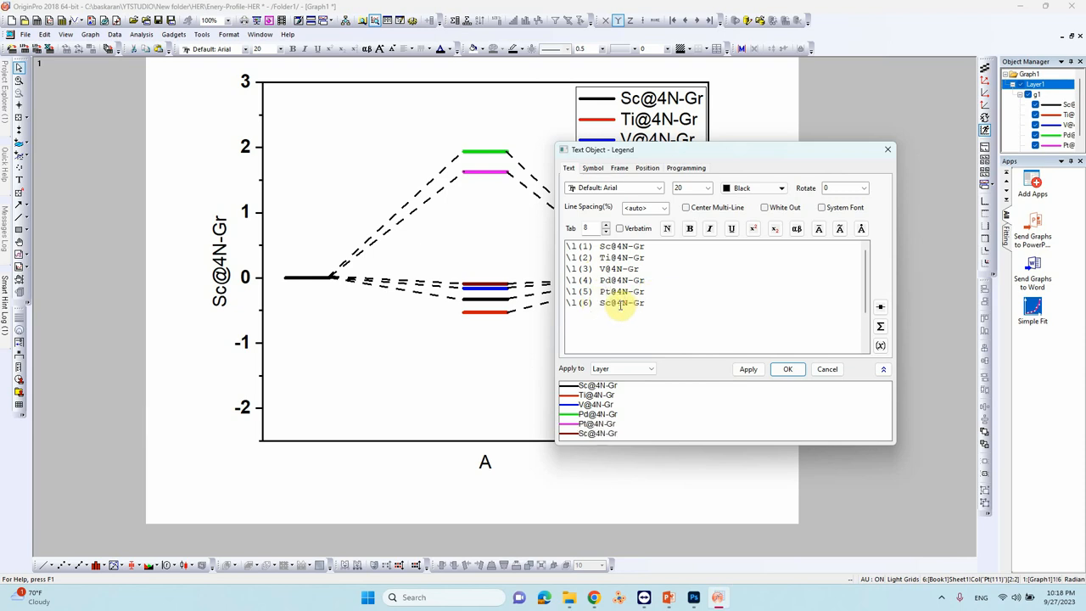
double_click(610, 303)
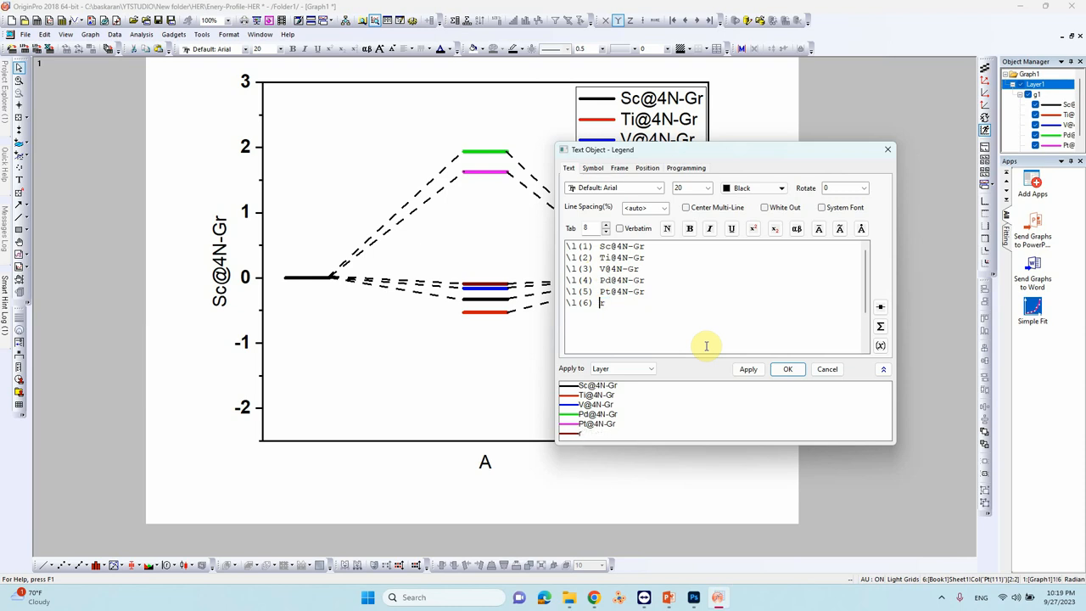
type("Pt")
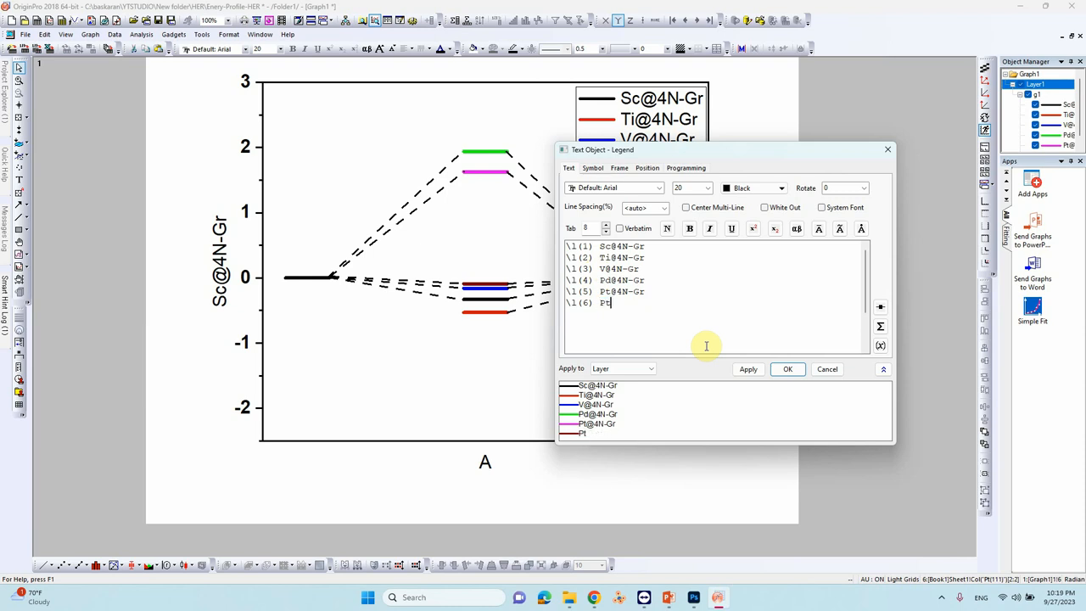
type("(111")
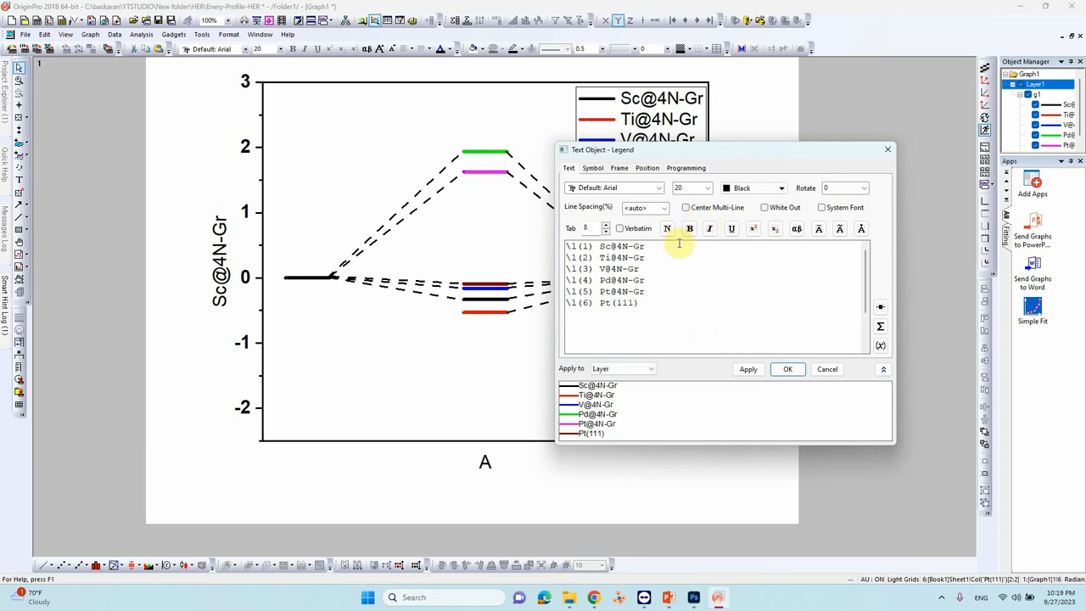
left_click(690, 229)
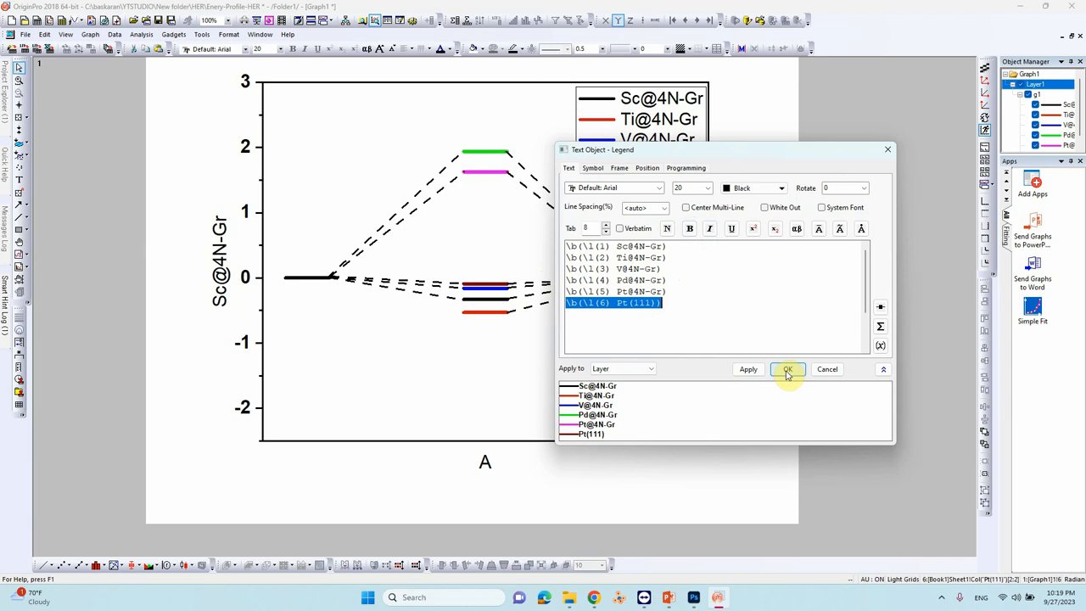
left_click(787, 370)
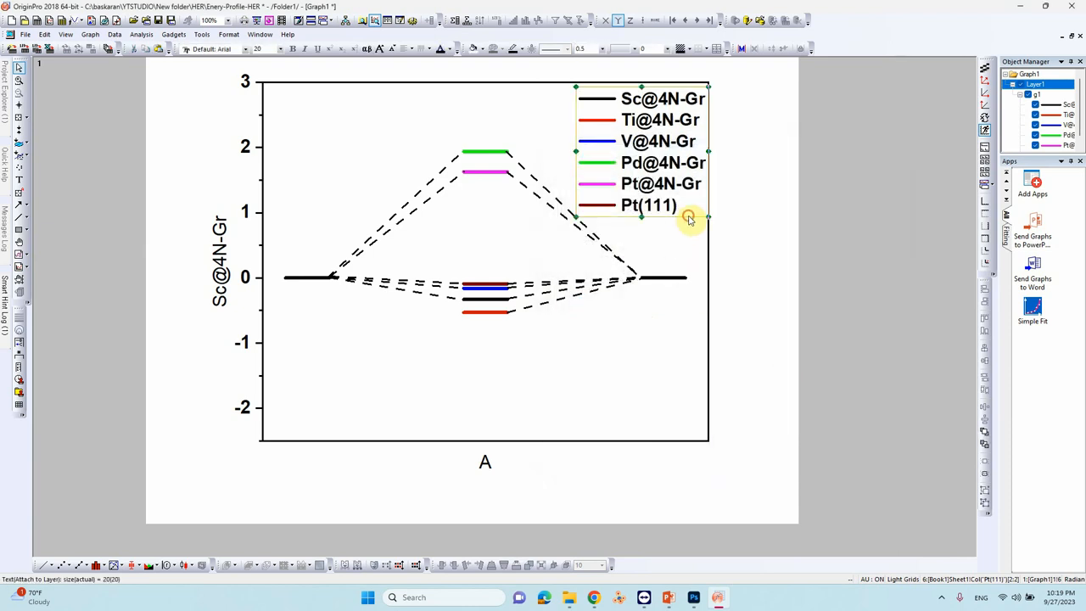
Set the legend's Frame to None in its Properties dialog.
right_click(689, 216)
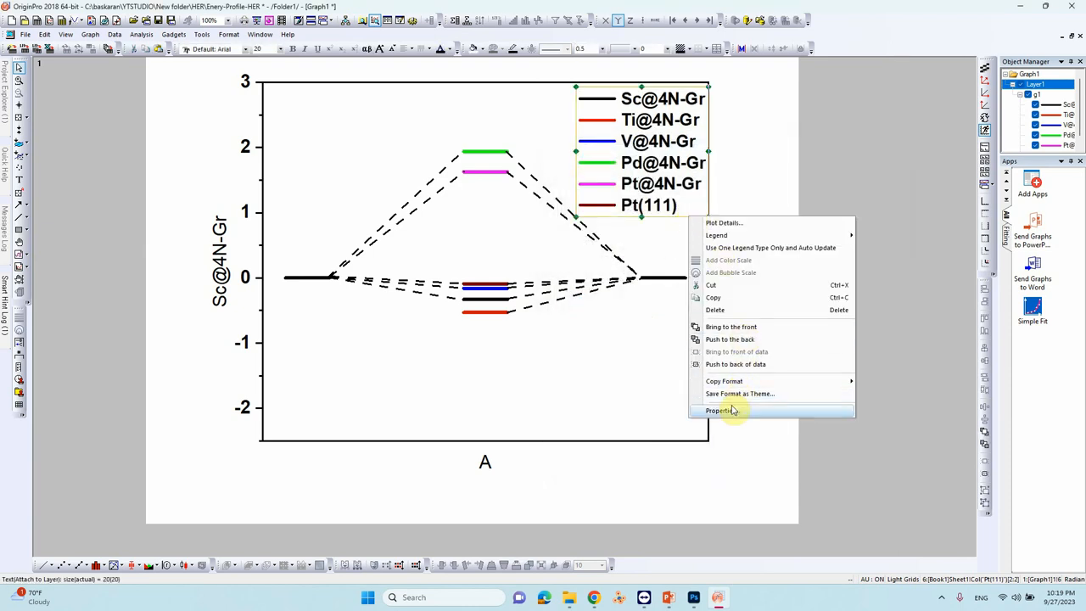
left_click(720, 410)
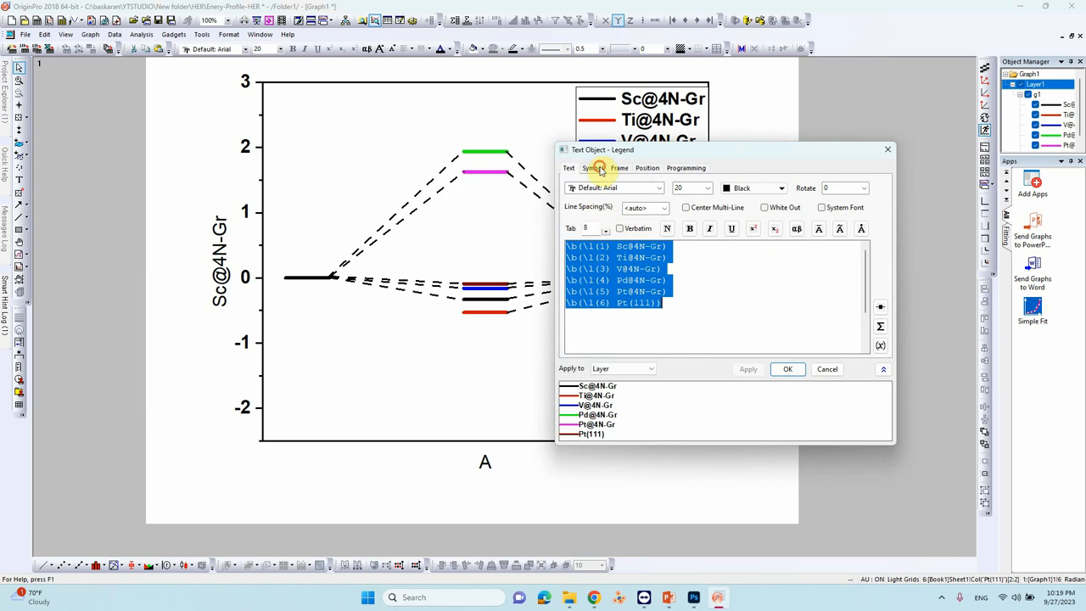
left_click(619, 167)
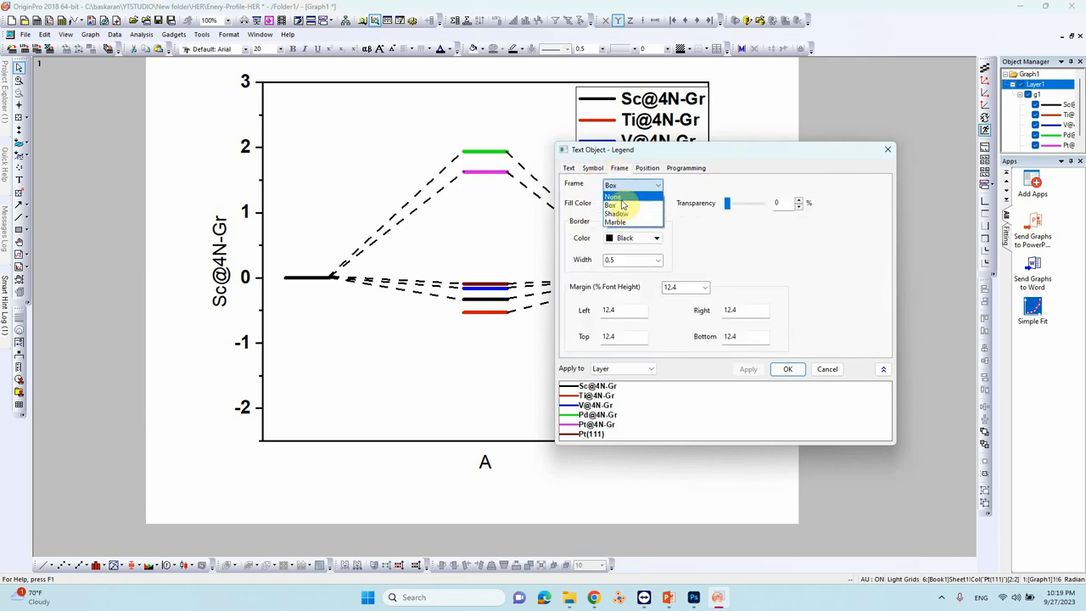
left_click(612, 196)
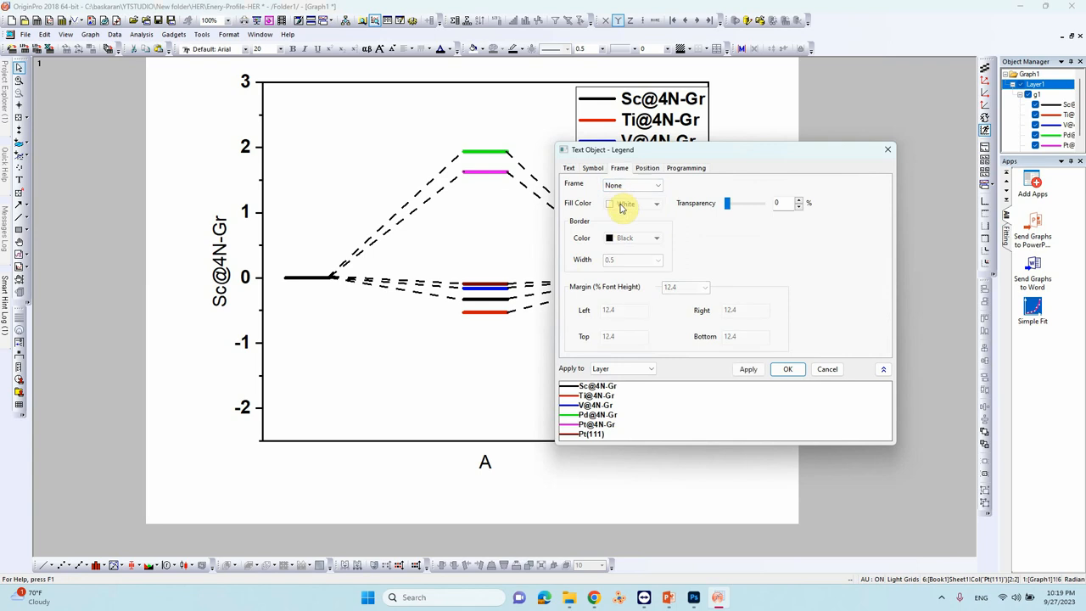
left_click(787, 368)
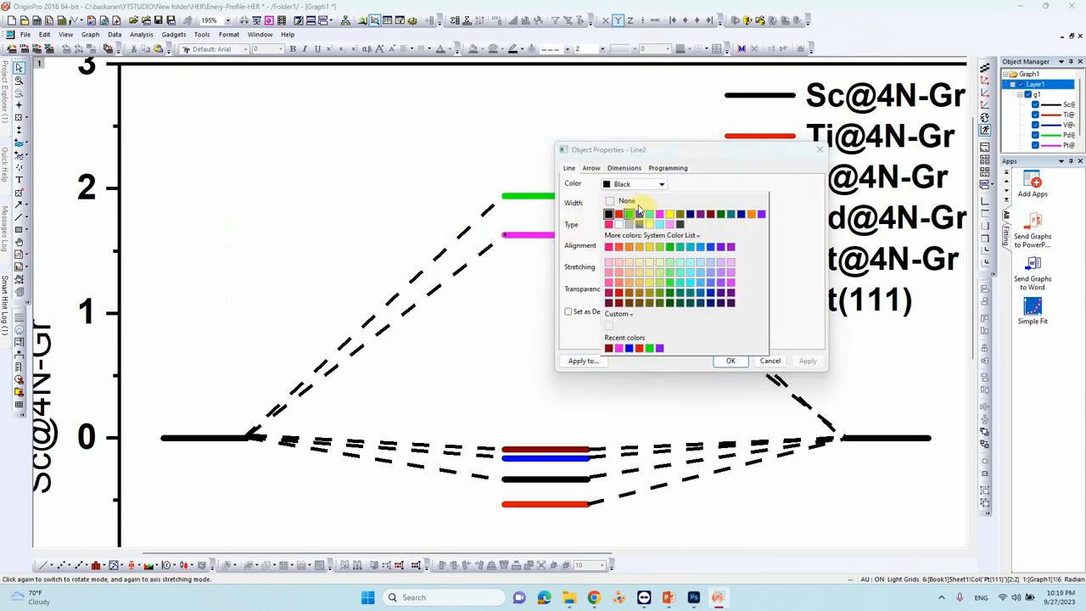
Colour both Pd connectors green and both Pt connectors magenta.
left_click(730, 360)
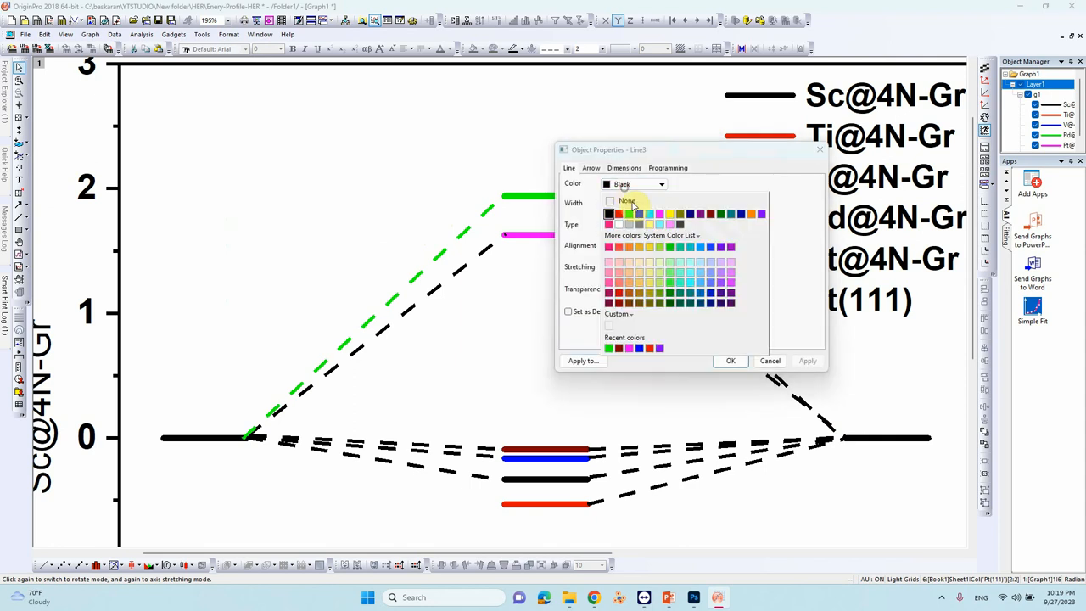
left_click(730, 360)
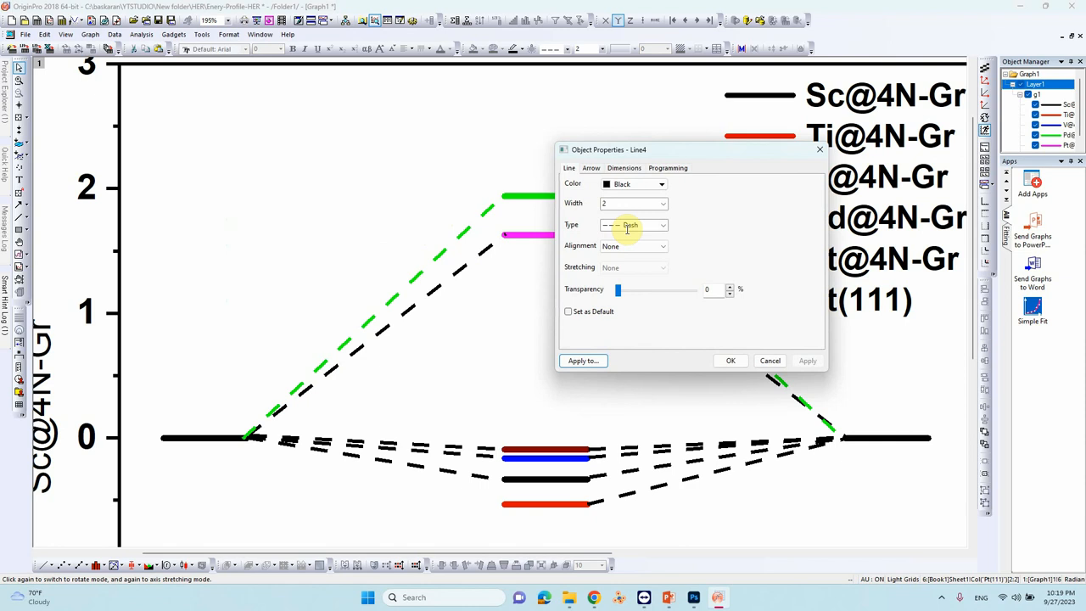
left_click(632, 185)
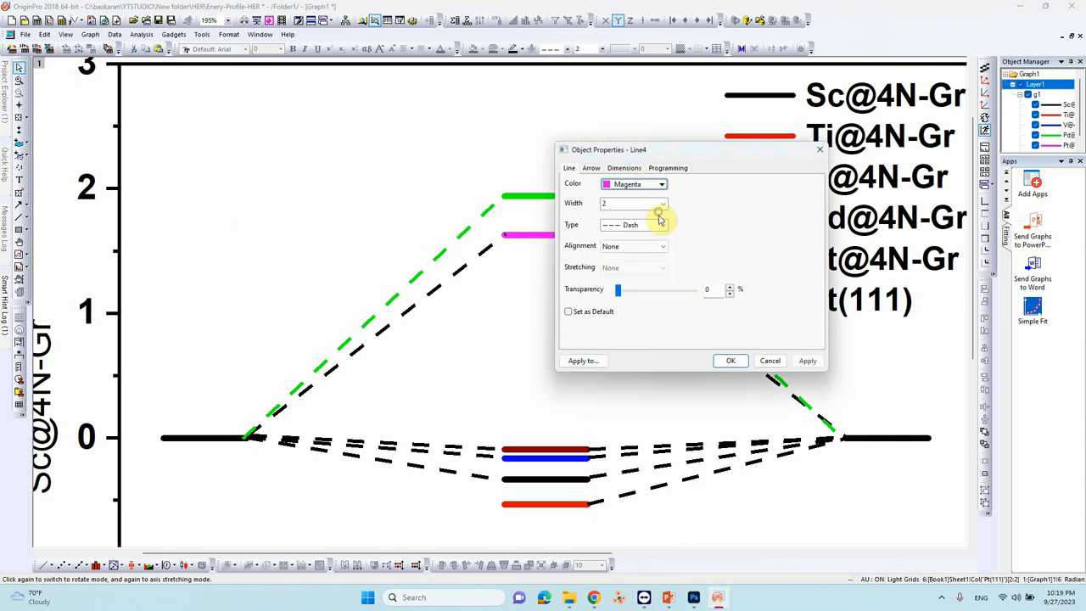
left_click(730, 360)
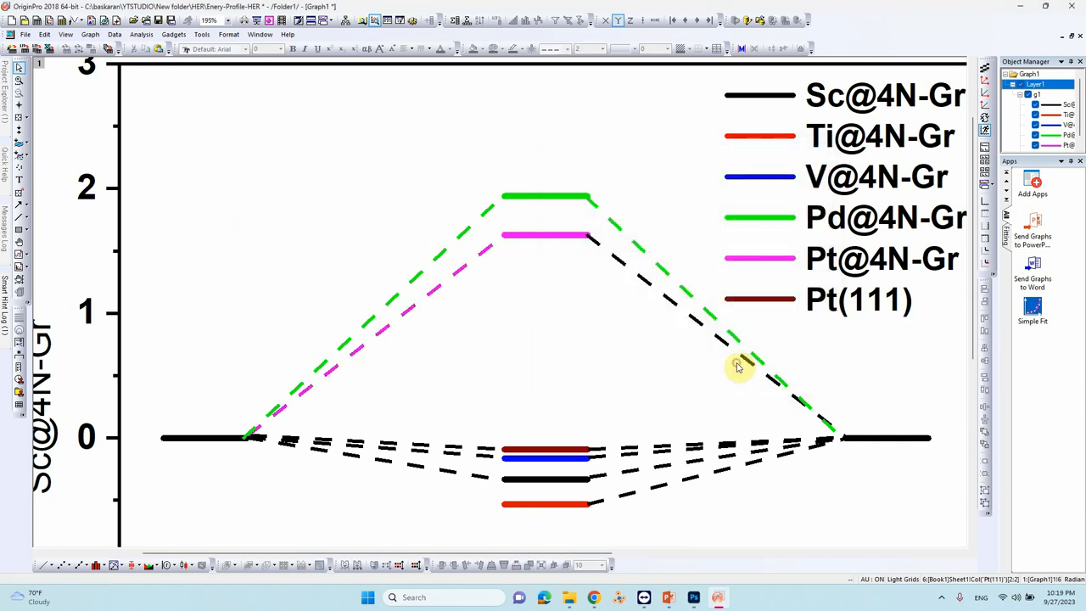
double_click(738, 365)
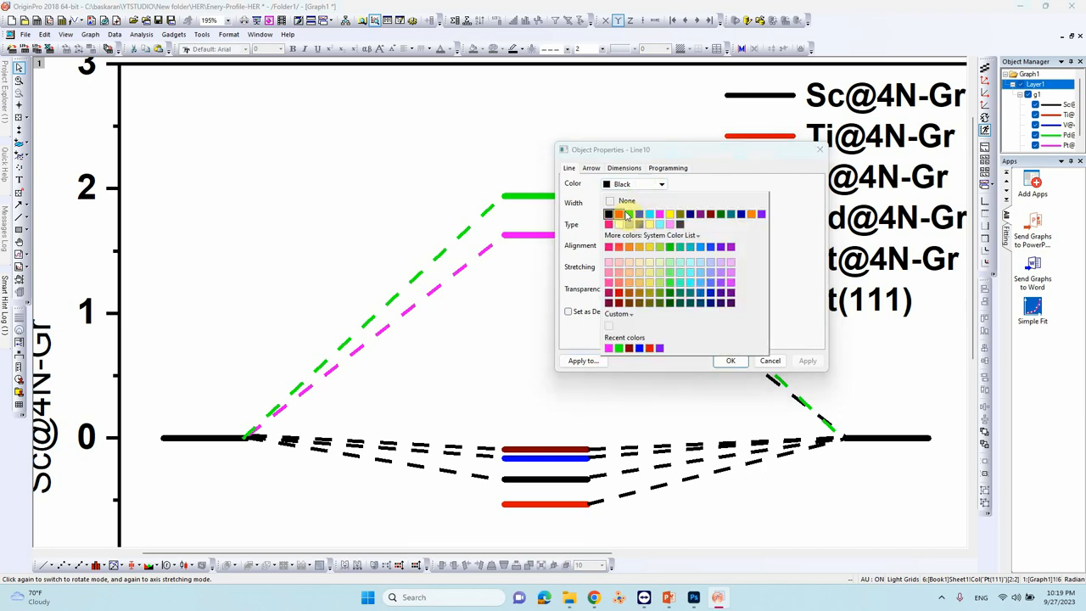
left_click(623, 214)
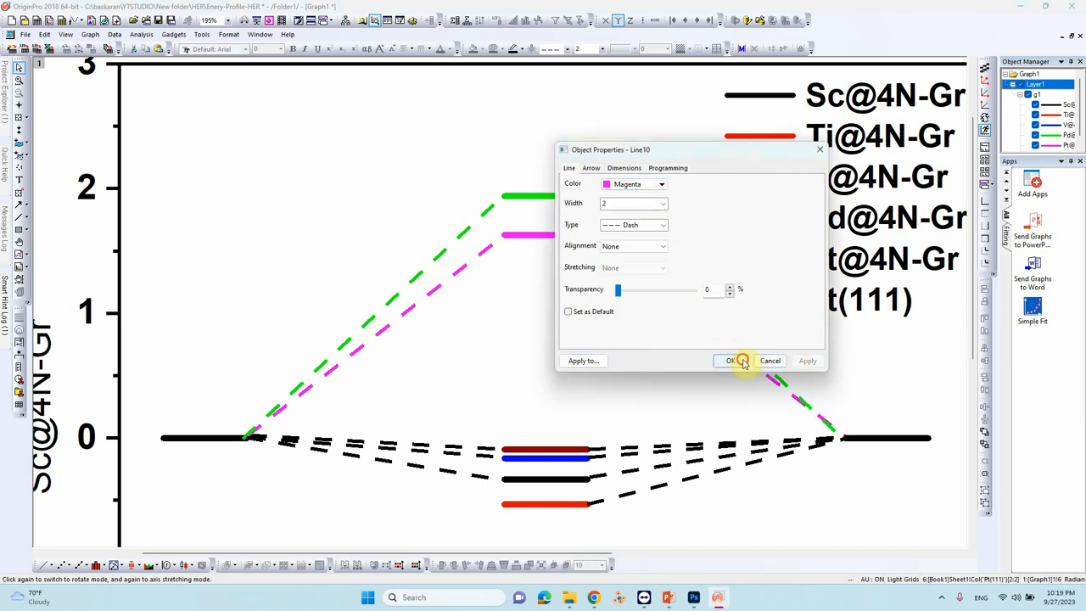
left_click(731, 361)
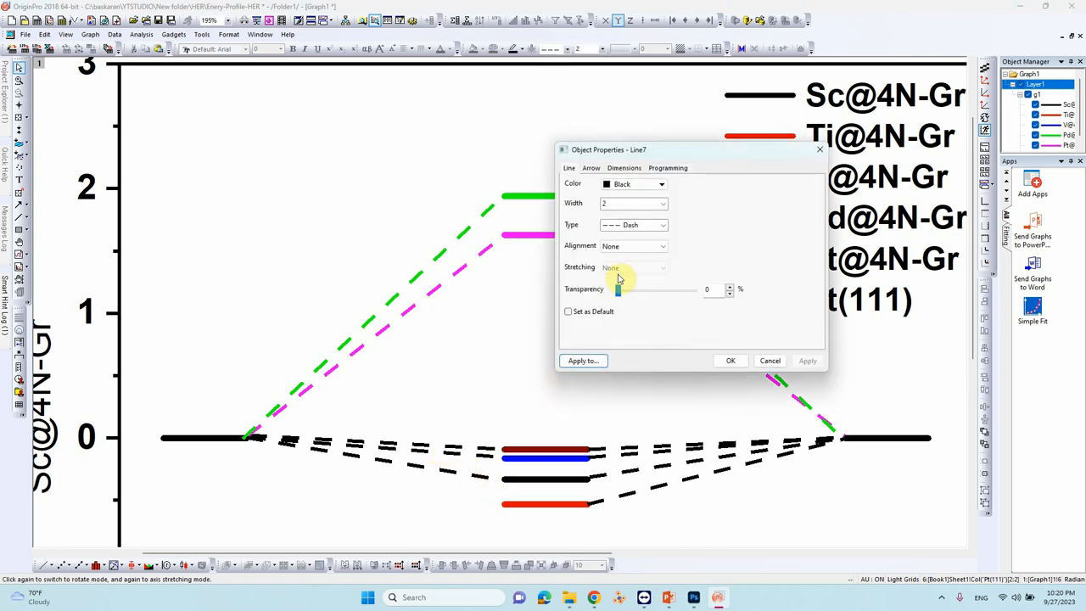
Colour both Pt(111) connectors wine and the Ti connector red.
left_click(661, 184)
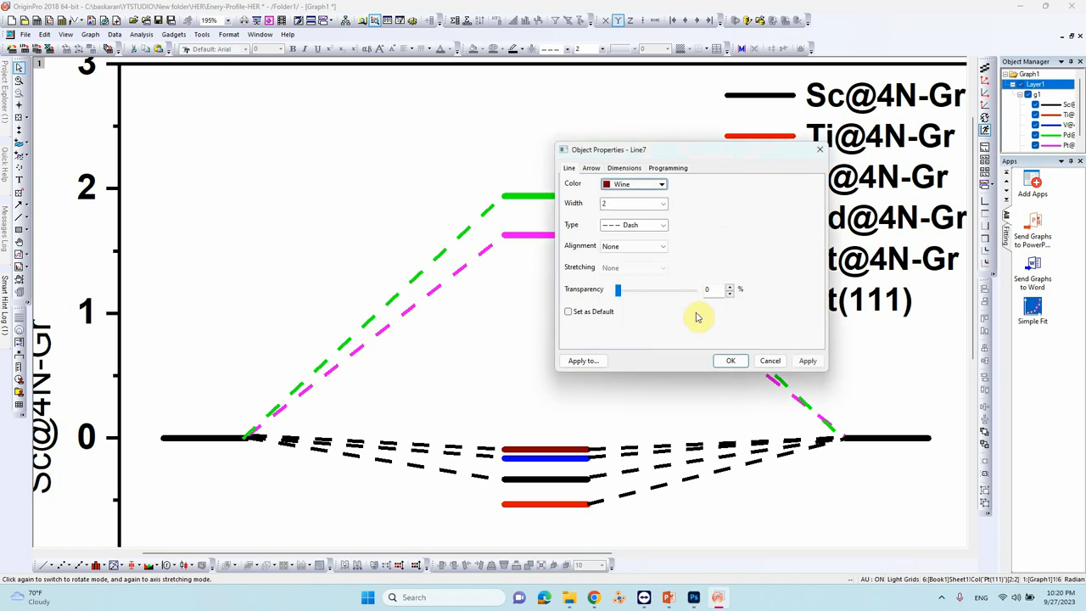
left_click(730, 360)
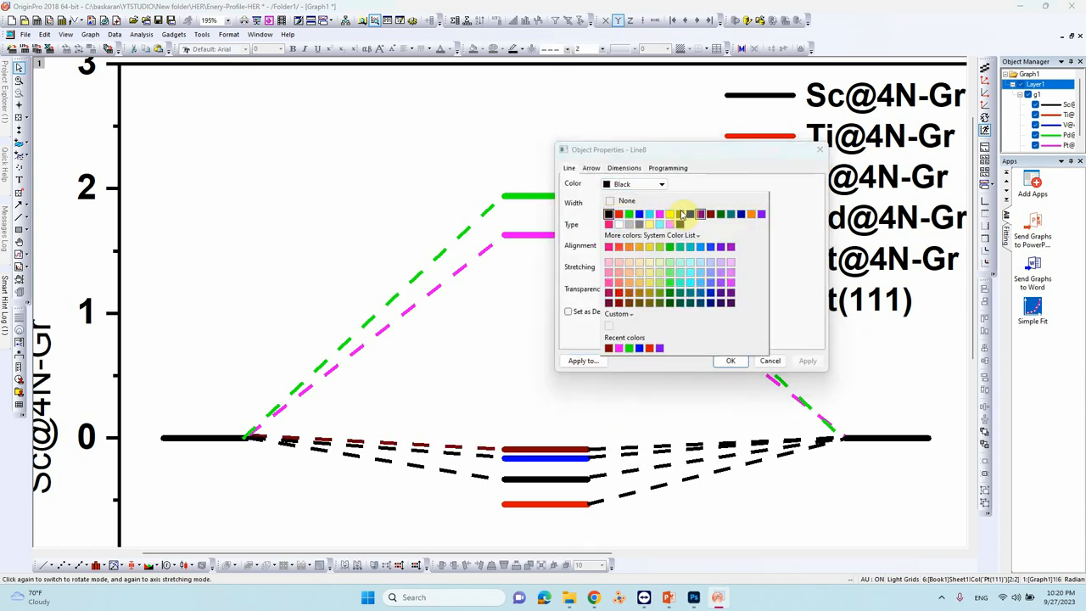
left_click(730, 360)
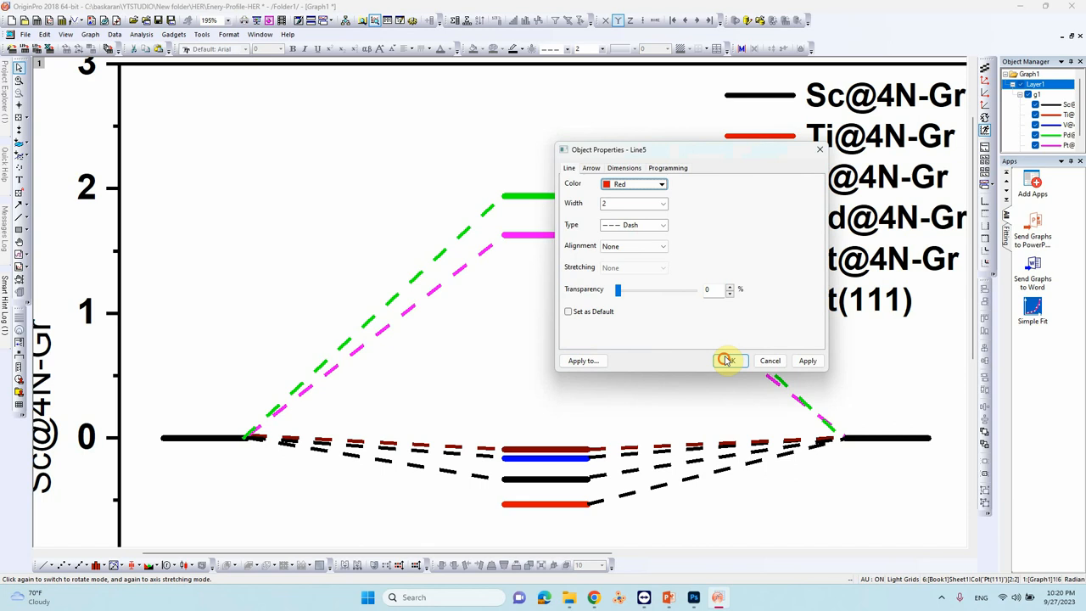
left_click(727, 360)
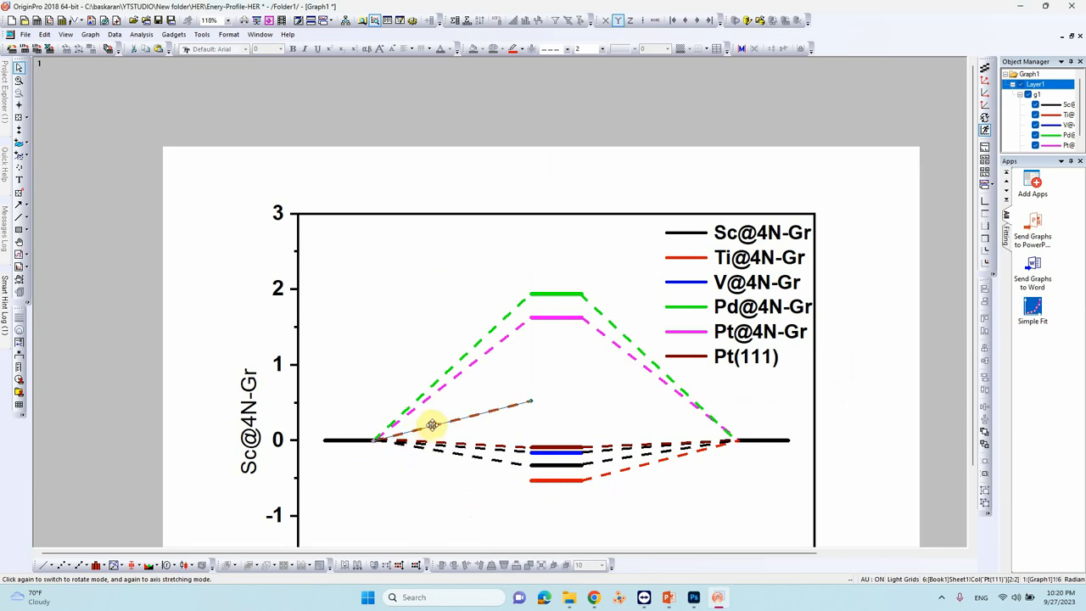
mouse_move(529, 401)
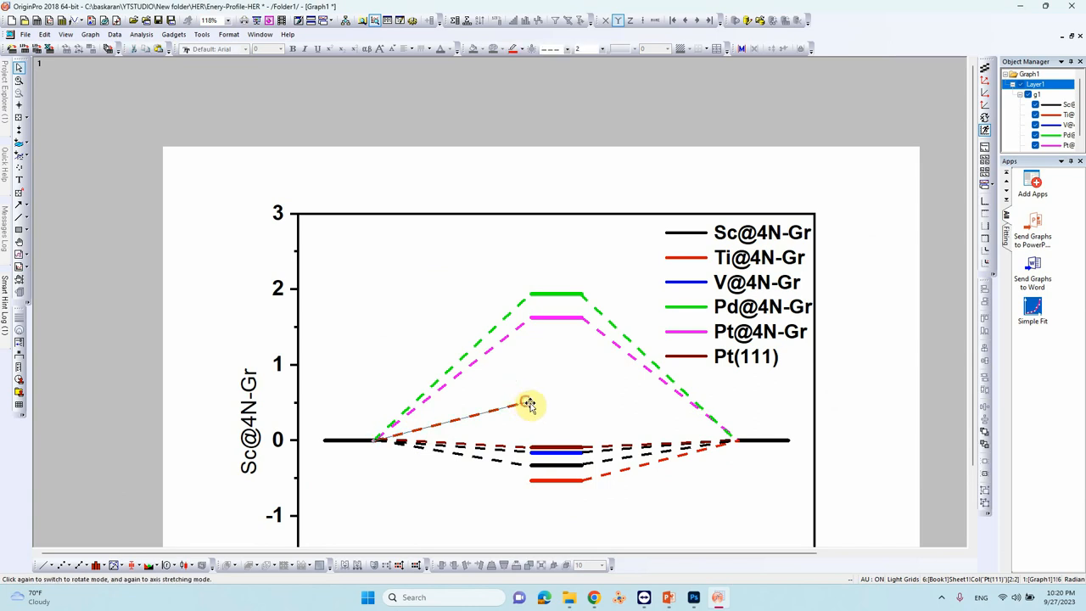
Adjust a connector's endpoint and set the V connector colour to Blue.
left_click_drag(531, 403, 533, 479)
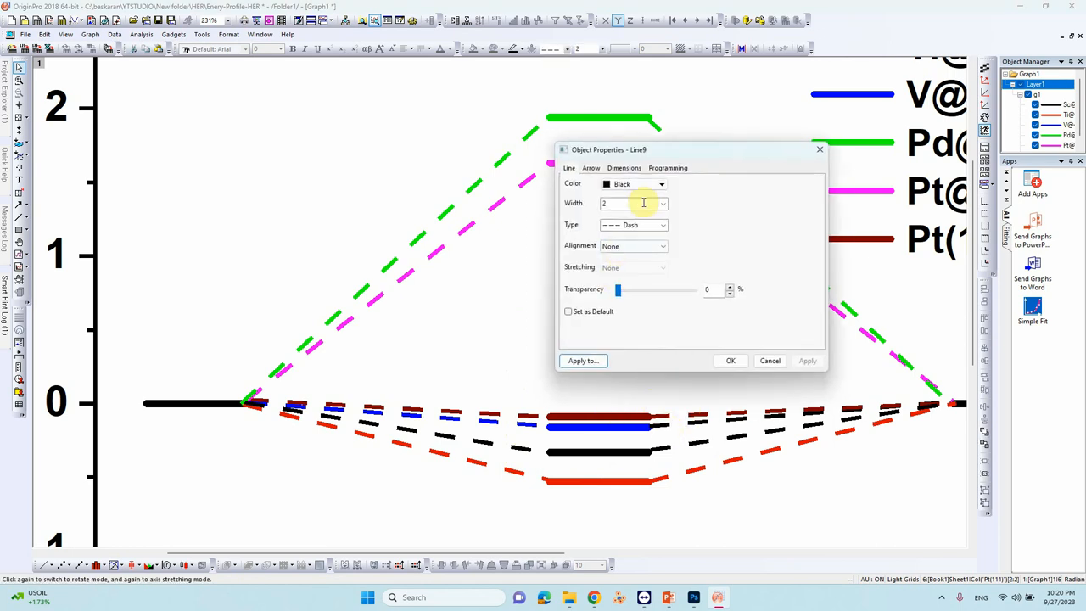
left_click(661, 184)
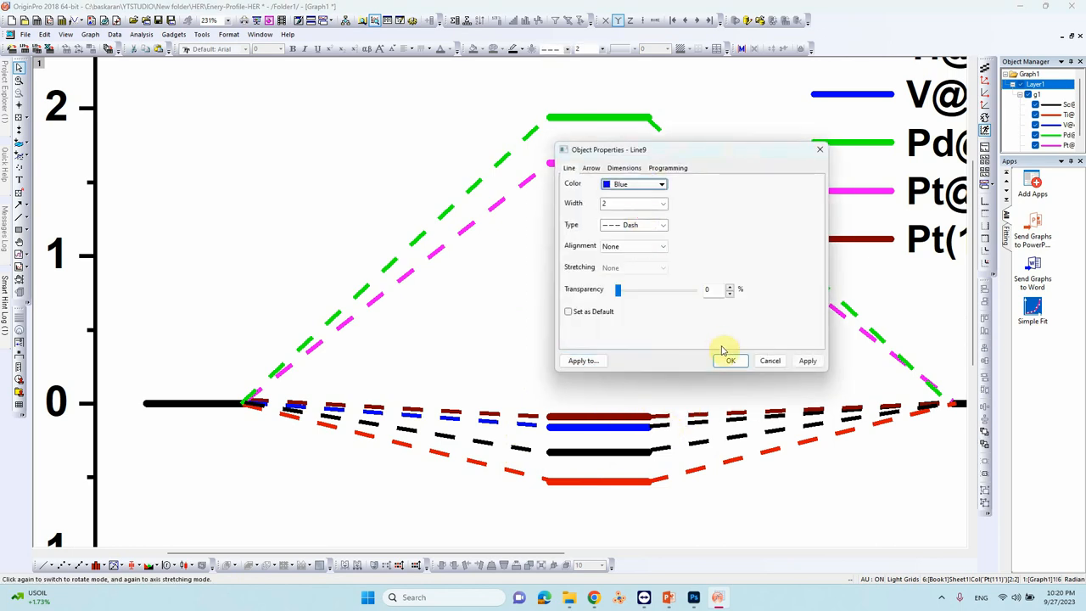
left_click(730, 361)
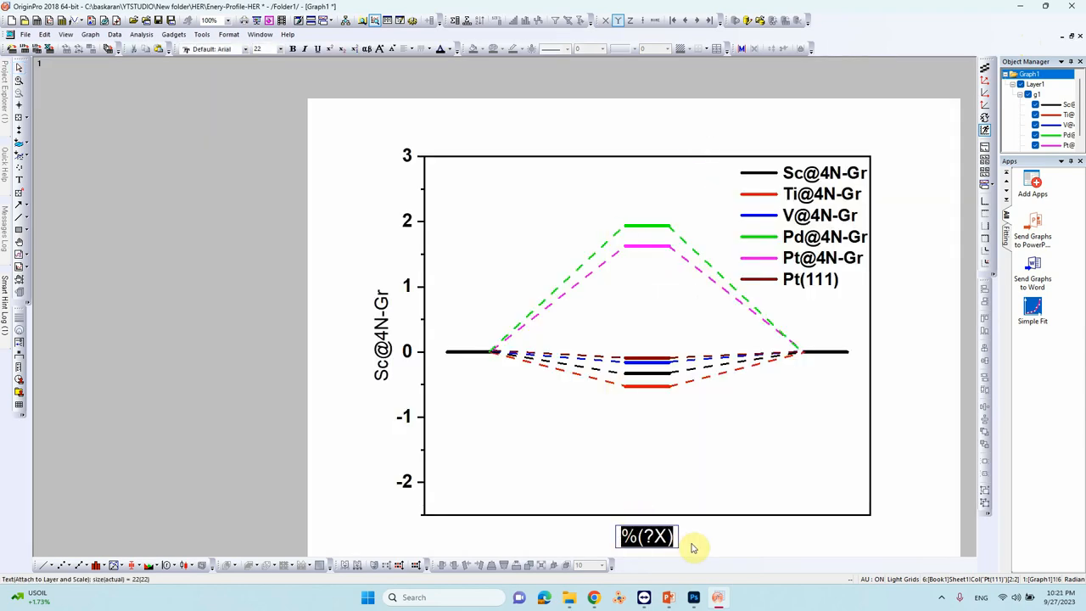
Enter 'Reaction coordinate' as the x-axis title.
type("Reaction coordinate")
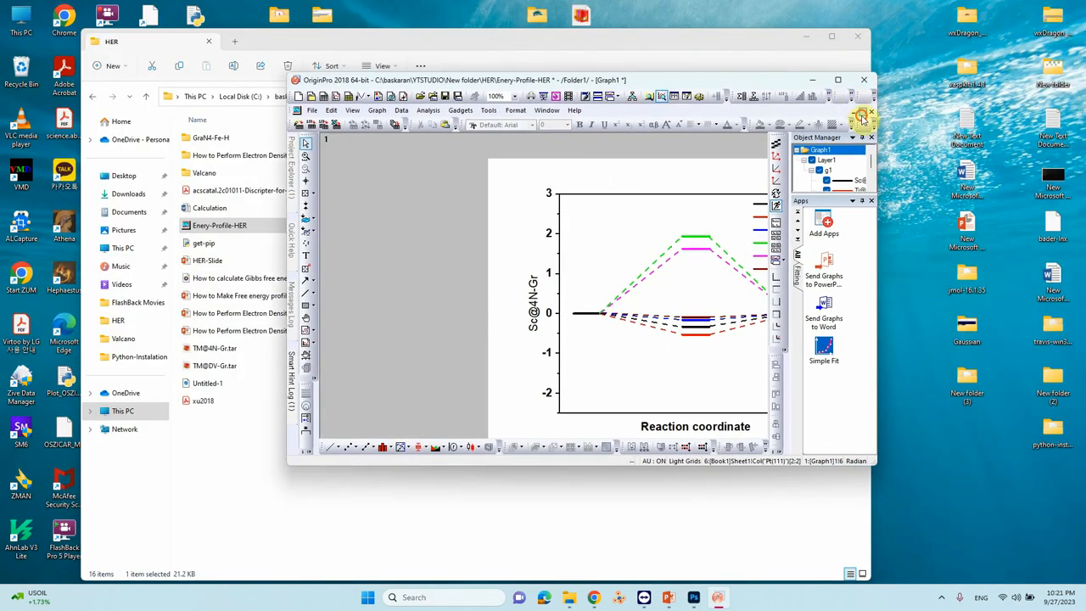
Maximize Origin, switch to Graph2 and edit its ΔG (eV) axis title.
left_click(838, 80)
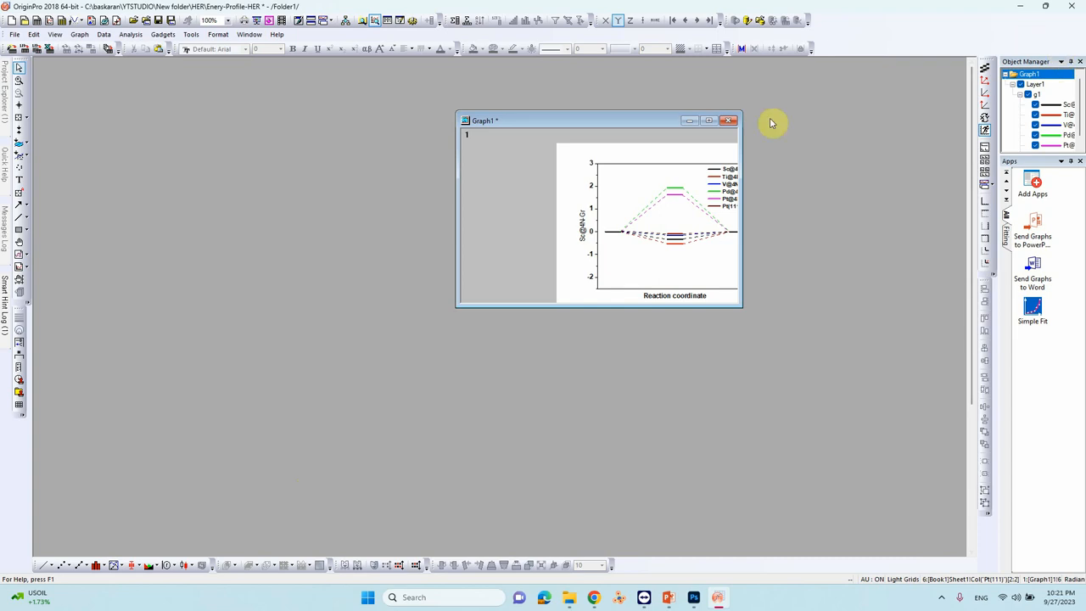
left_click(250, 34)
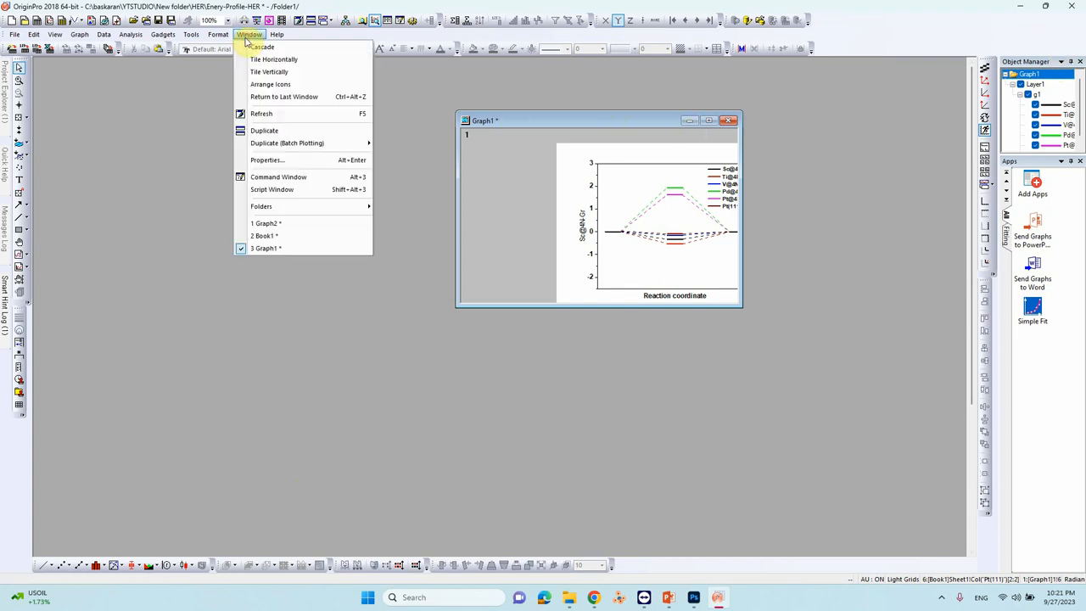
mouse_move(264, 136)
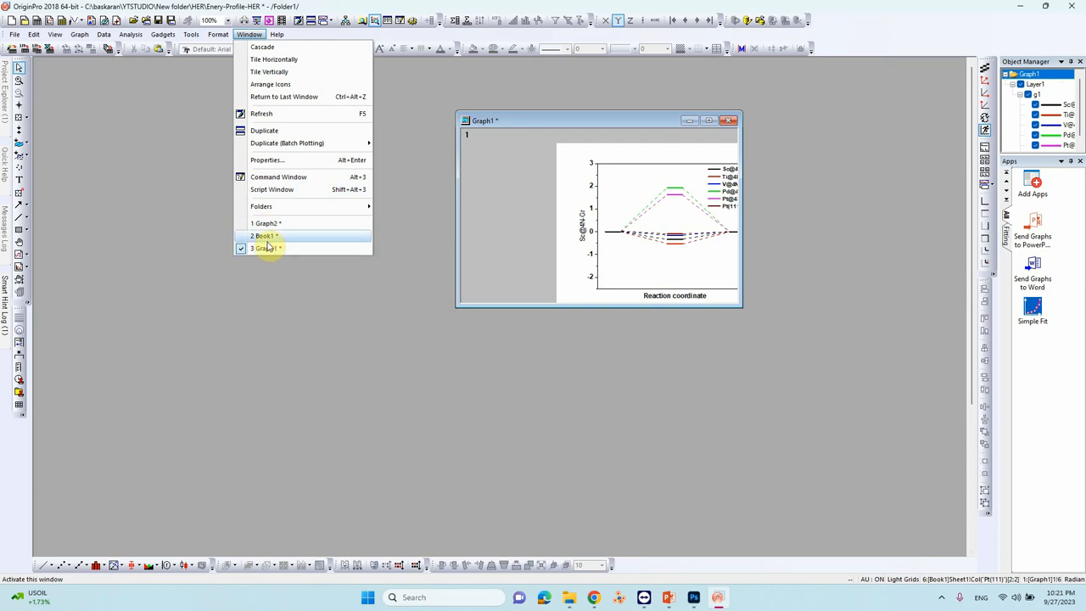
left_click(264, 248)
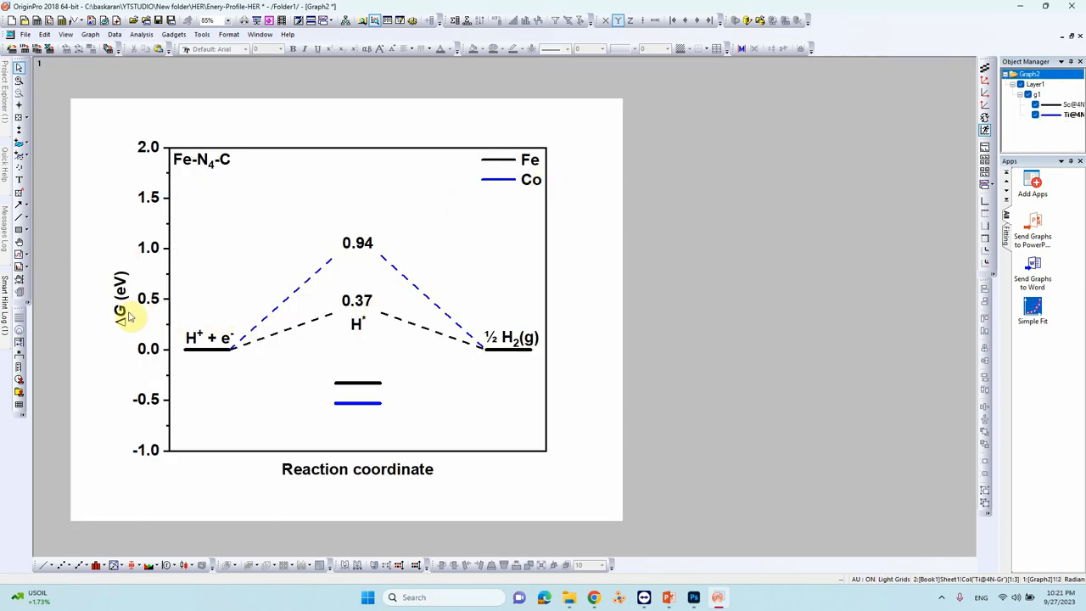
double_click(119, 299)
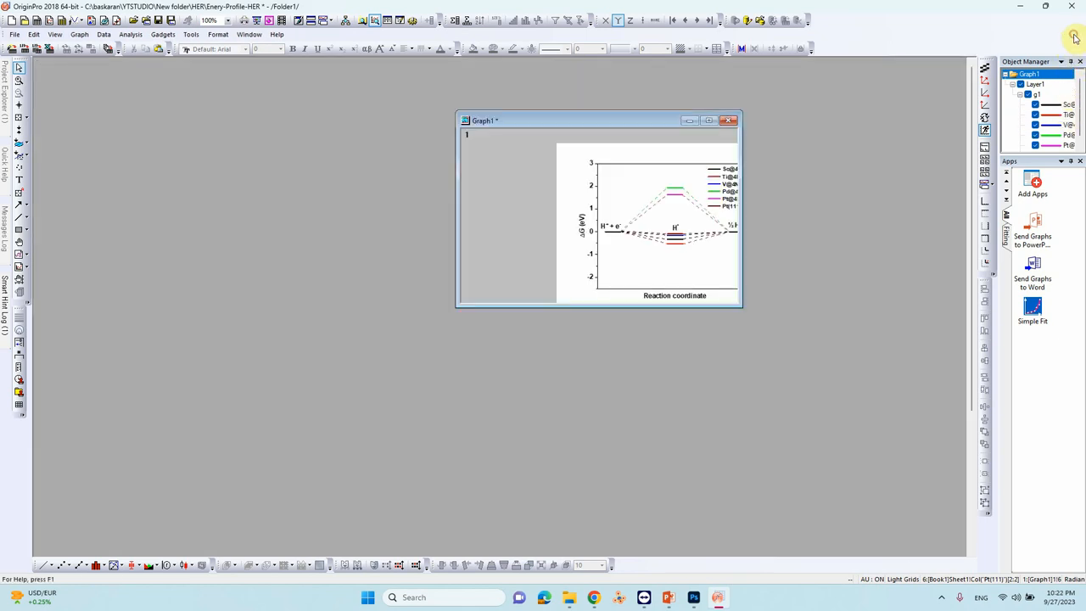
Cascade the windows, bring Graph1 forward and add a -0.09 label at the Pt(111) level.
left_click(250, 34)
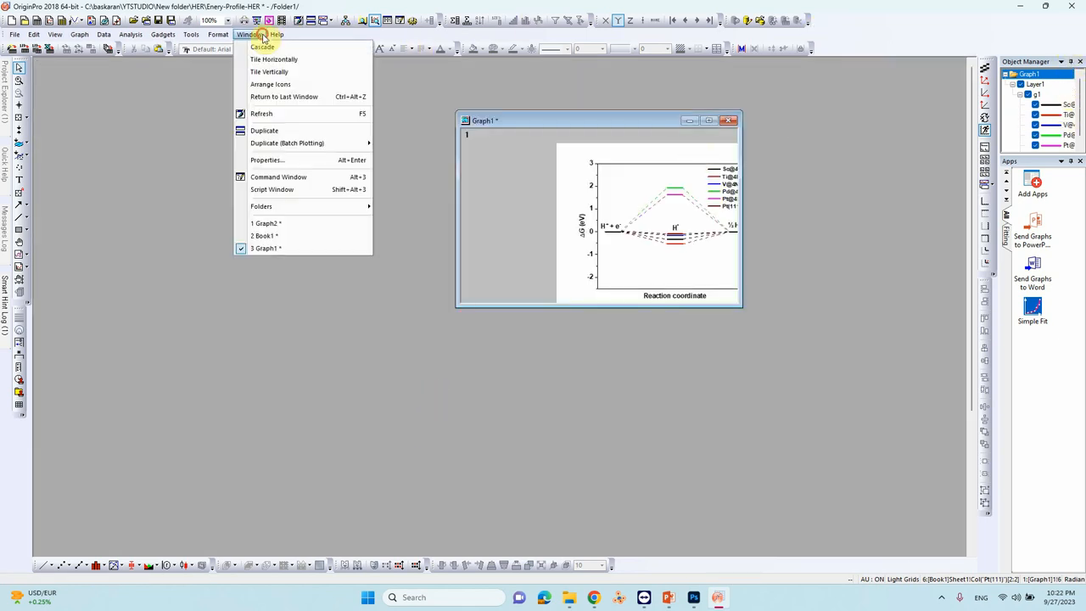
left_click(264, 223)
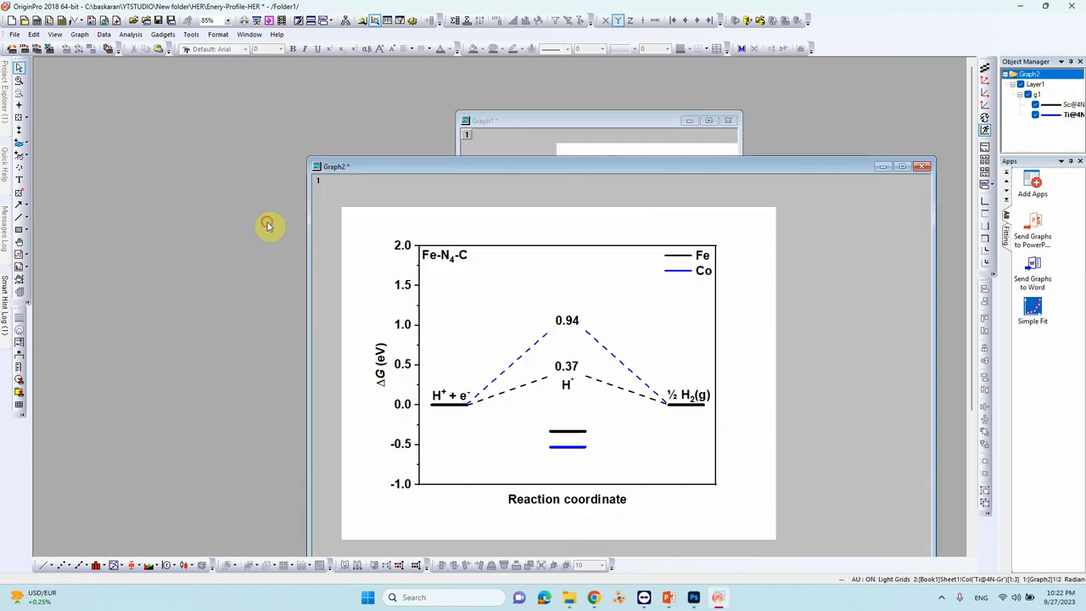
left_click(566, 321)
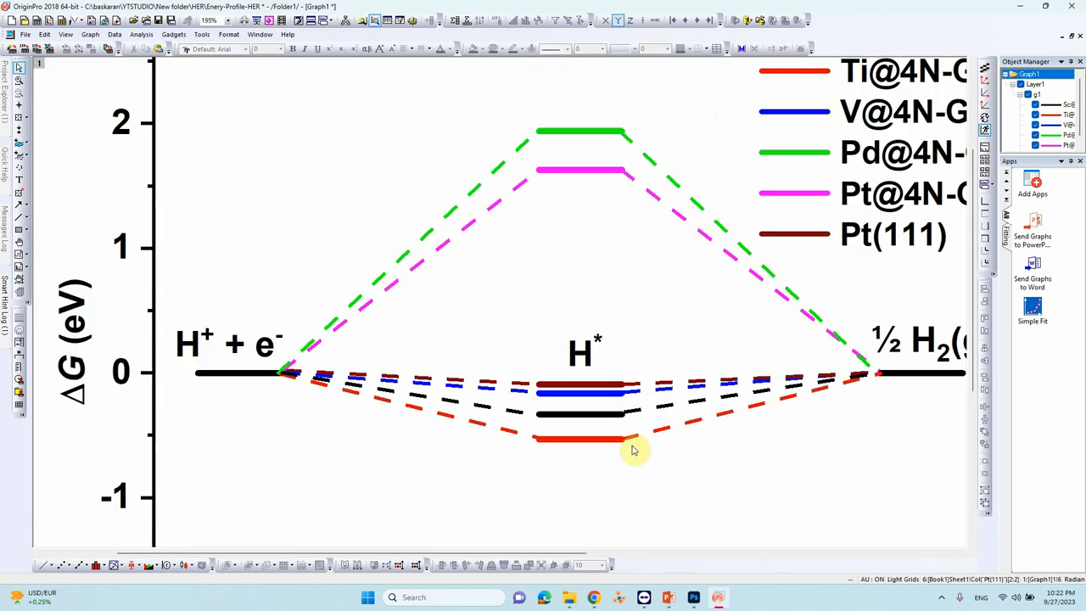
type("0.94")
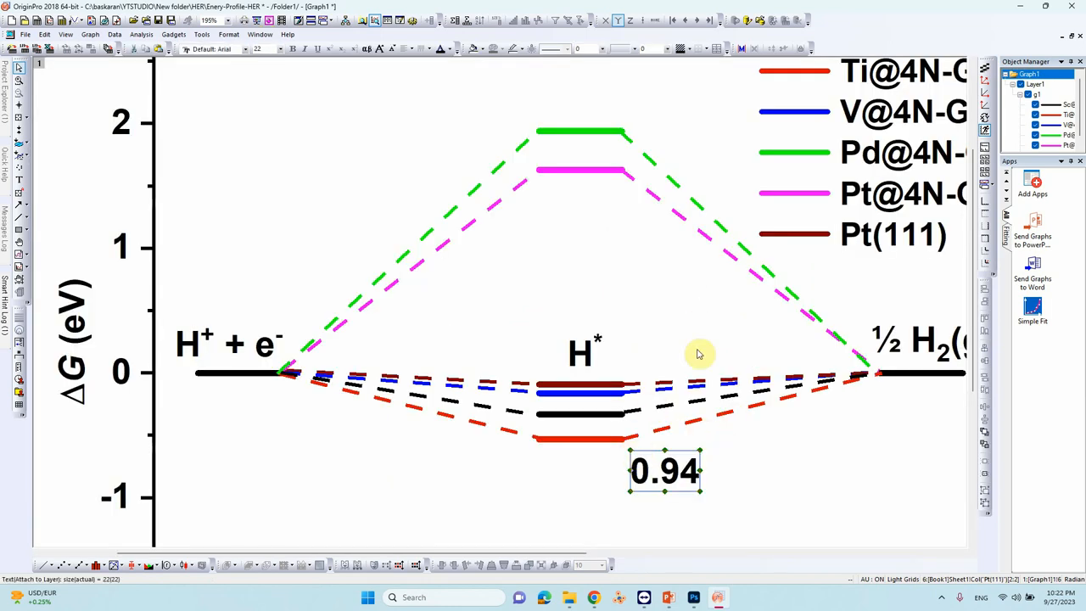
left_click_drag(664, 471, 635, 422)
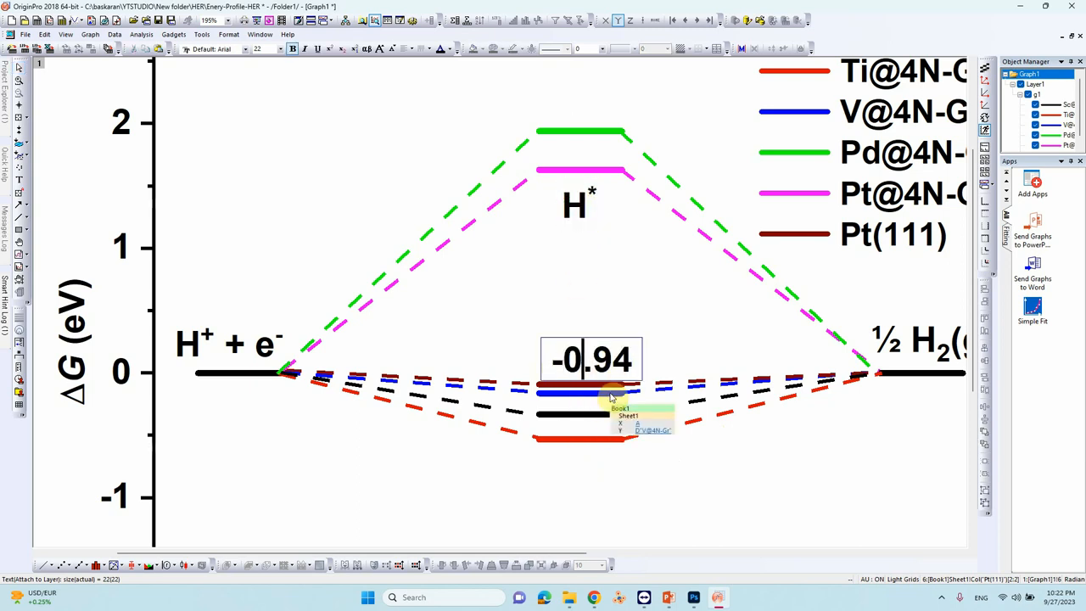
key("Backspace")
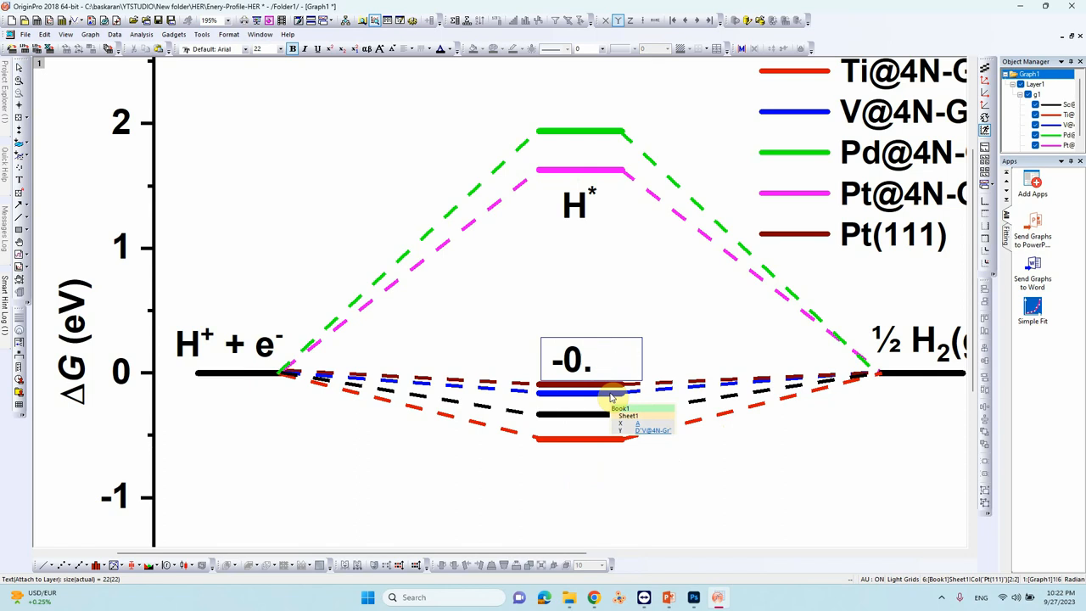
type("09")
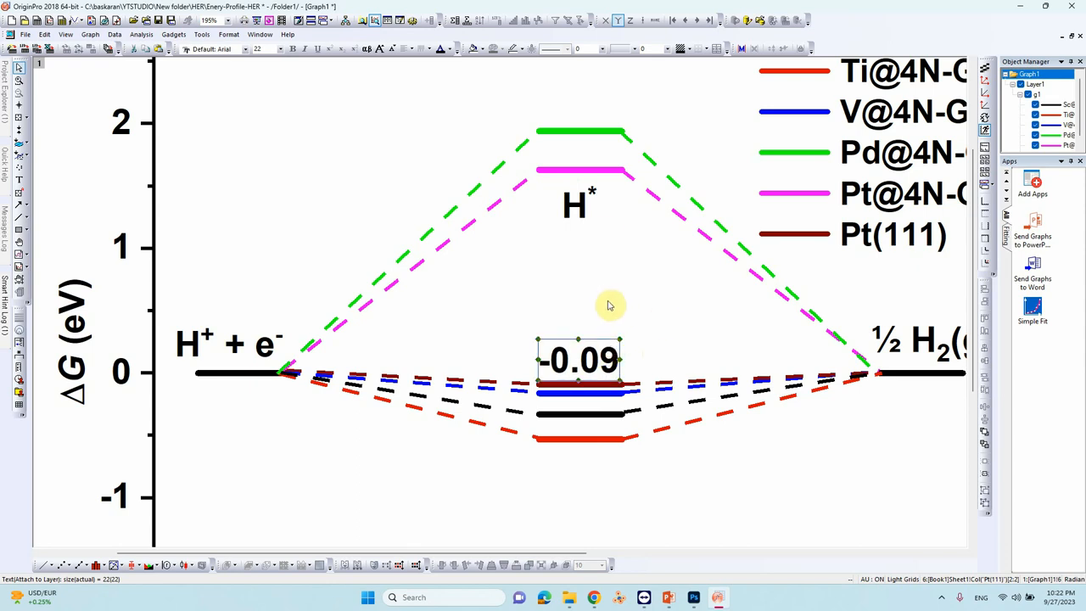
mouse_move(715, 269)
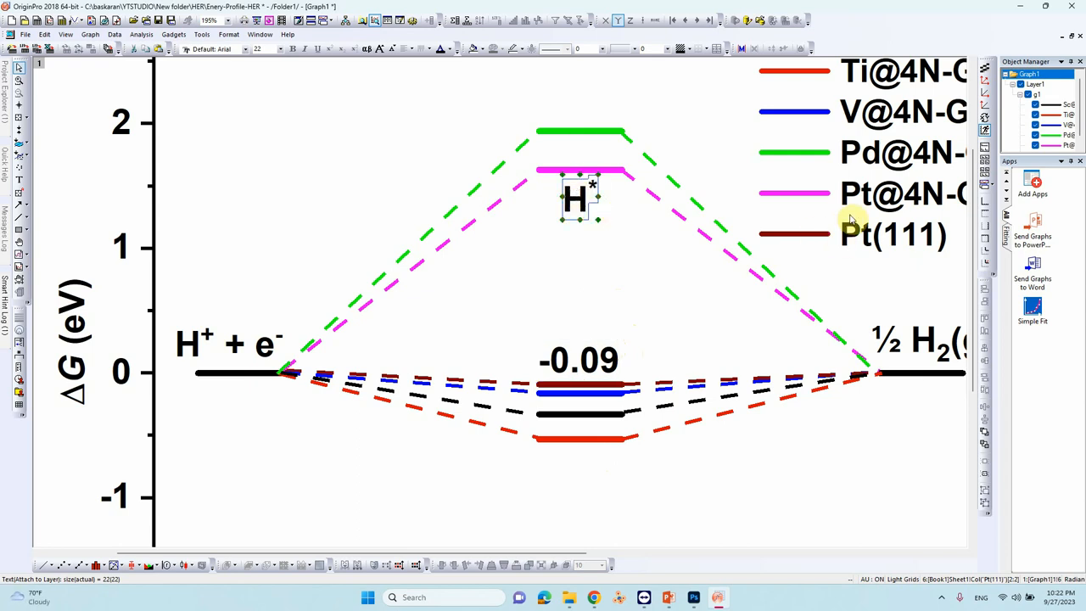
mouse_move(822, 13)
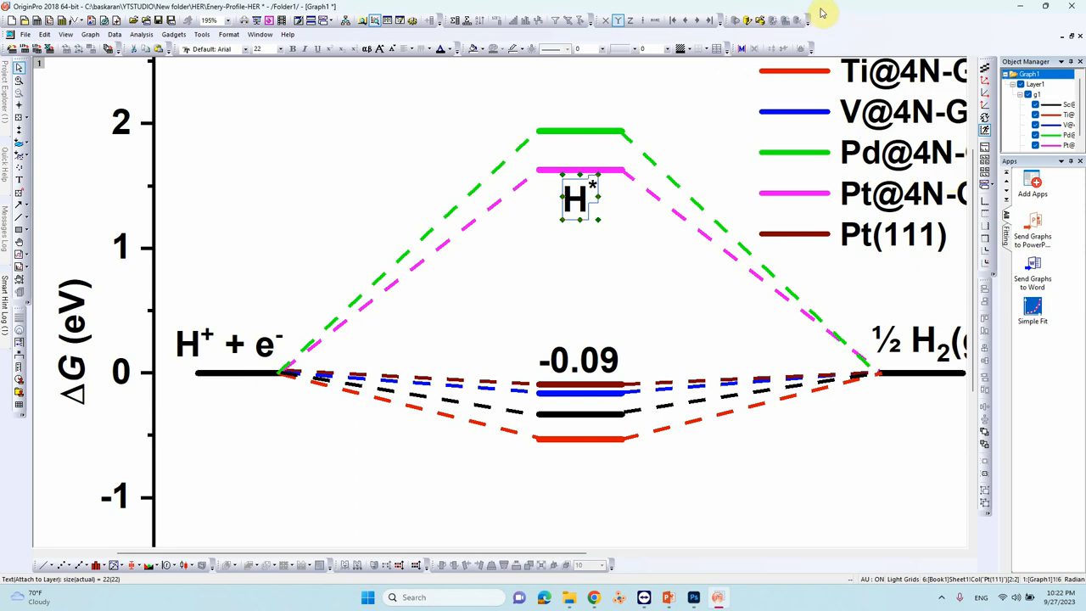
left_click(1046, 20)
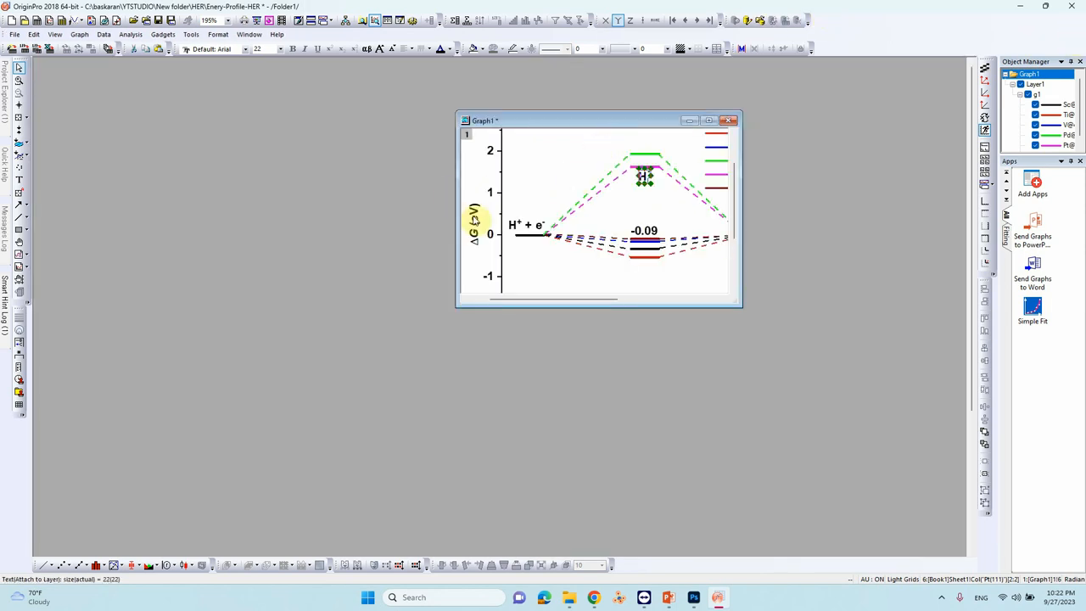
Check the workbook values, maximize Graph1 and enter the 1.63 peak label.
left_click(249, 33)
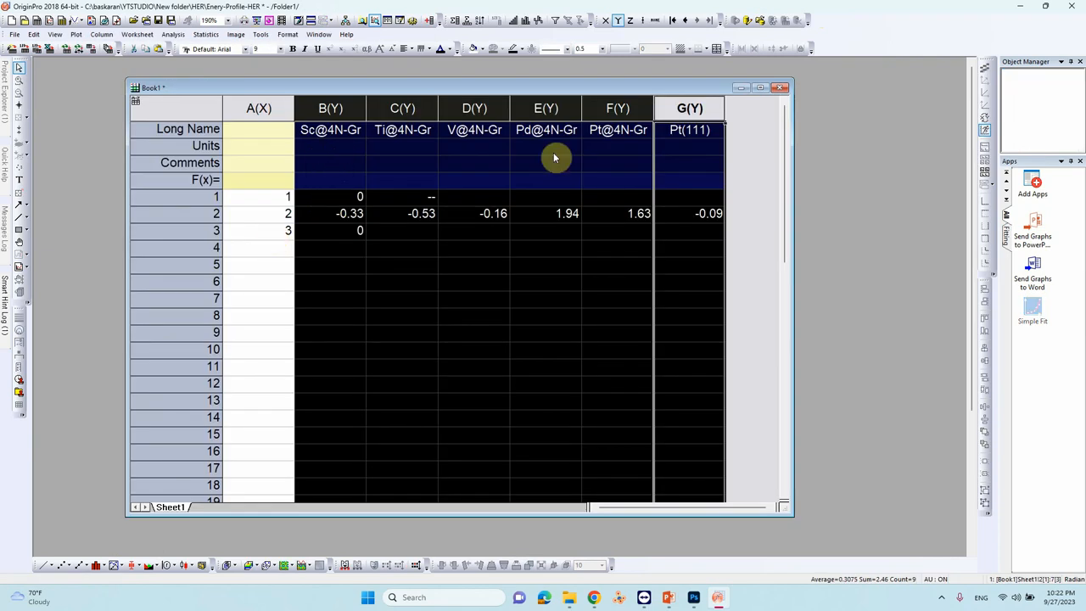
left_click(618, 213)
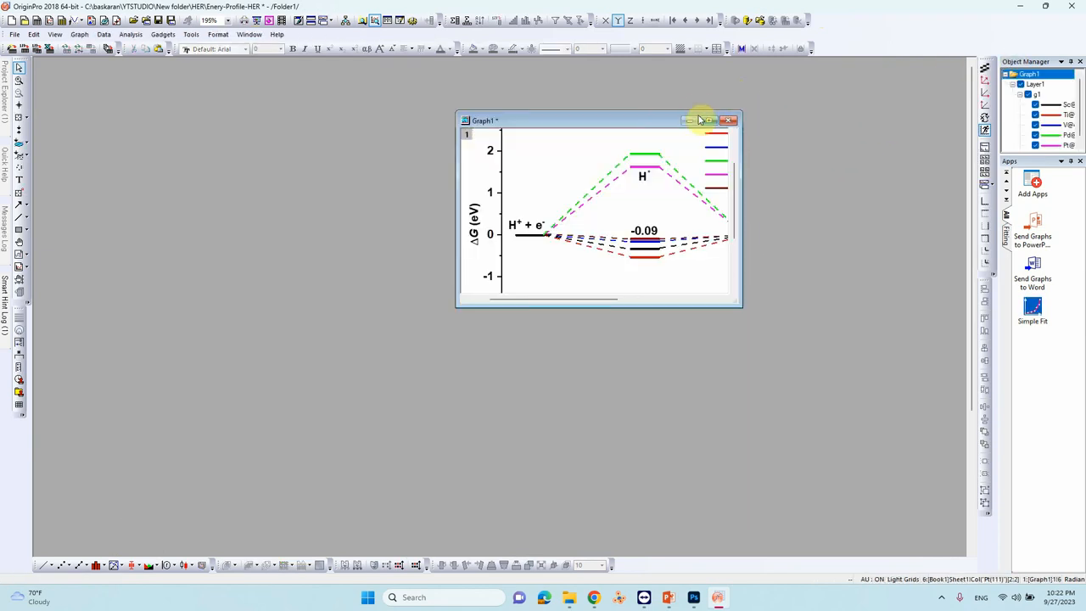
left_click(718, 121)
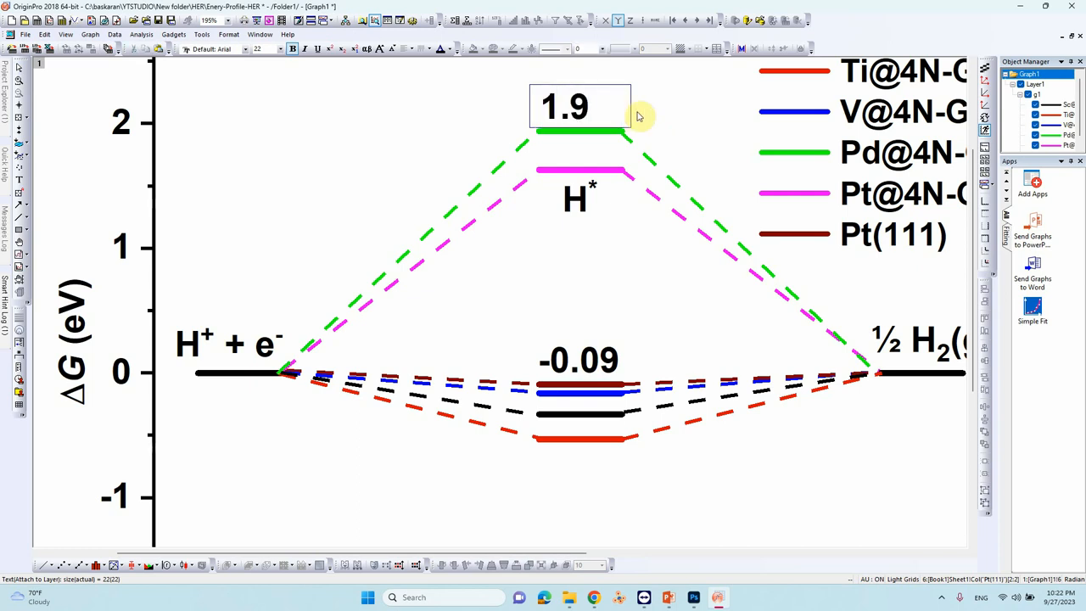
key("Backspace")
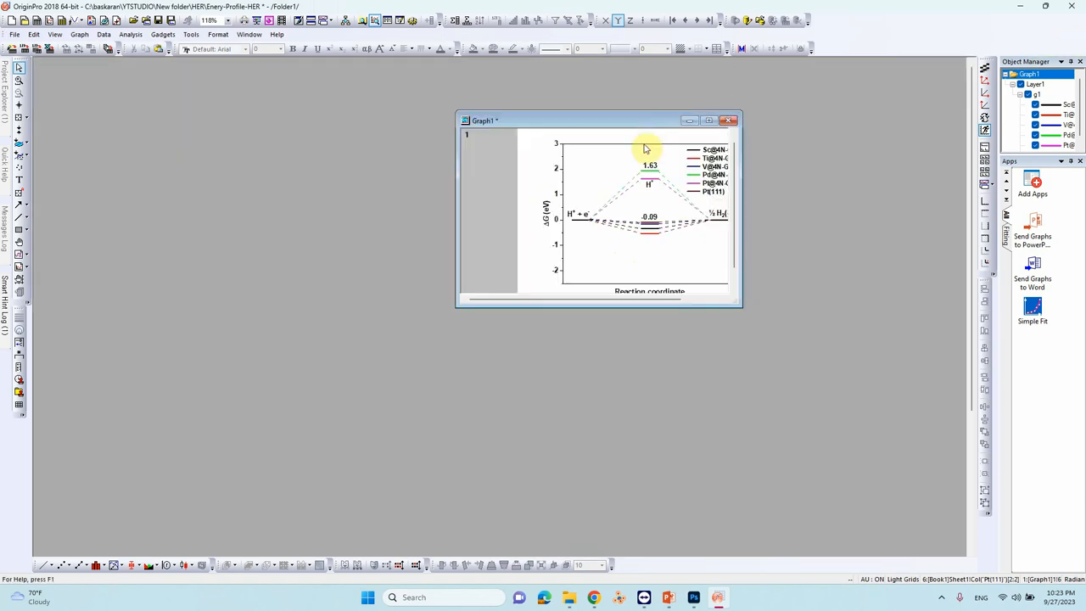
Move a copied value label just below the lowest Ti@4N-Gr level and change it to -0.53.
left_click(249, 34)
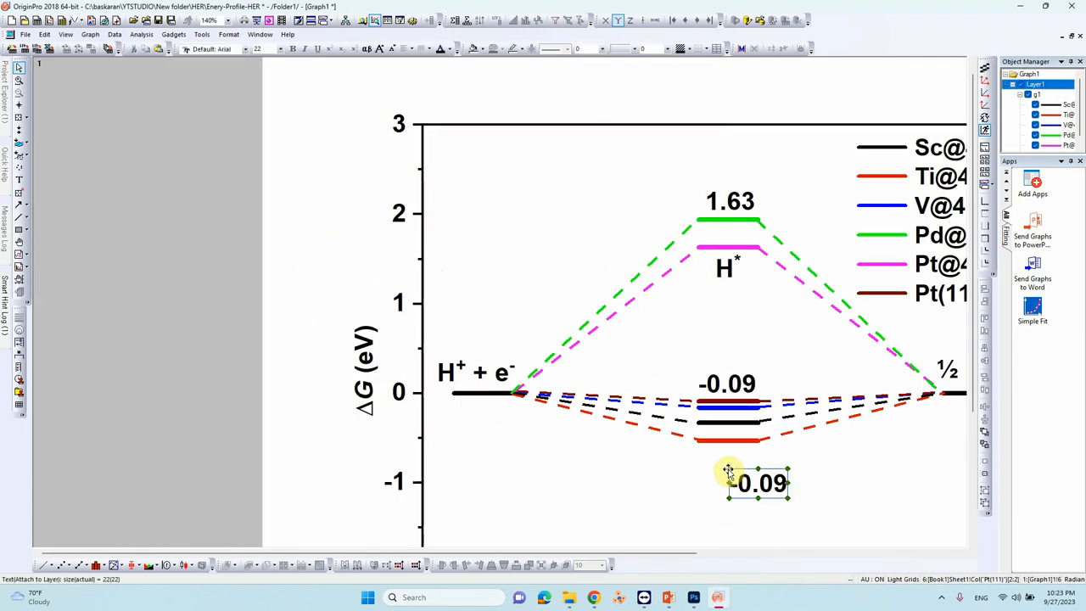
left_click_drag(760, 484, 729, 460)
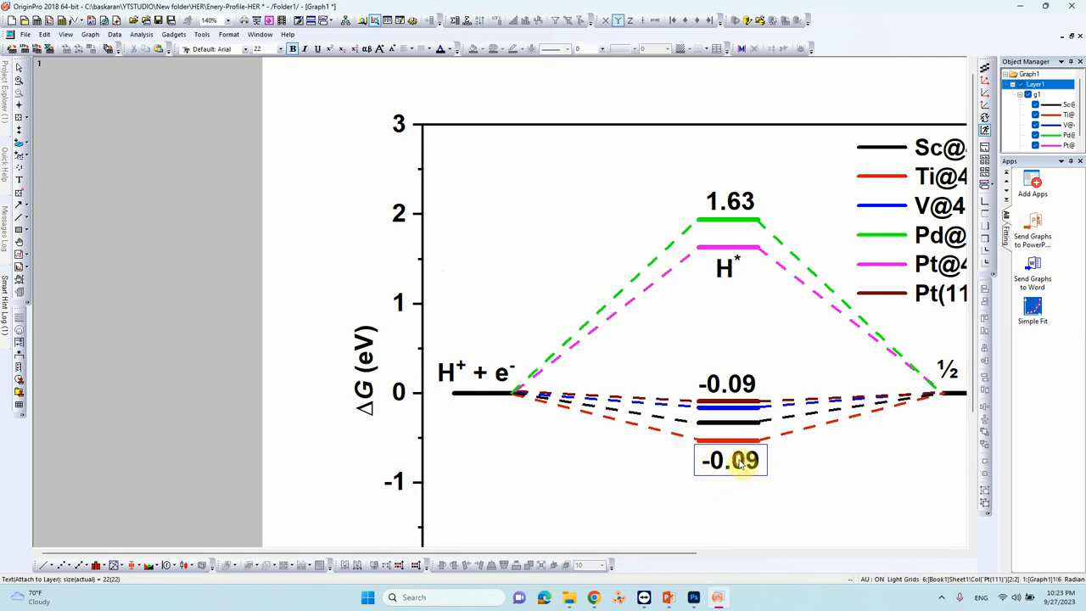
type("-0.53")
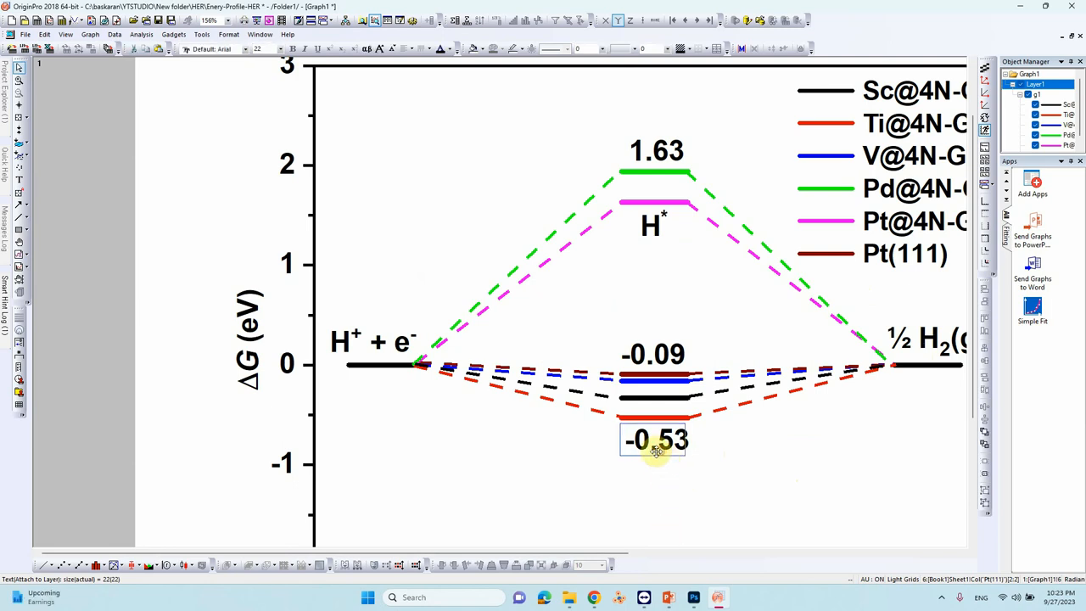
left_click(654, 439)
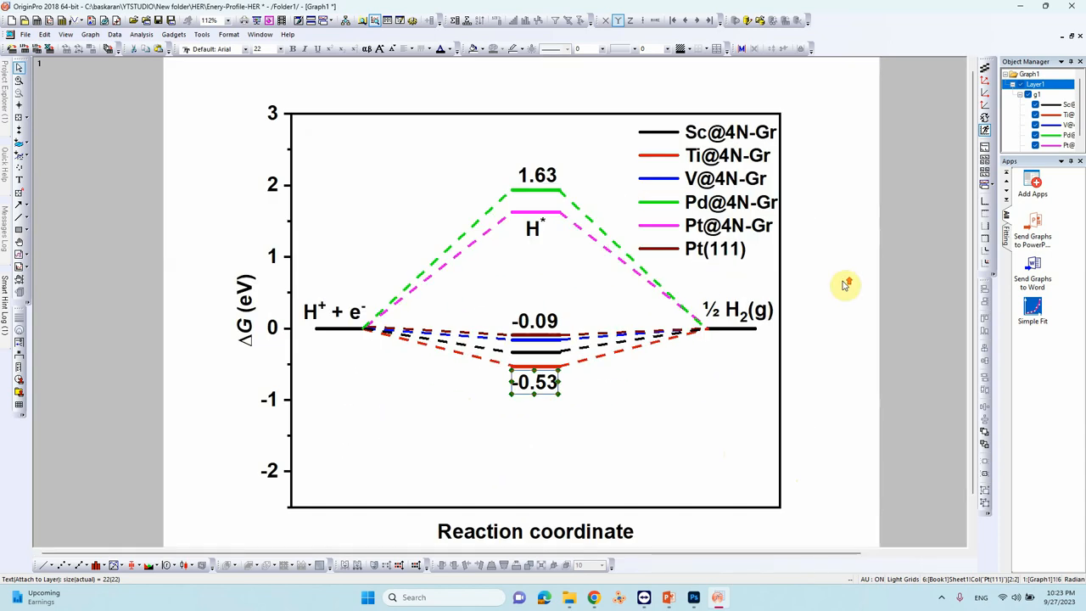
mouse_move(845, 284)
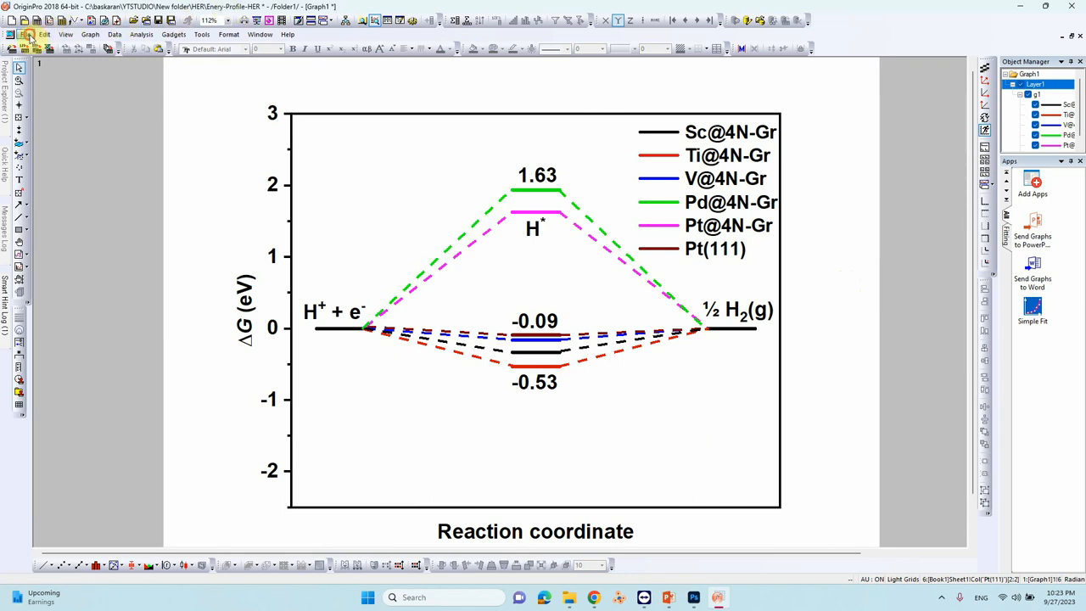
Export the graph as JPEG named HER-Profile to the Valcano folder, choosing the export resolution.
left_click(27, 34)
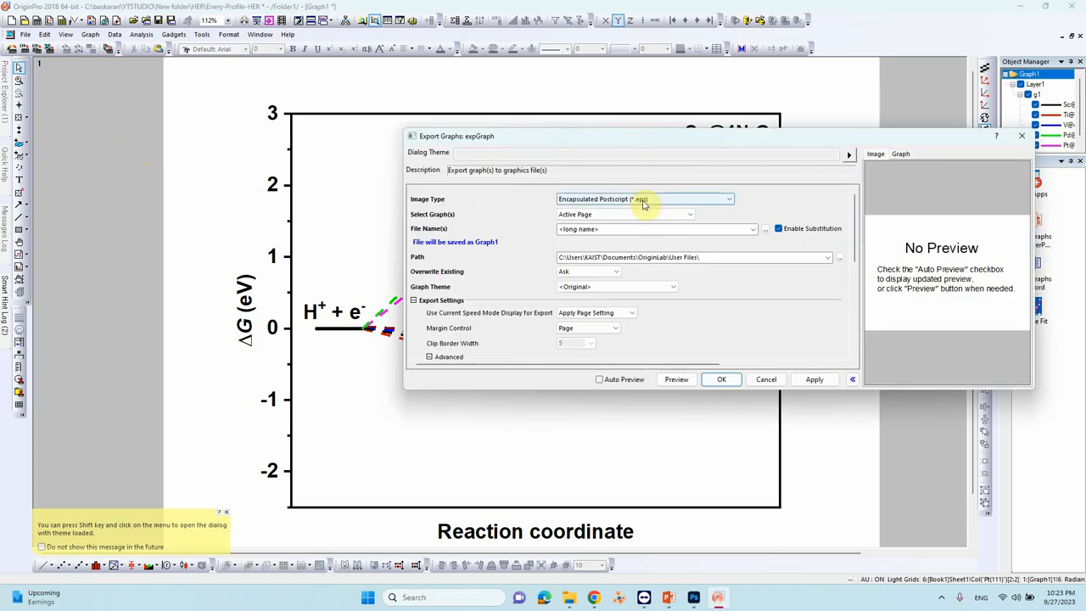
left_click(645, 199)
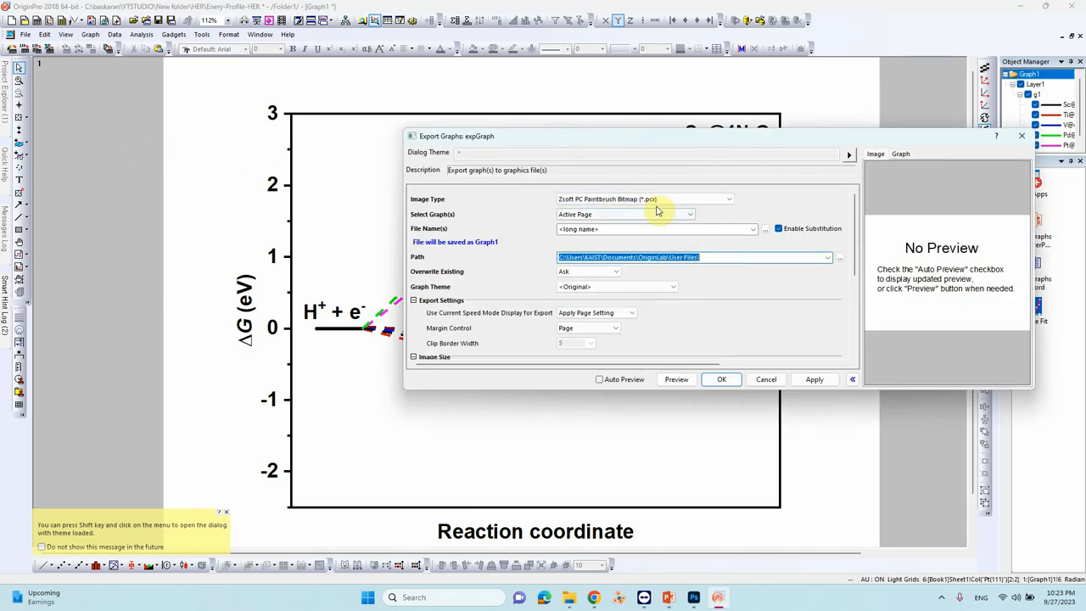
left_click(644, 199)
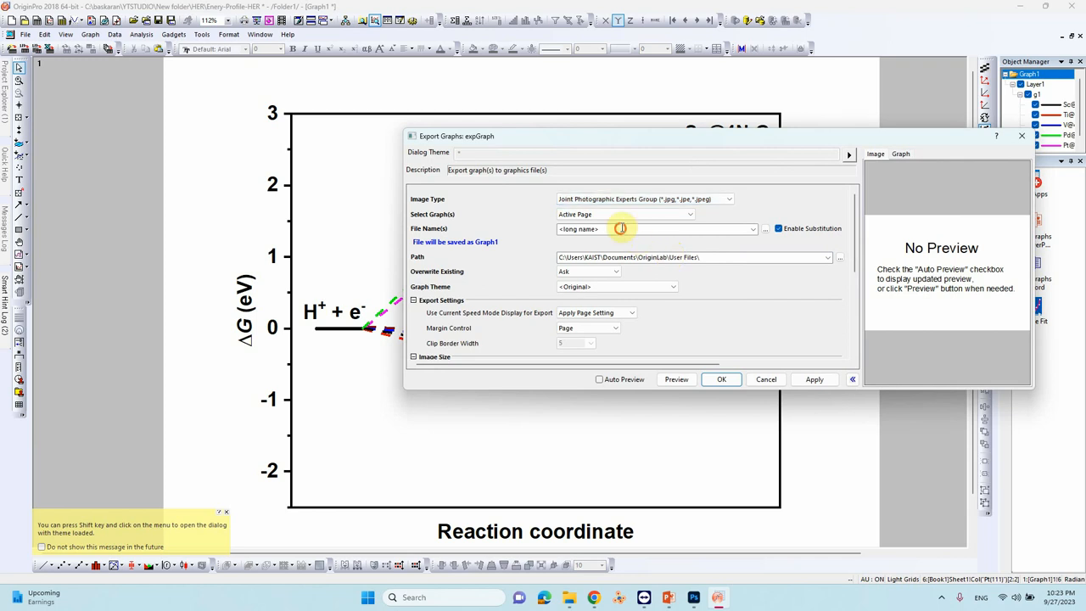
type("HE")
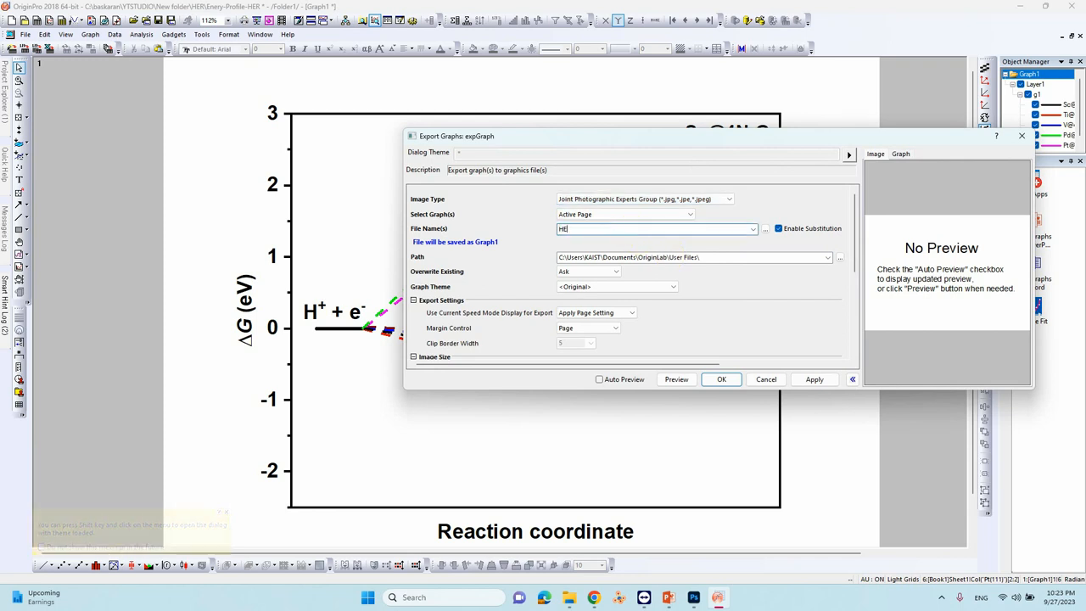
type("HER-Profile")
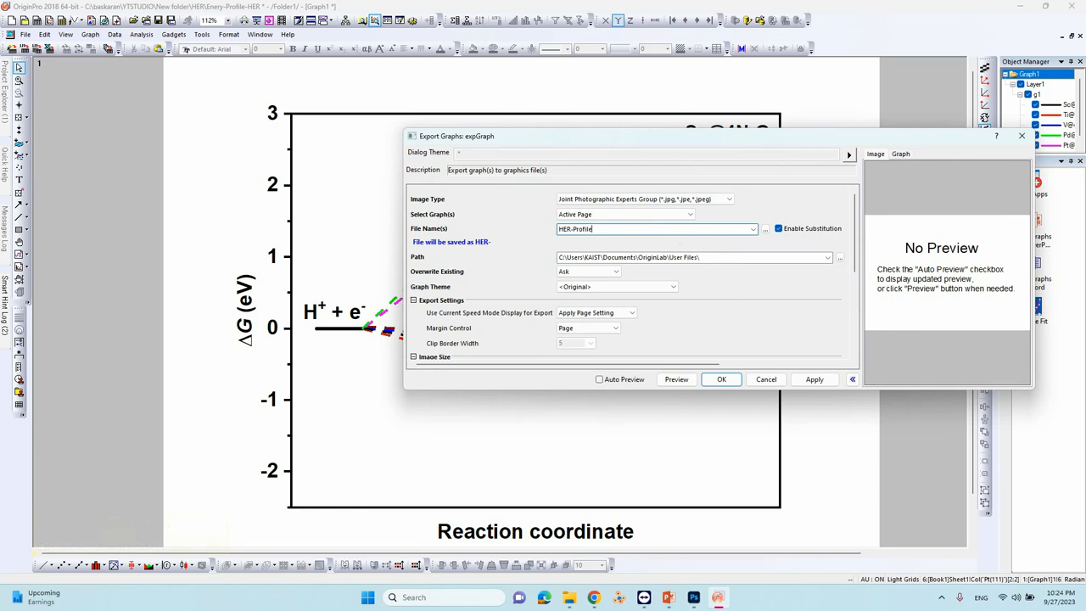
left_click(839, 257)
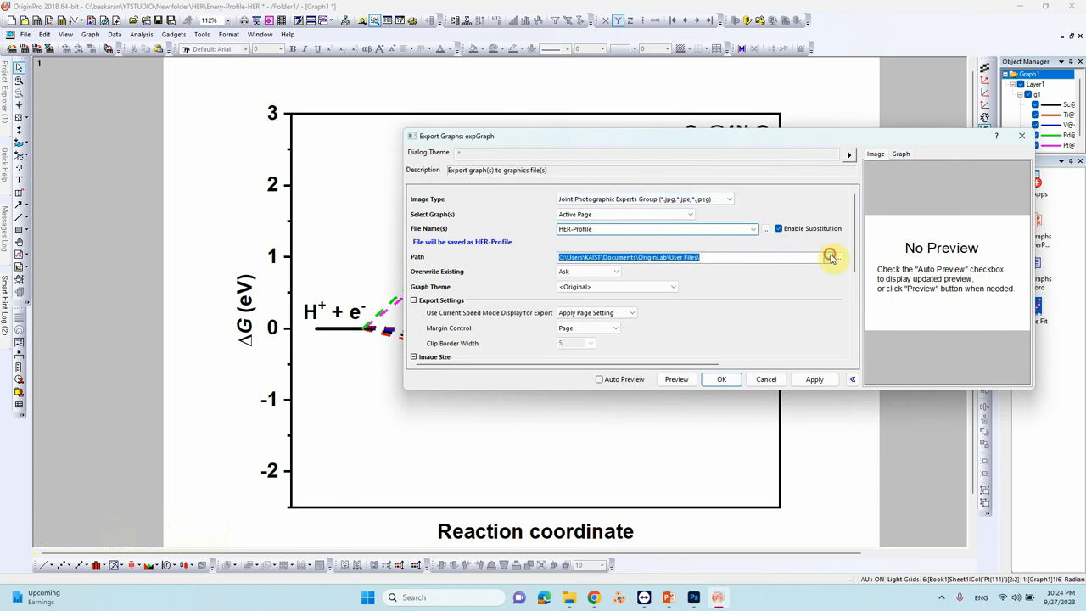
left_click(839, 257)
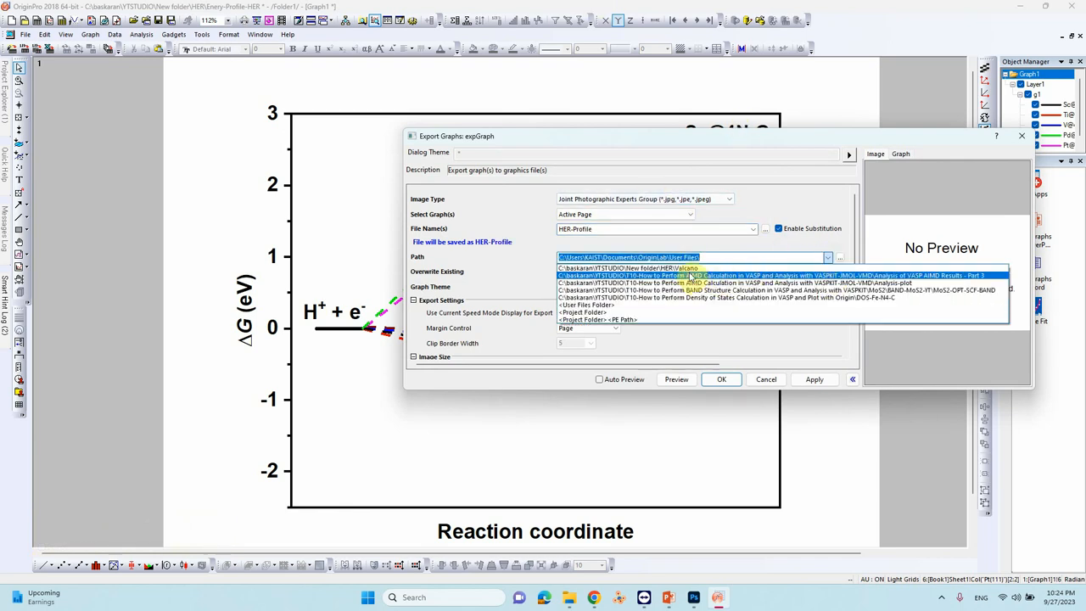
left_click(628, 268)
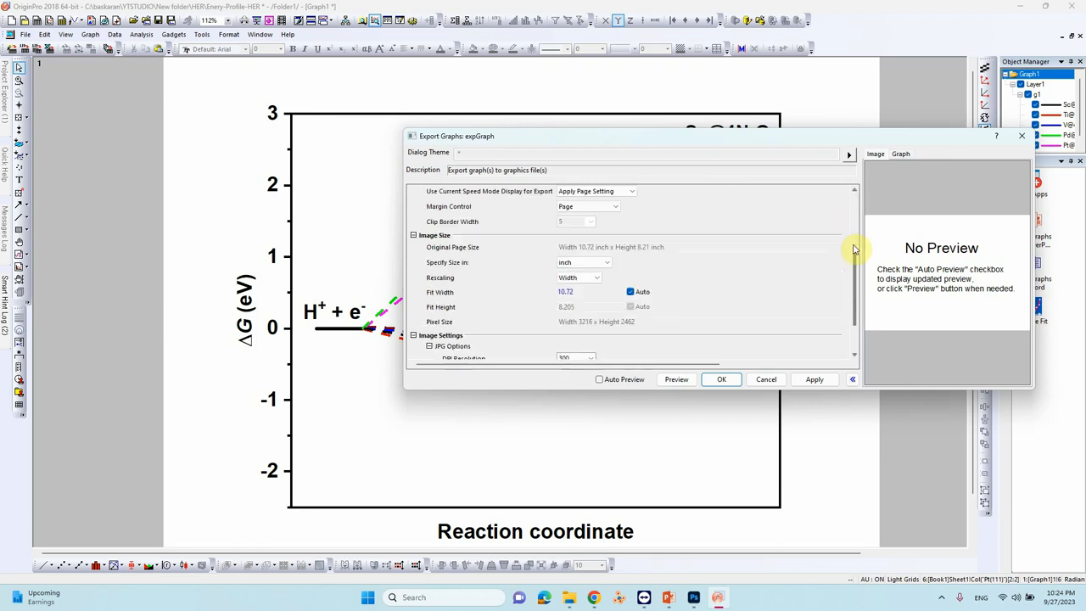
left_click(592, 305)
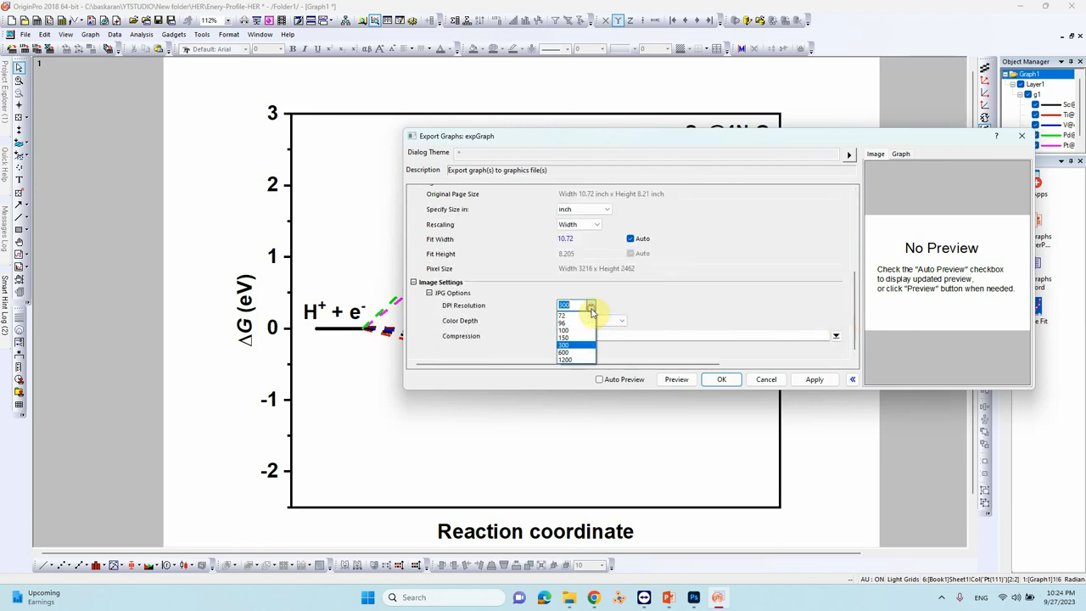
left_click(565, 352)
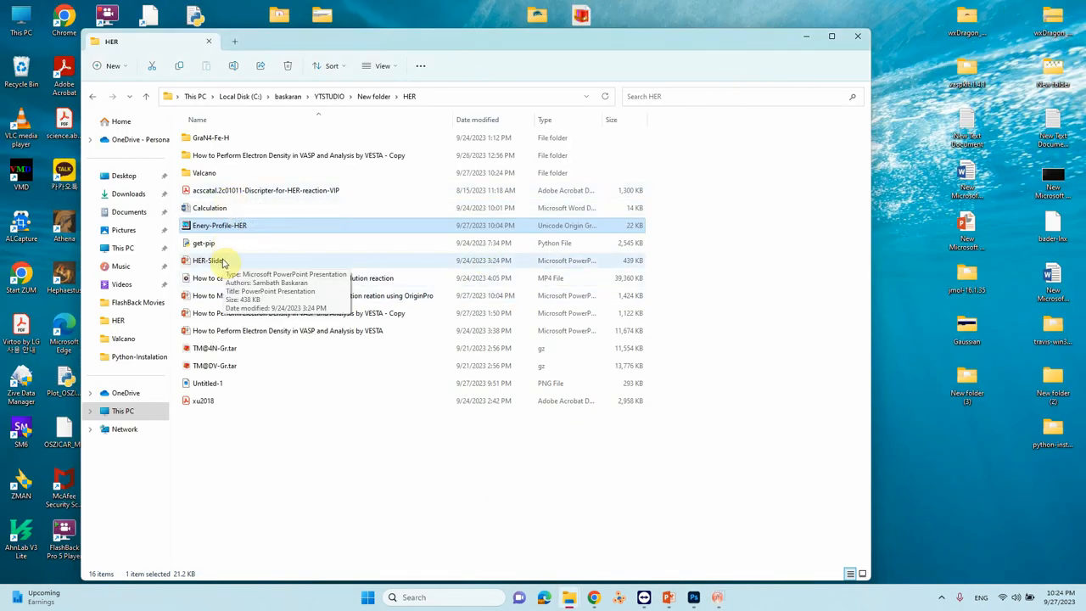
mouse_move(265, 343)
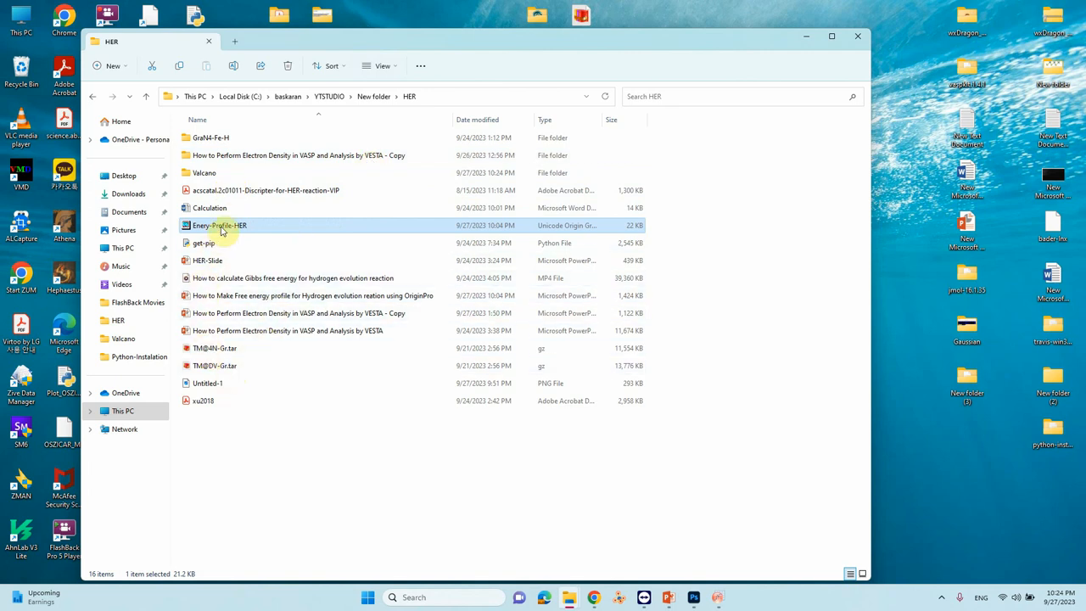
Open the Valcano folder and open HER-Profile.jpg inside it.
double_click(204, 173)
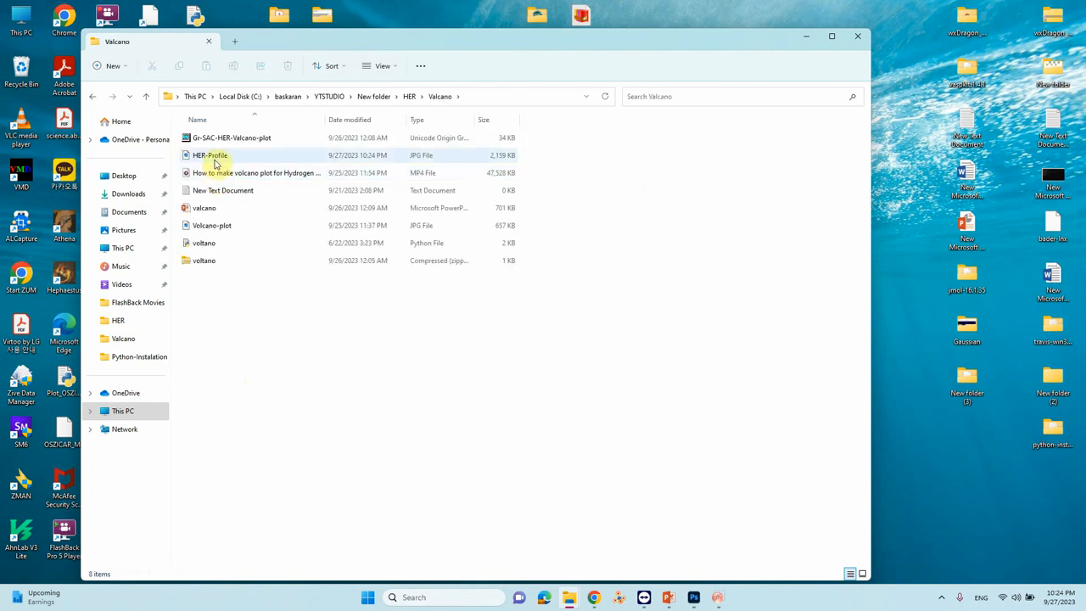
double_click(210, 155)
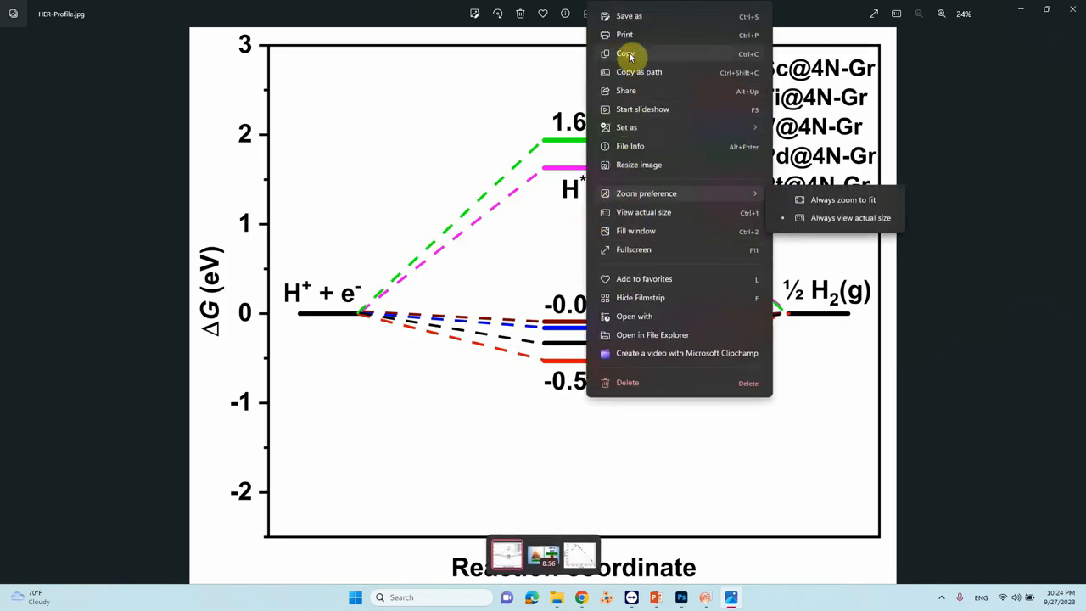
Copy the displayed HER-Profile image to the clipboard and dismiss the menu.
left_click(625, 54)
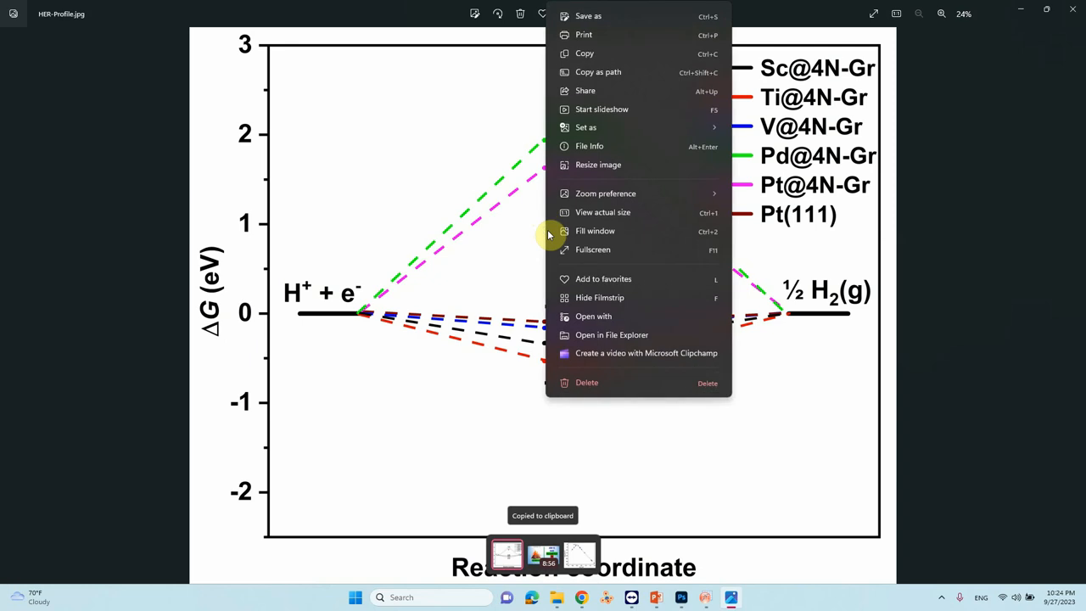
left_click(594, 60)
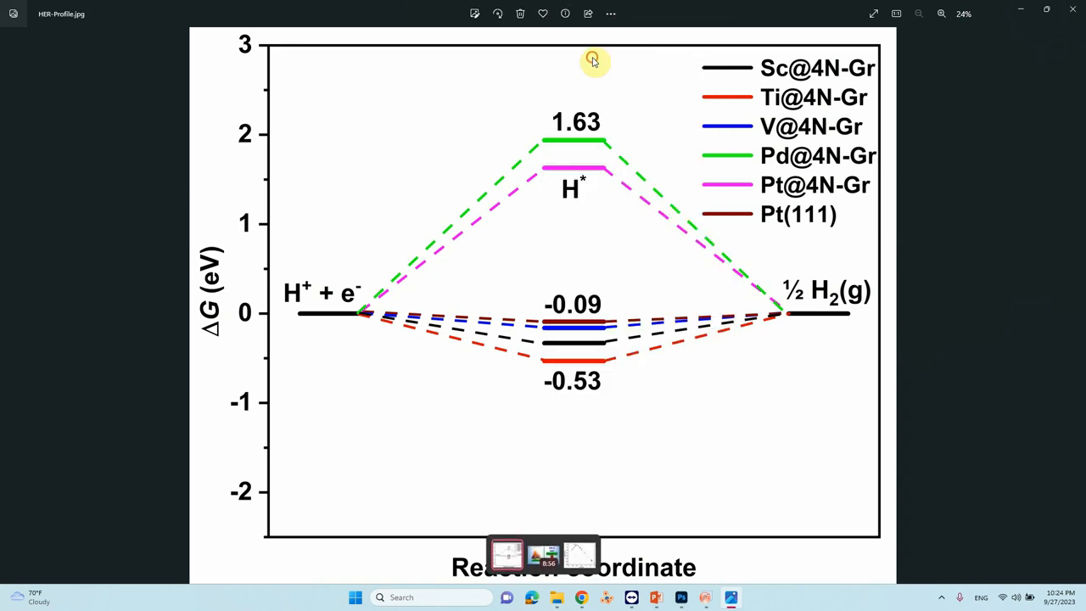